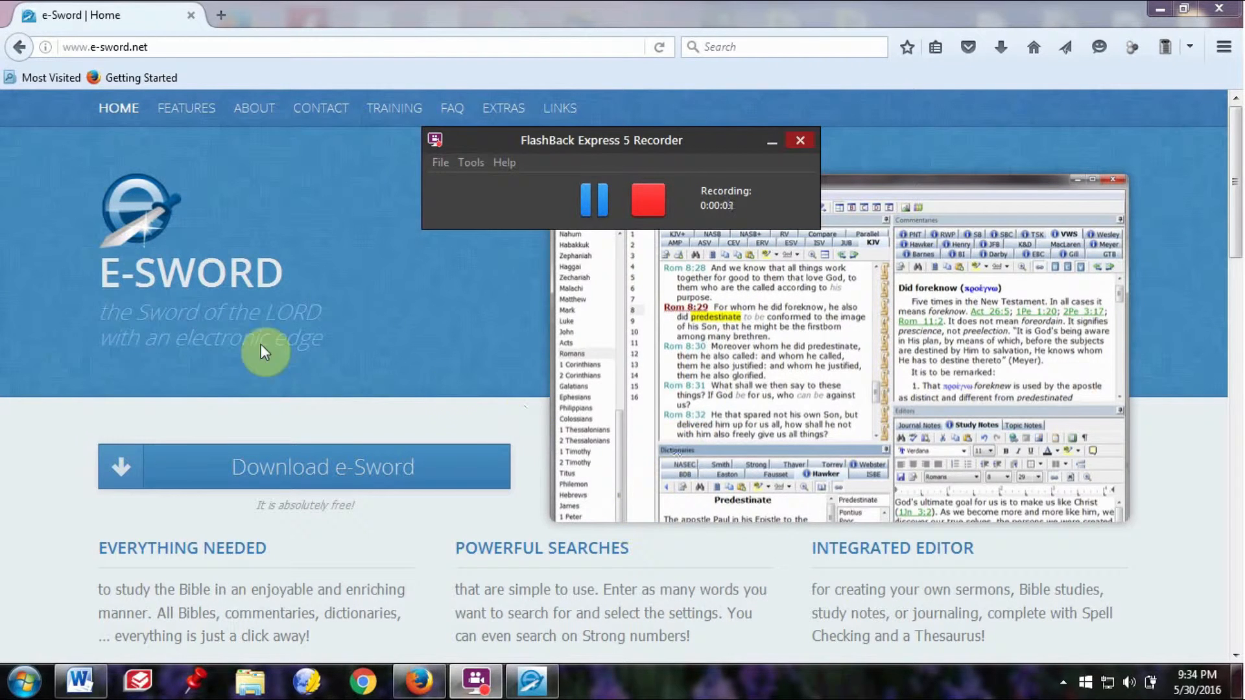
mouse_move(474, 347)
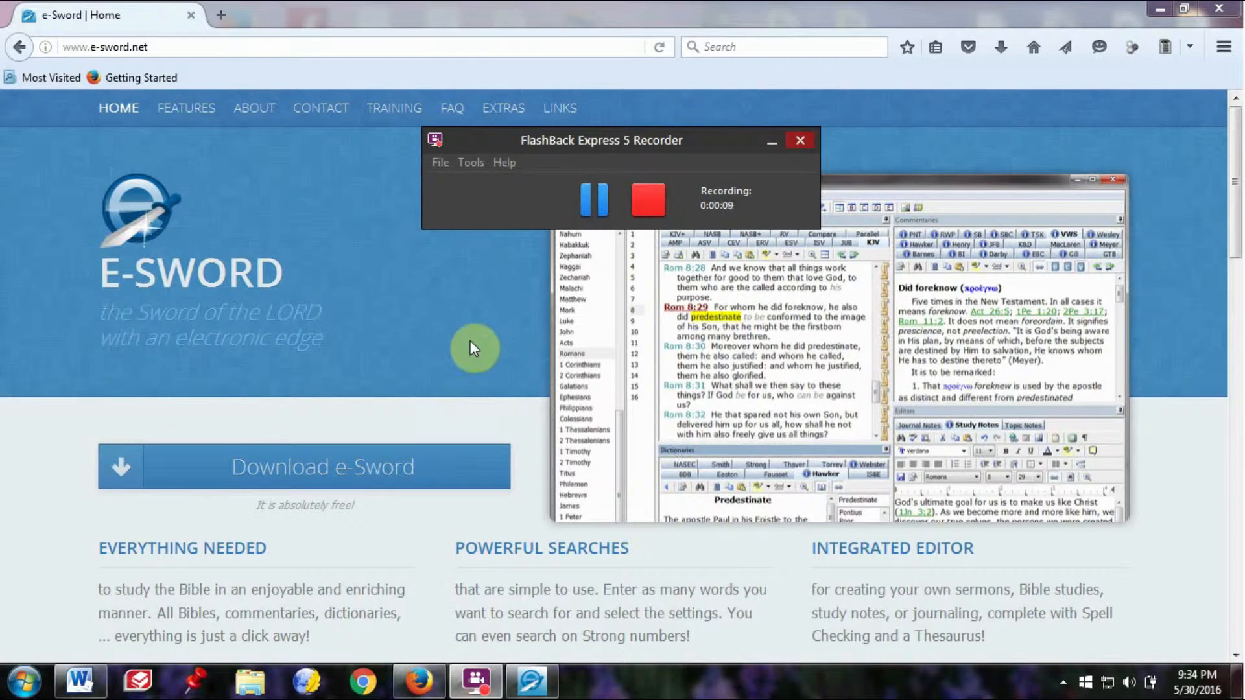
mouse_move(457, 297)
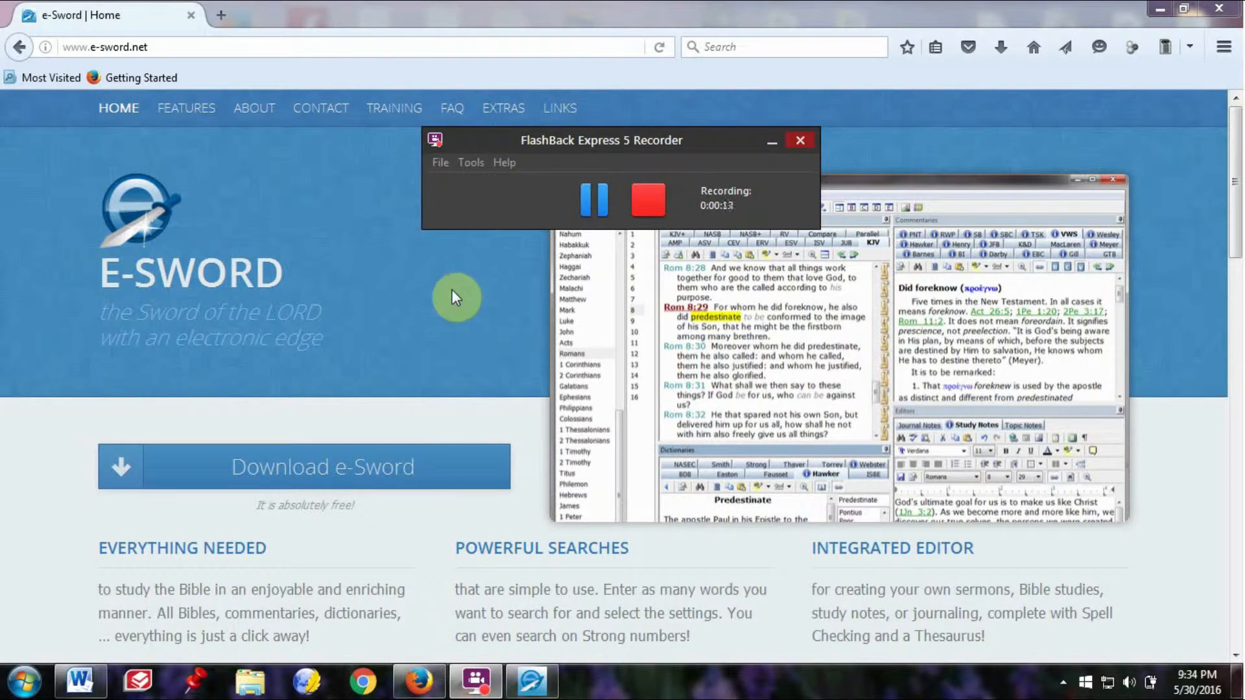
mouse_move(449, 275)
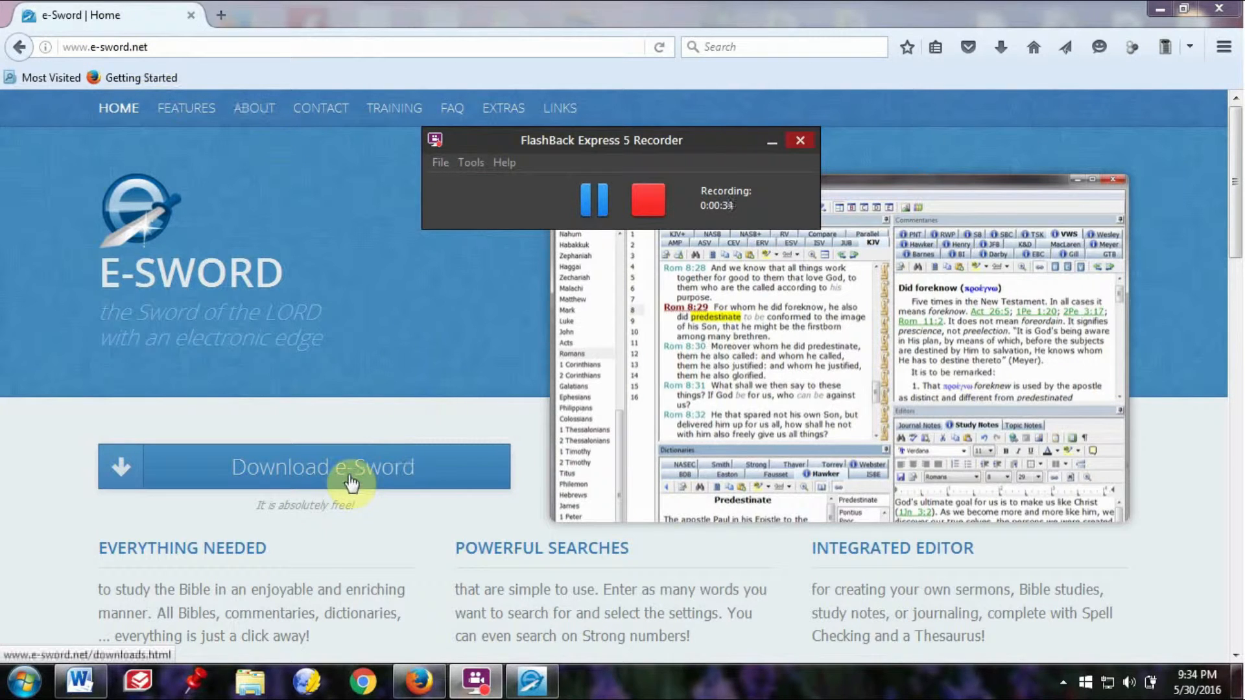
Start the e-Sword v10.4.0 installer download from the website's Downloads page
click(323, 467)
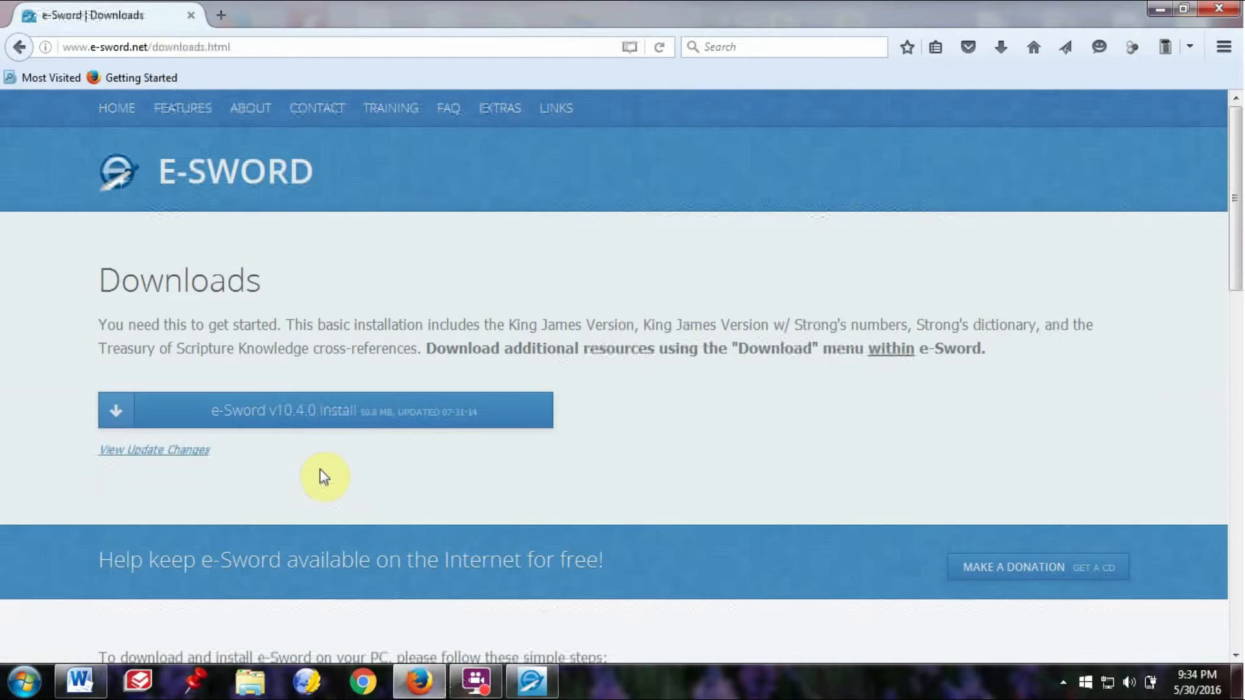
mouse_move(297, 302)
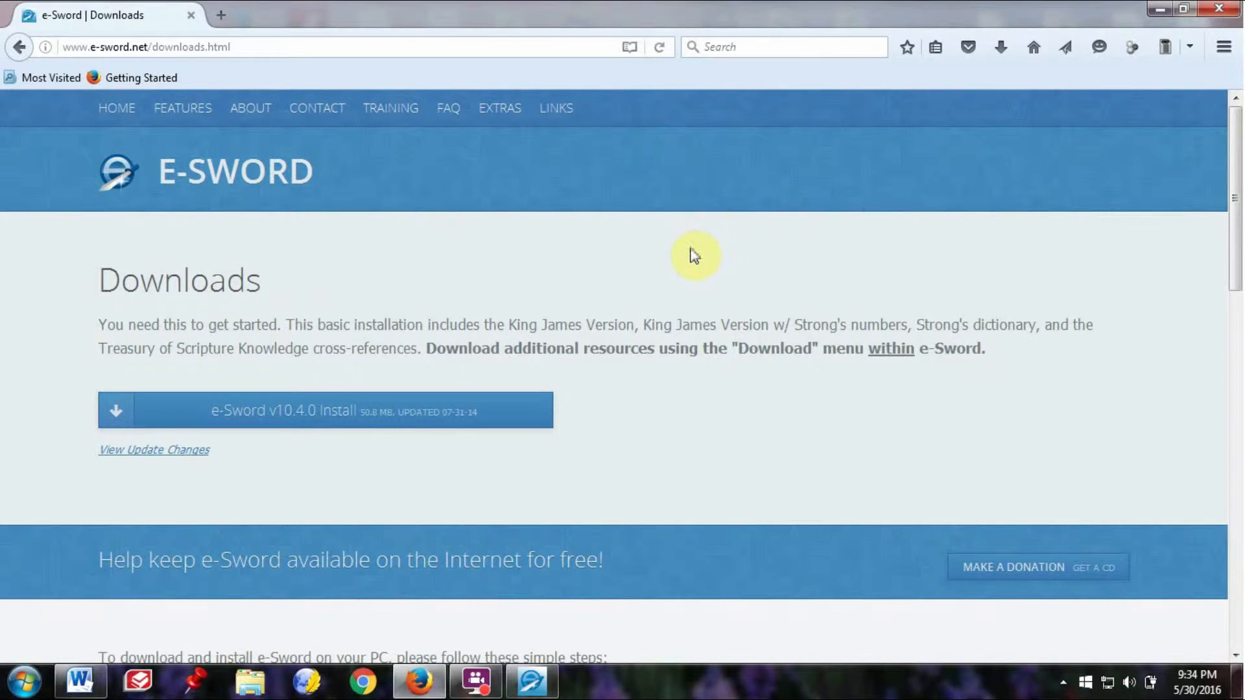
mouse_move(756, 242)
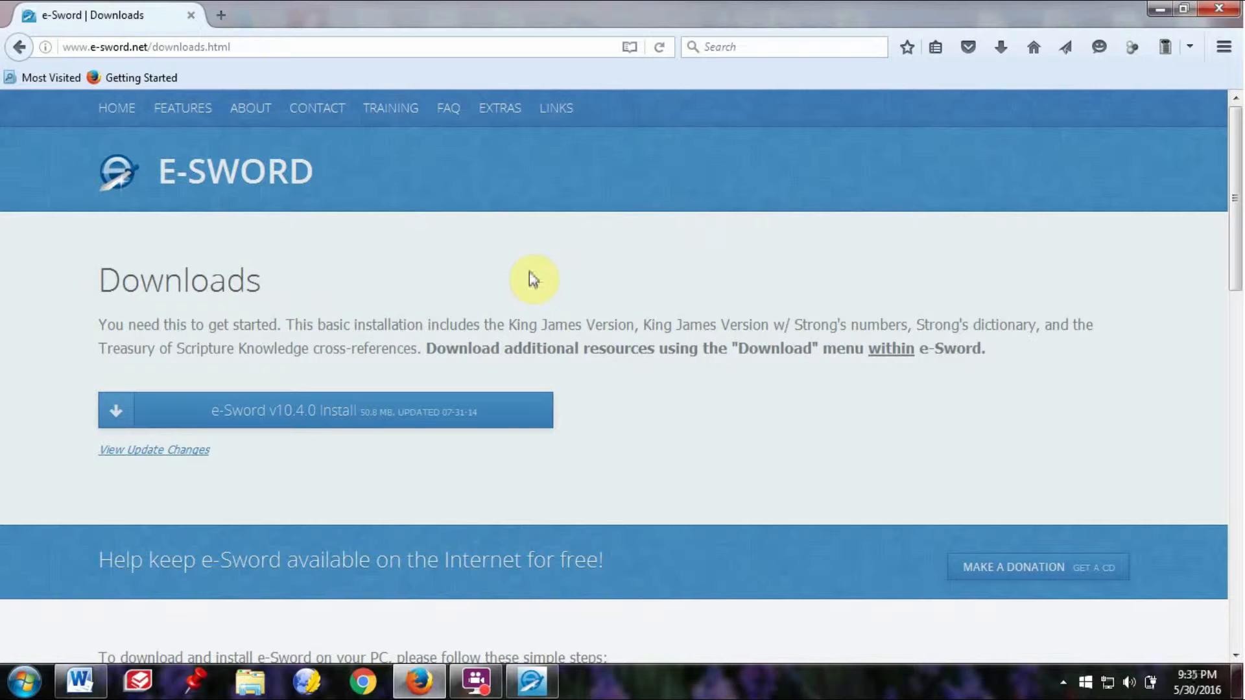
mouse_move(386, 503)
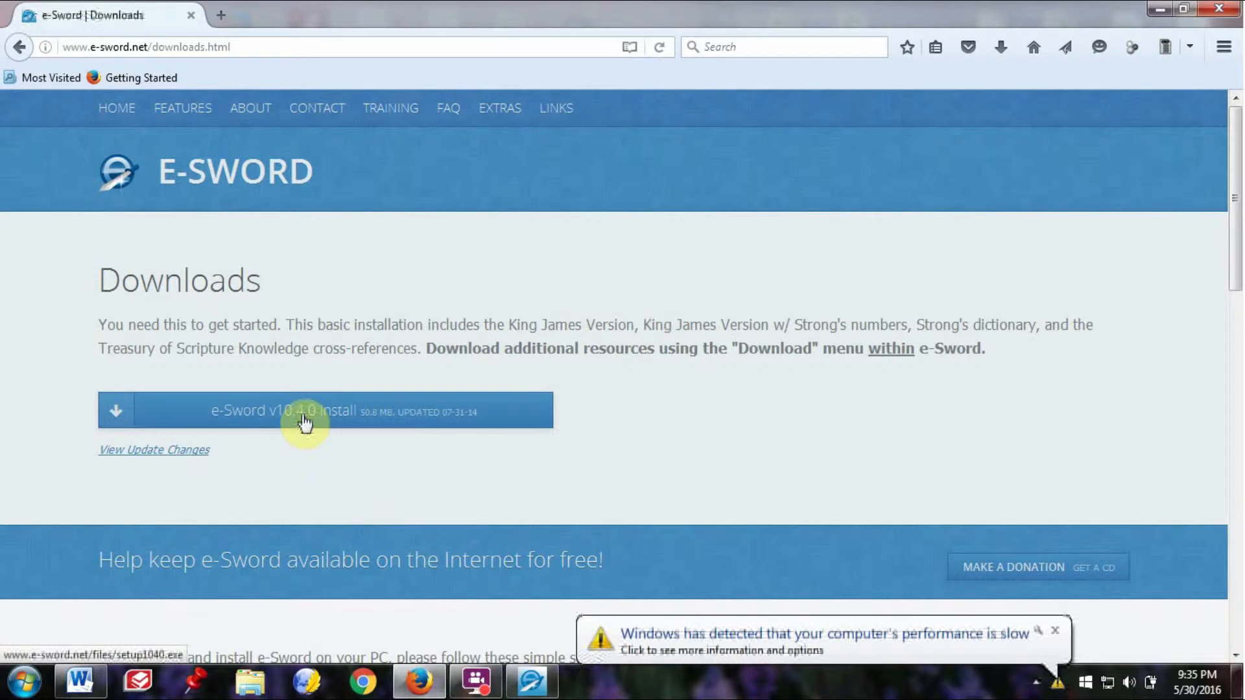
Save setup1040.exe (50.9 MB) to the computer so it begins downloading
click(305, 410)
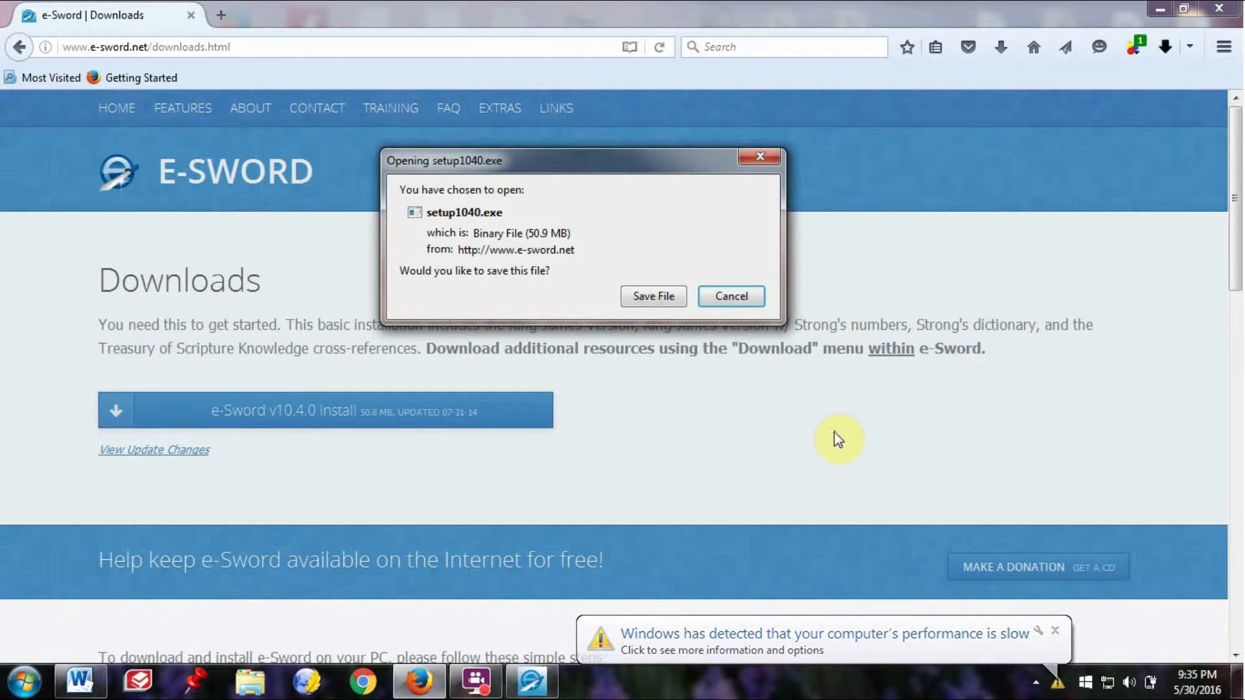
mouse_move(818, 429)
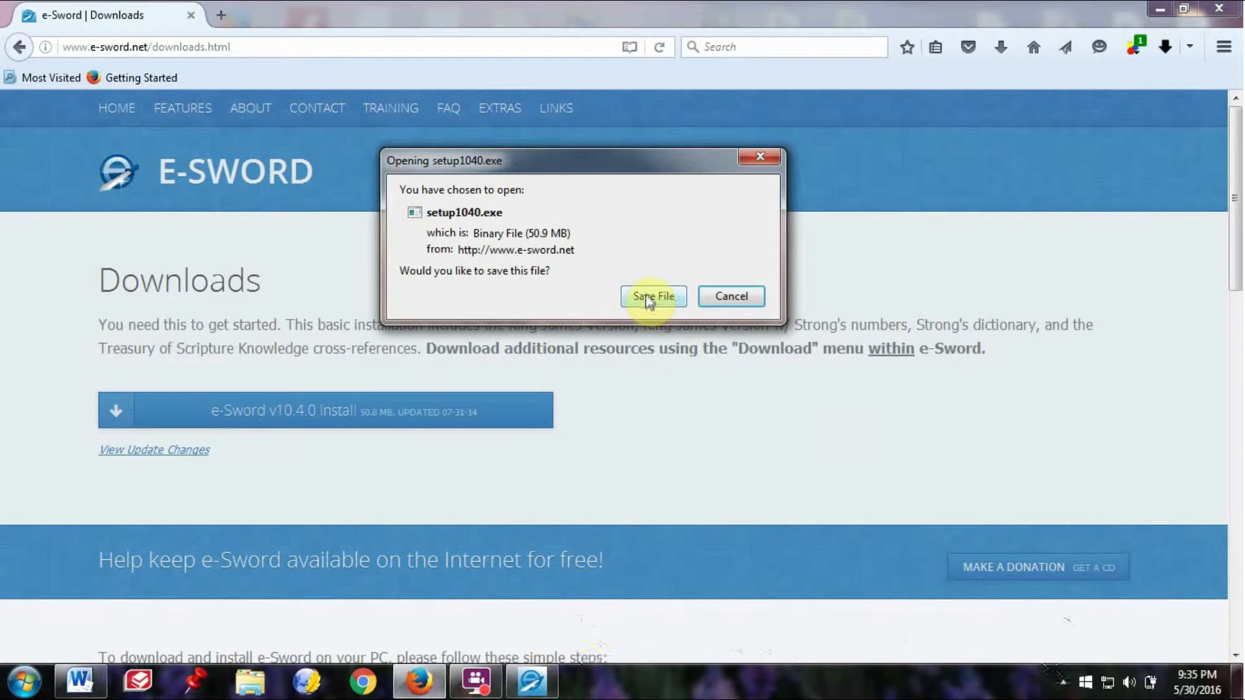
click(653, 297)
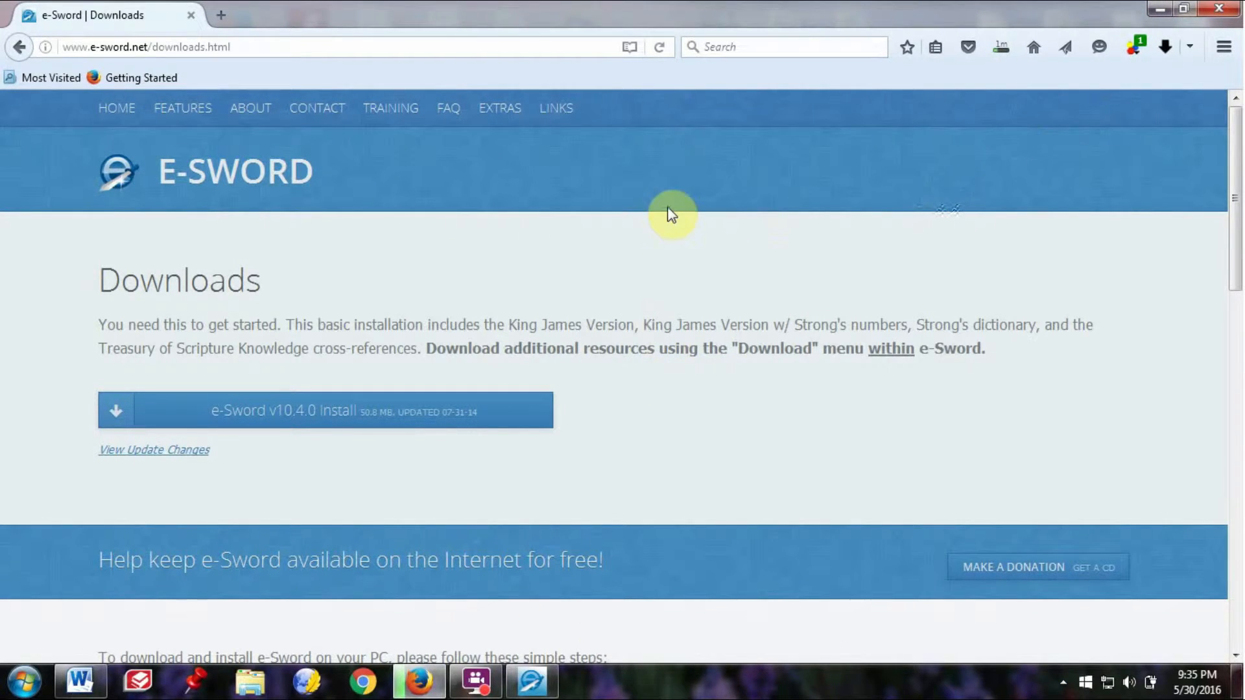
mouse_move(987, 90)
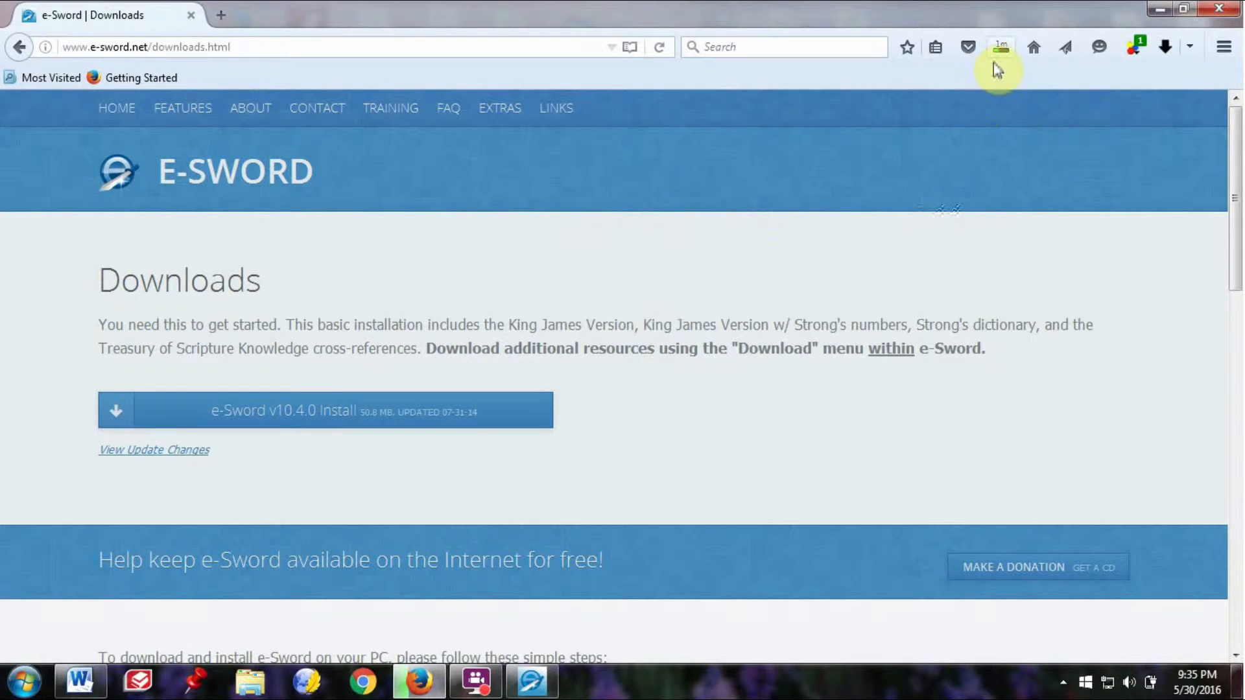
mouse_move(986, 22)
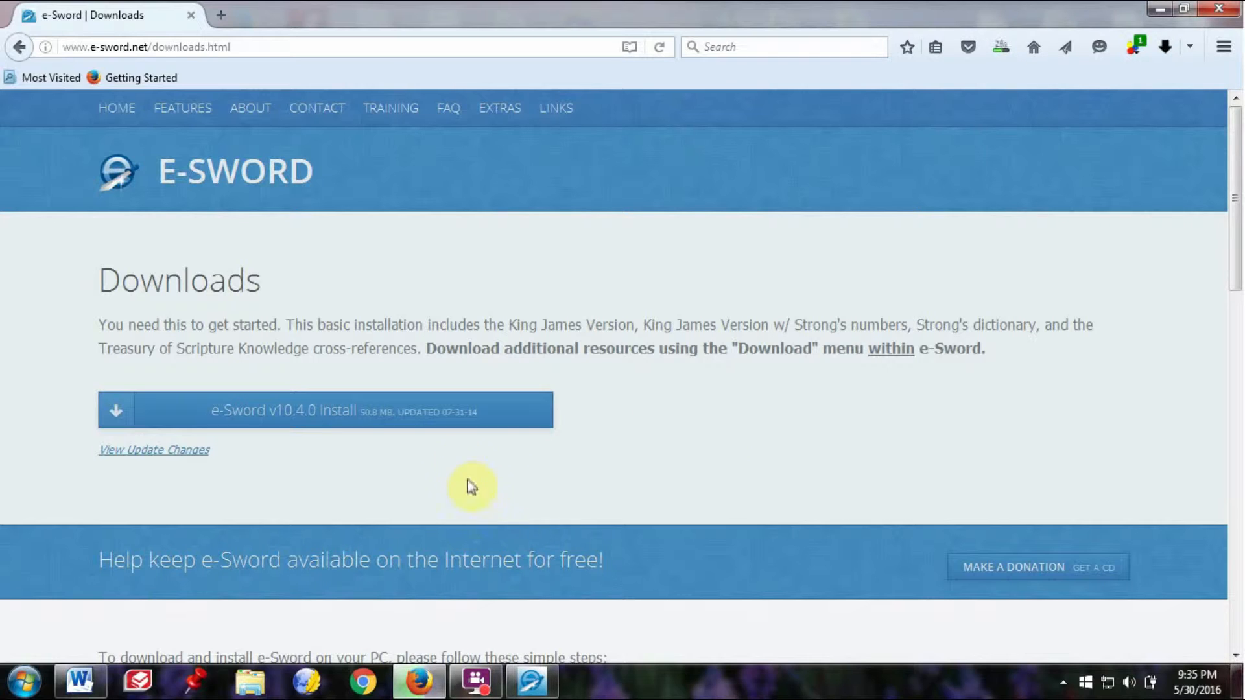
mouse_move(474, 435)
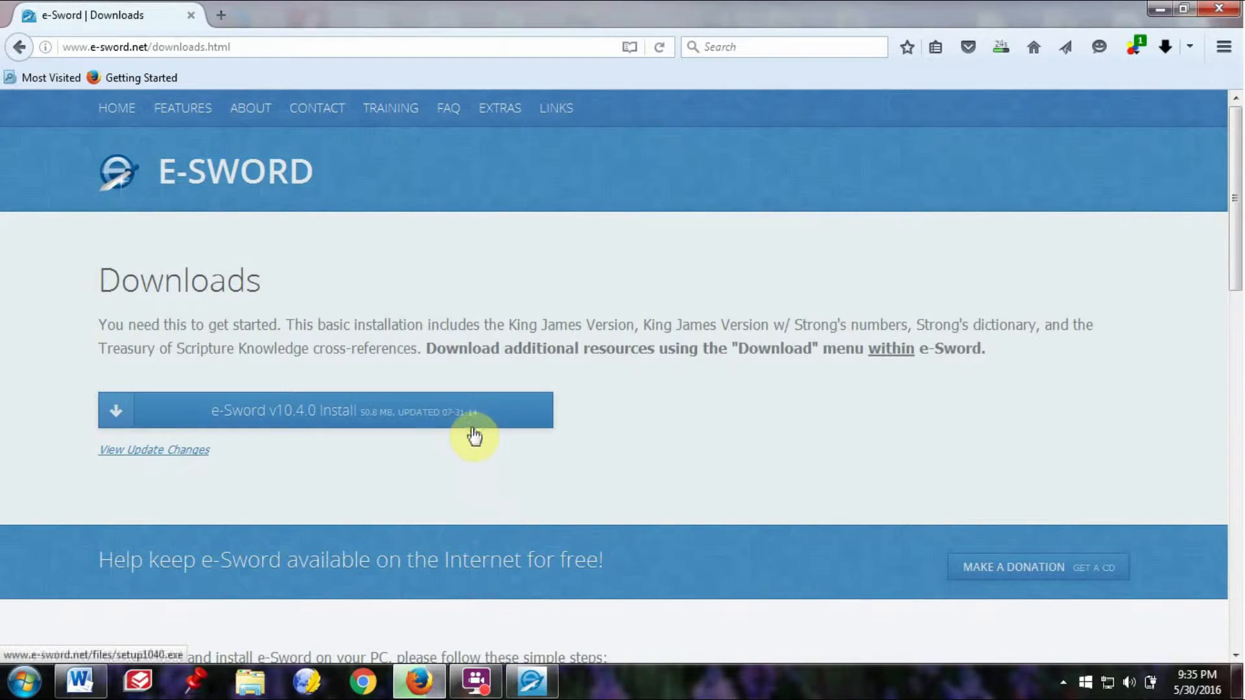
mouse_move(480, 491)
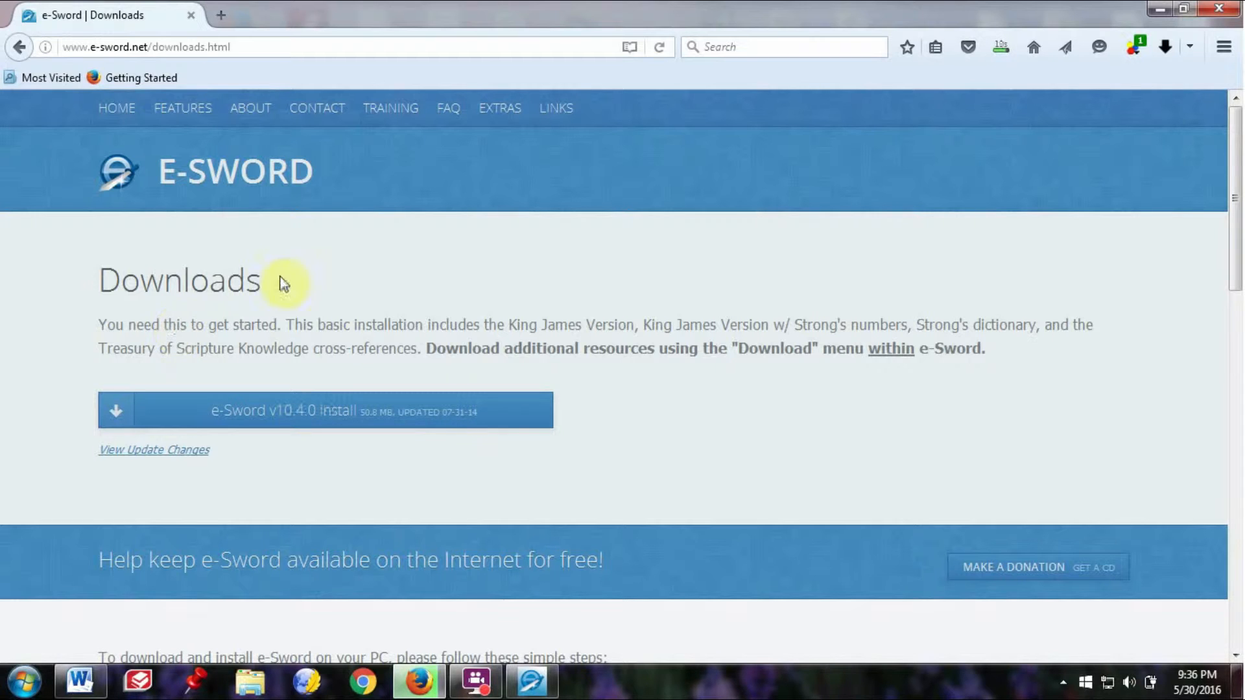
mouse_move(463, 7)
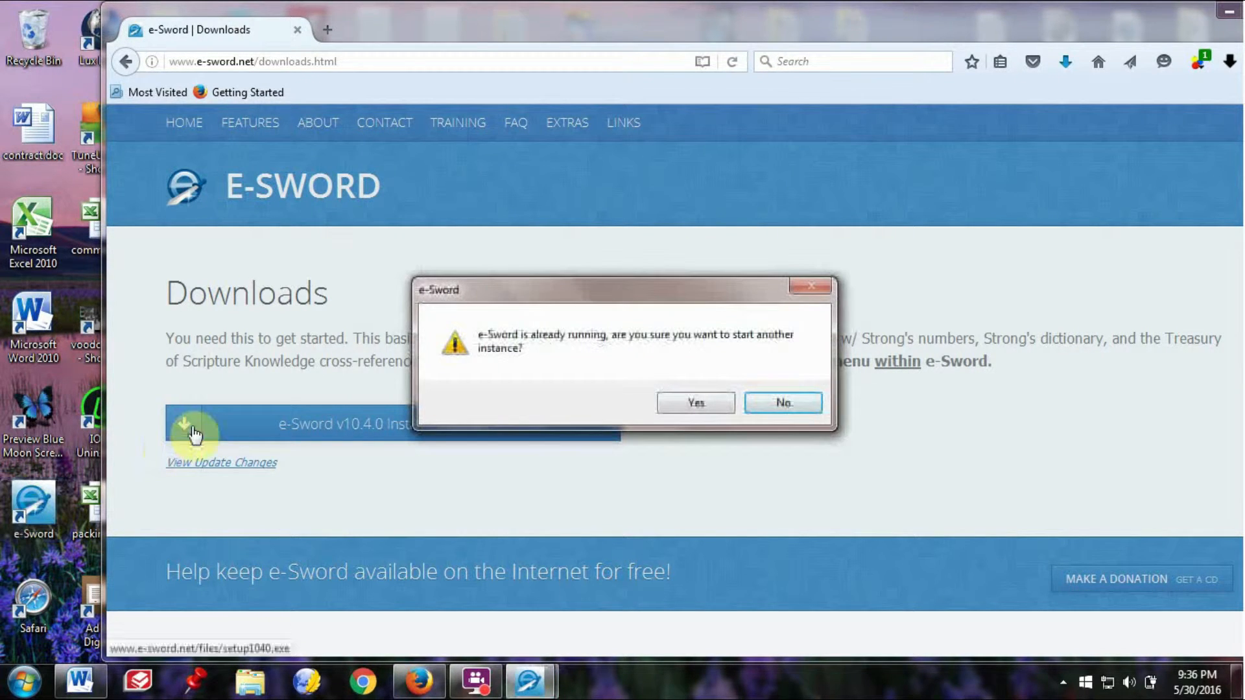
Dismiss the 'e-Sword is already running' warning to show Acts 17 in KJV
click(781, 402)
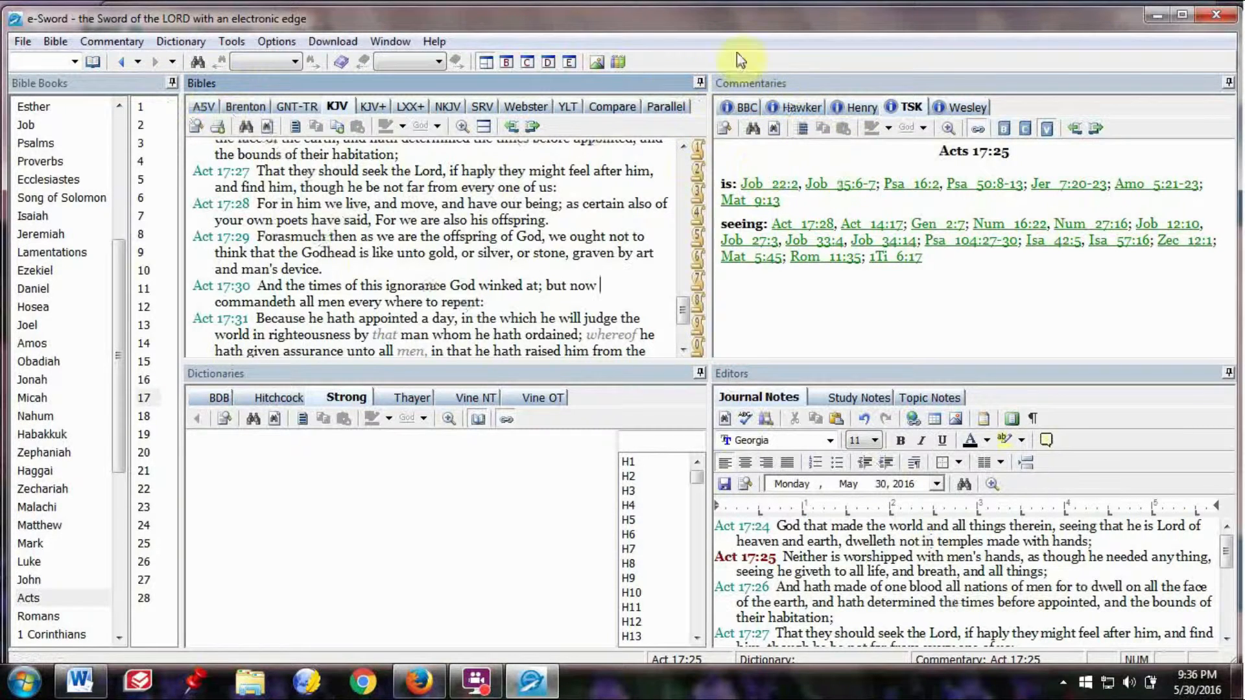
mouse_move(552, 498)
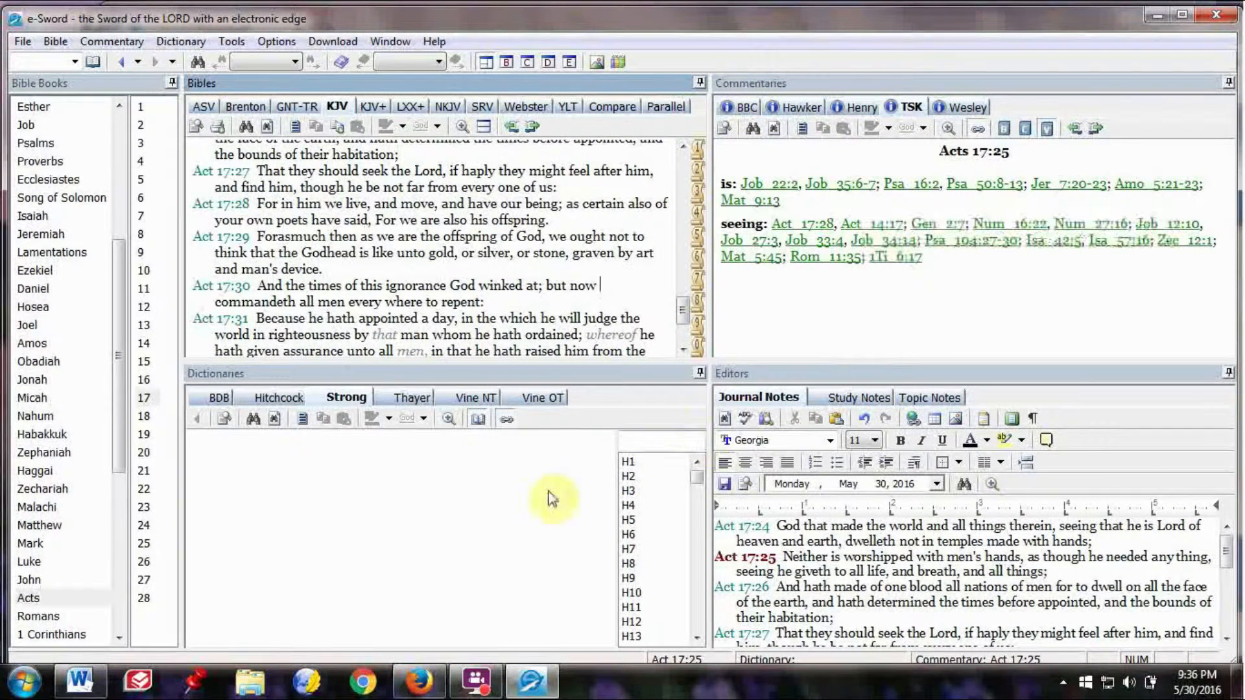
mouse_move(185, 381)
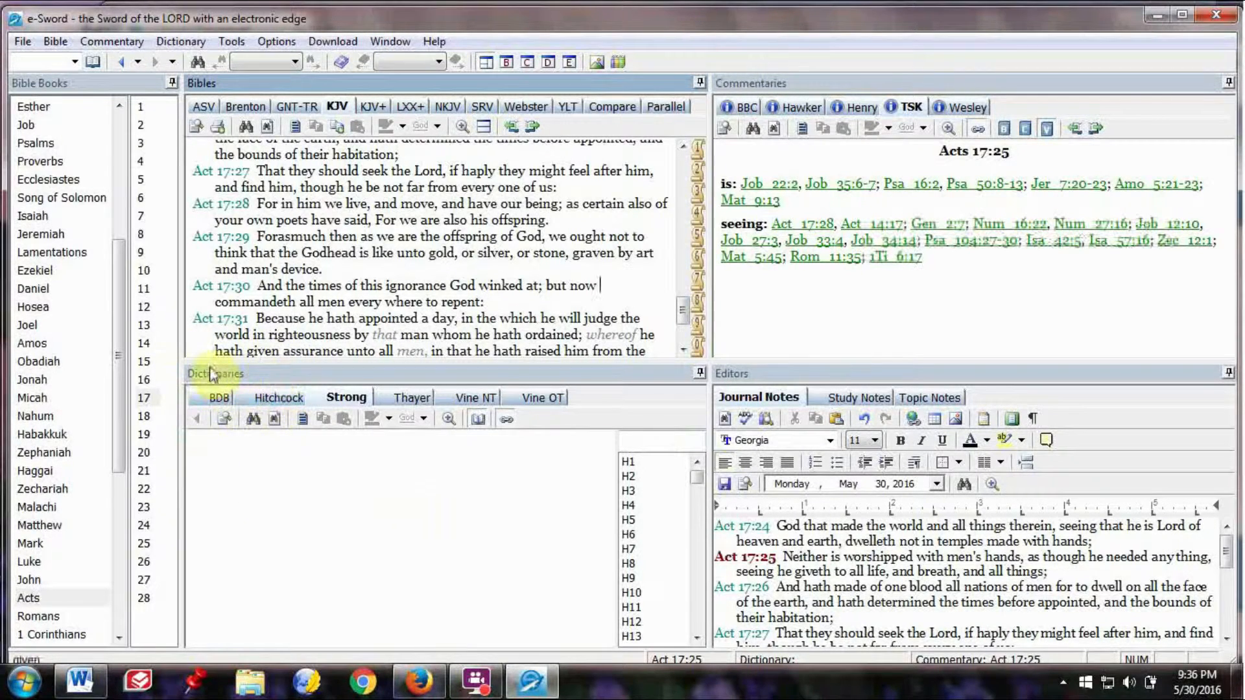
mouse_move(752, 424)
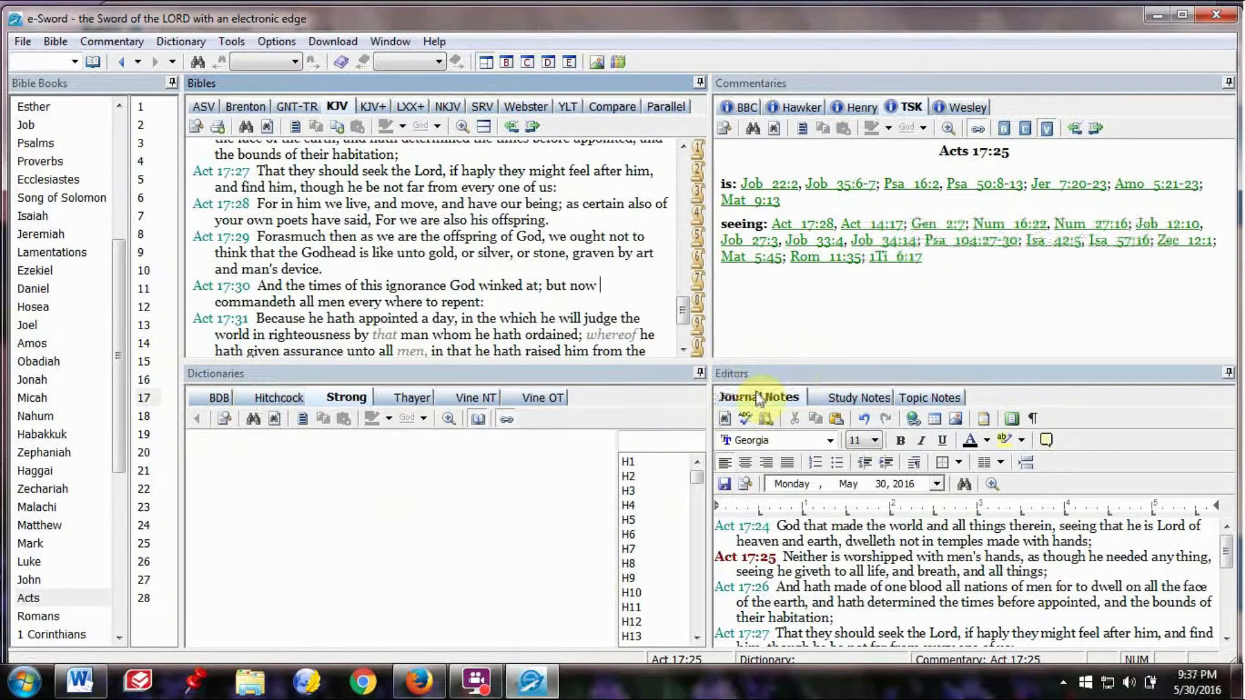
mouse_move(767, 418)
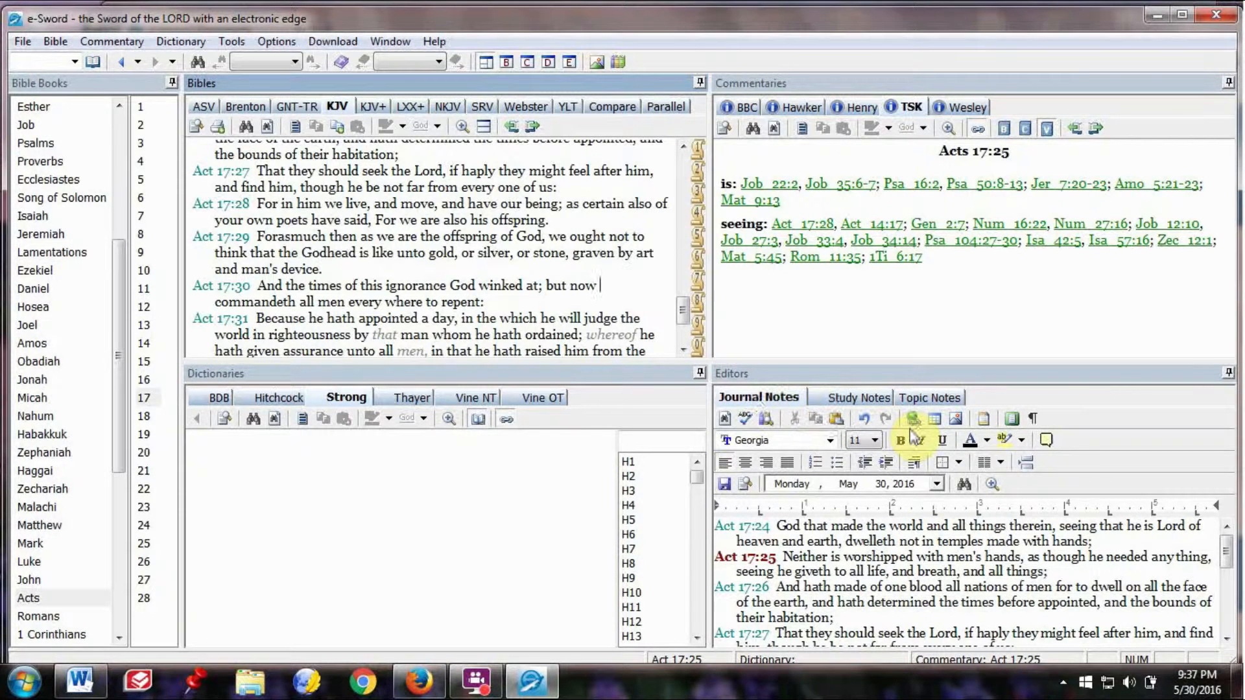
double_click(334, 170)
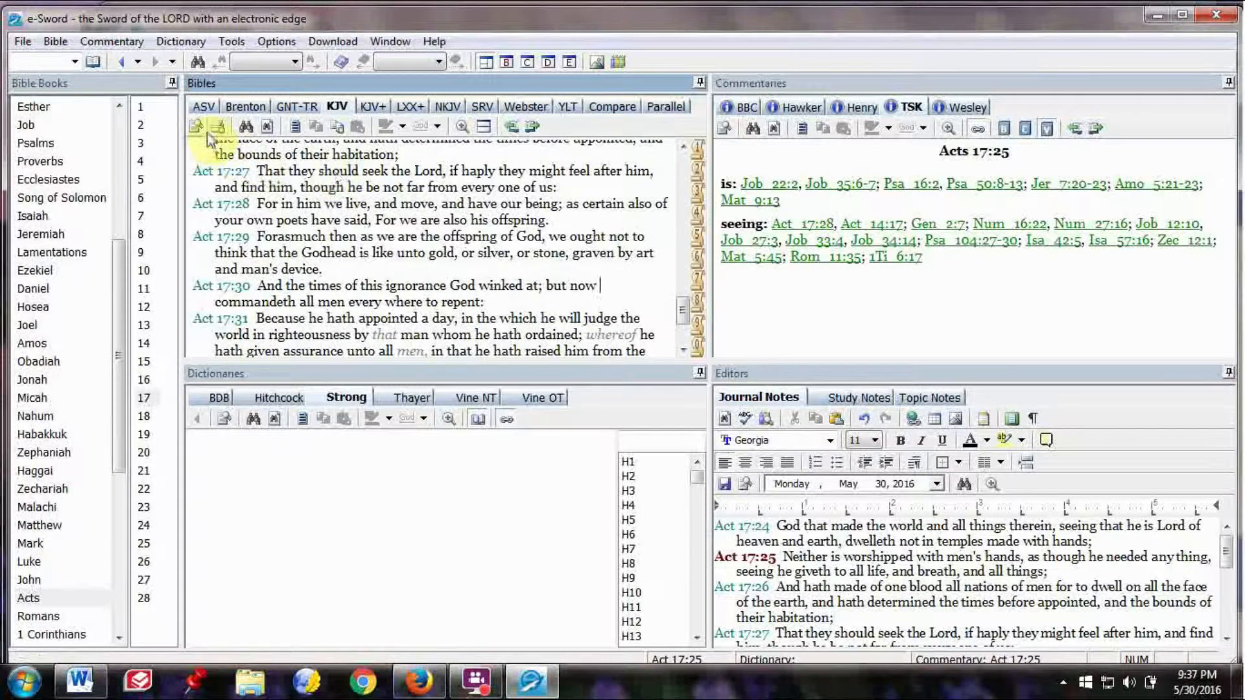
mouse_move(203, 106)
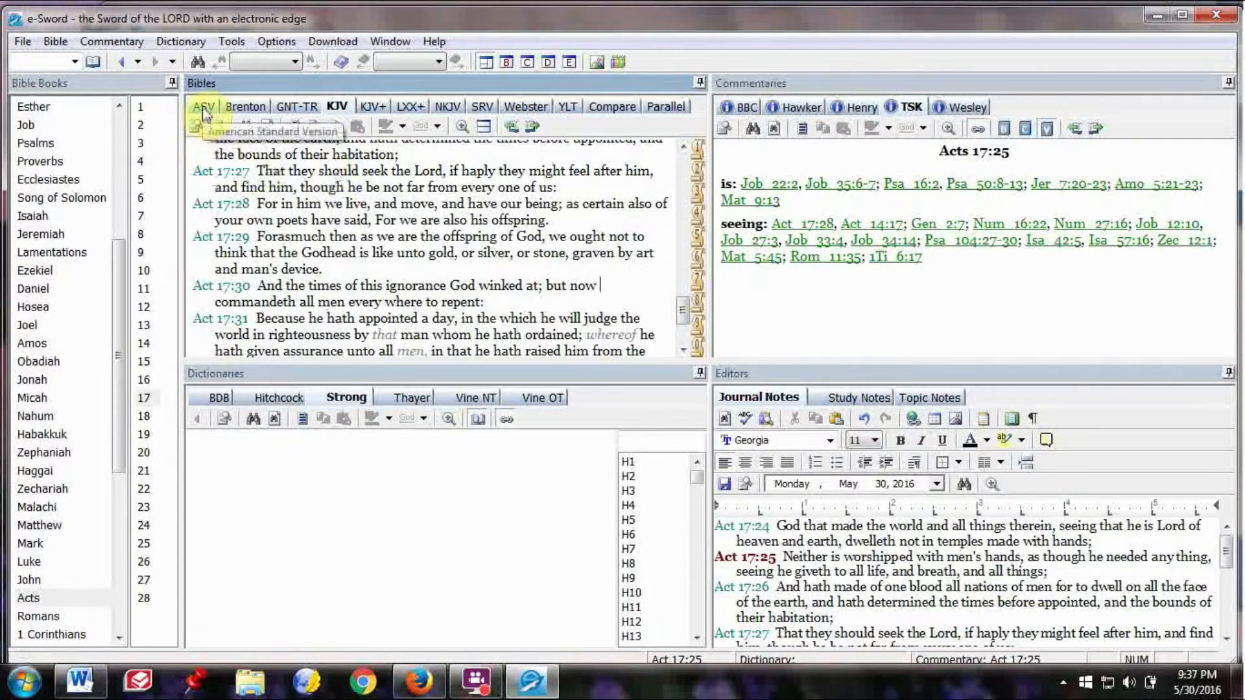
mouse_move(245, 106)
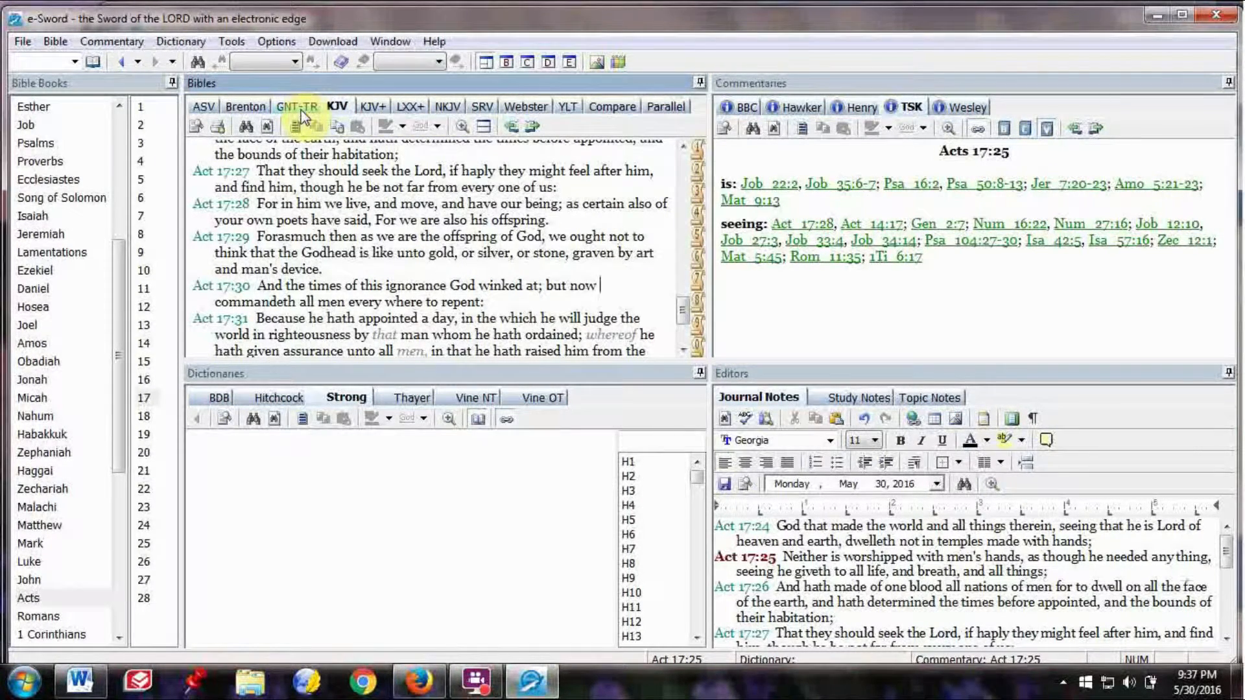
mouse_move(296, 106)
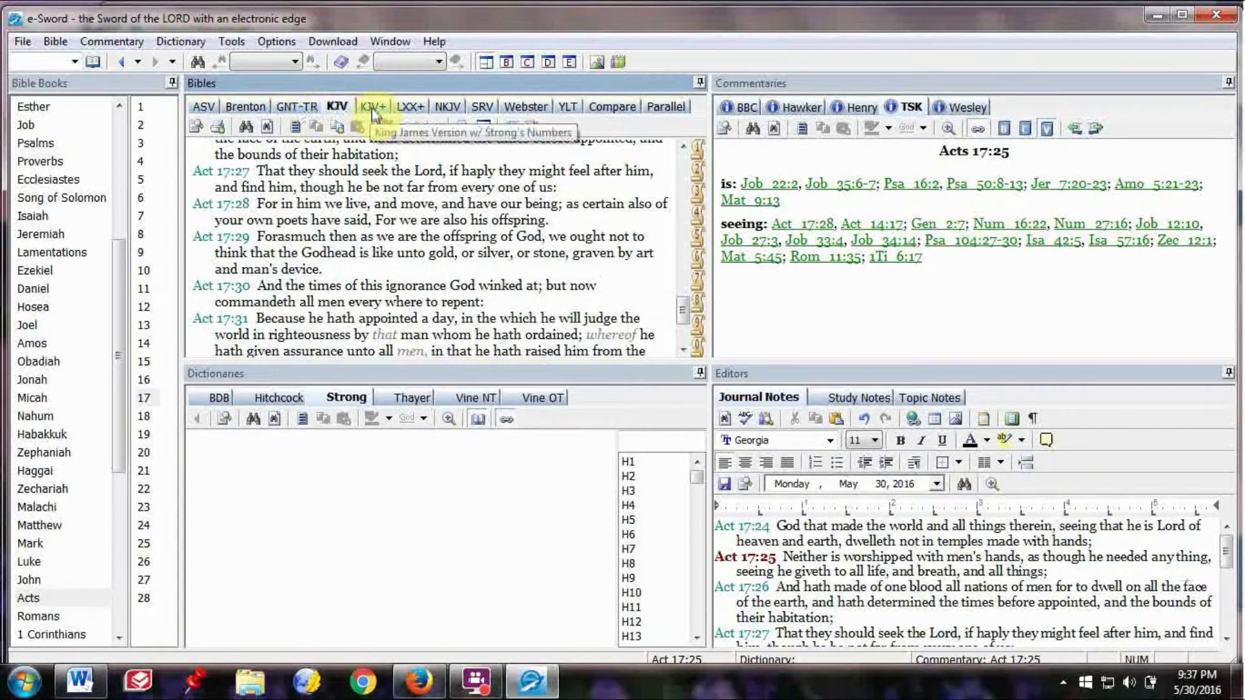
Show Acts 17 in the KJV+ version with Strong's numbers
click(371, 106)
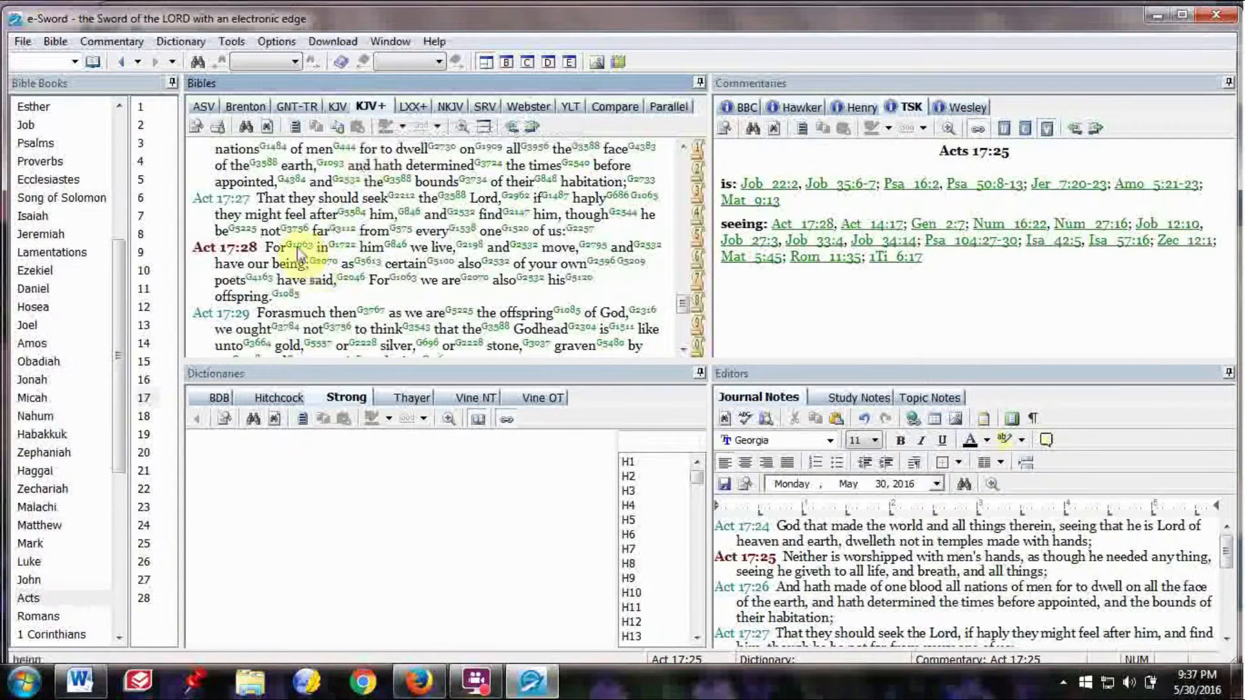
mouse_move(394, 198)
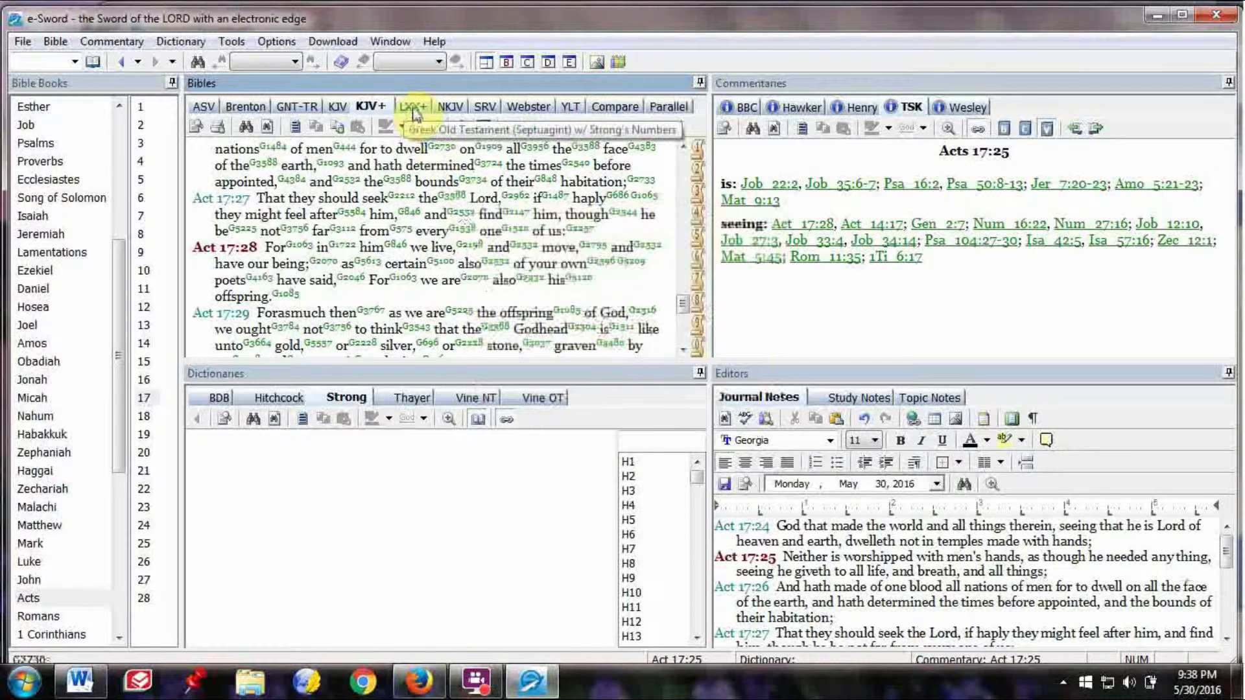
Switch to the LXX+ Septuagint and go to Psalm 1
click(412, 106)
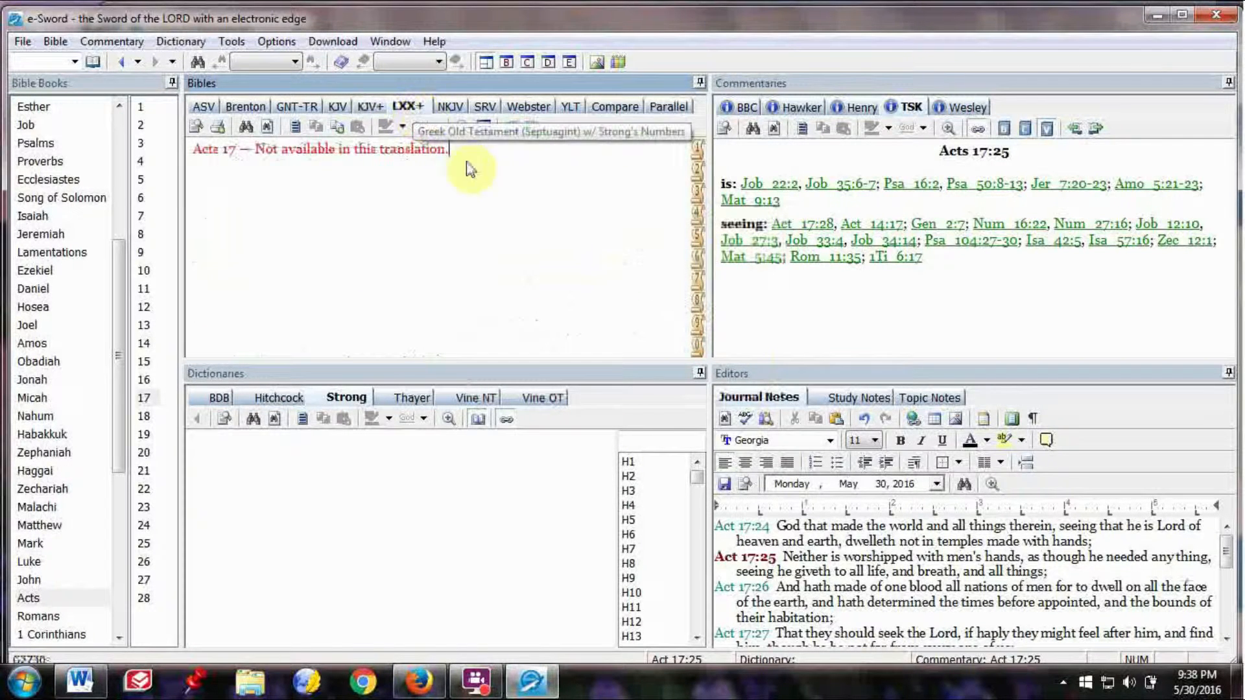
mouse_move(253, 169)
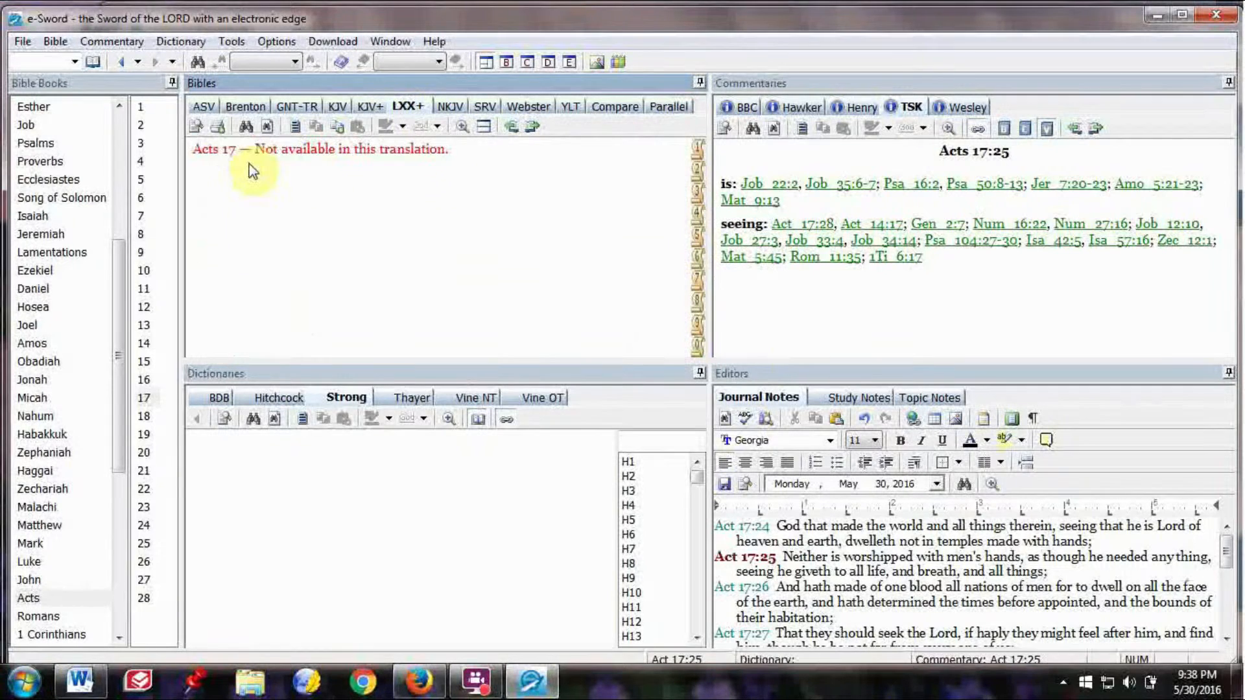
mouse_move(226, 166)
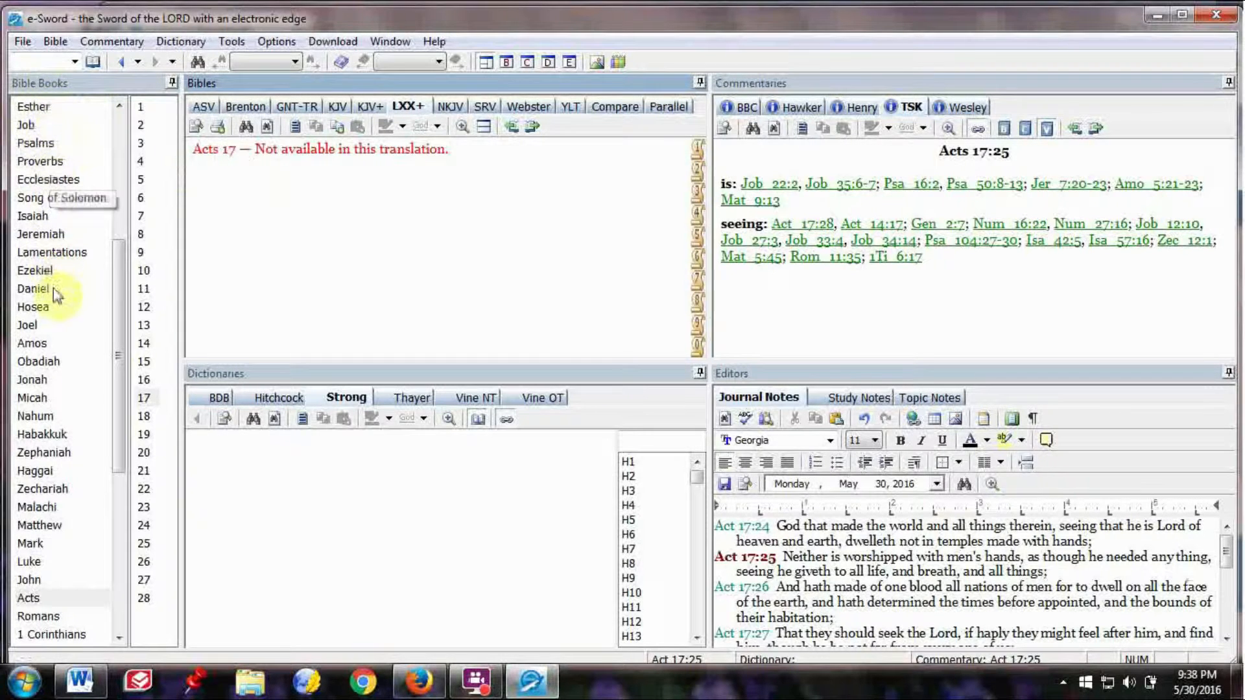
mouse_move(155, 205)
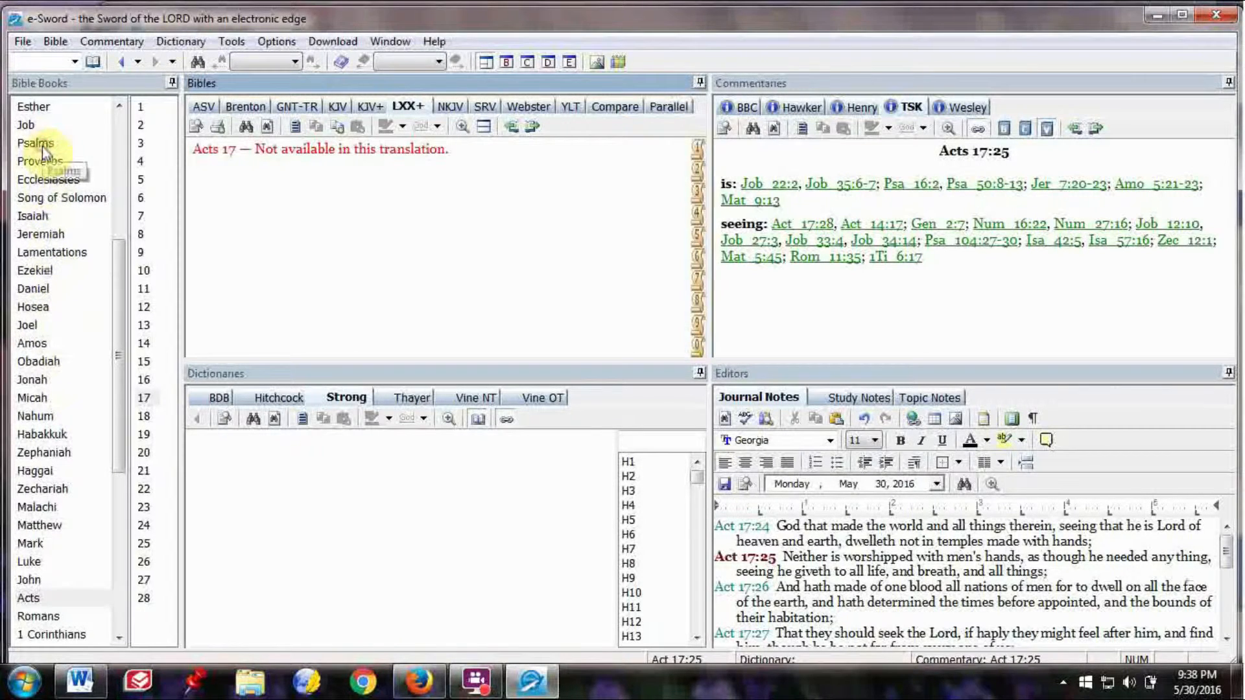
click(35, 143)
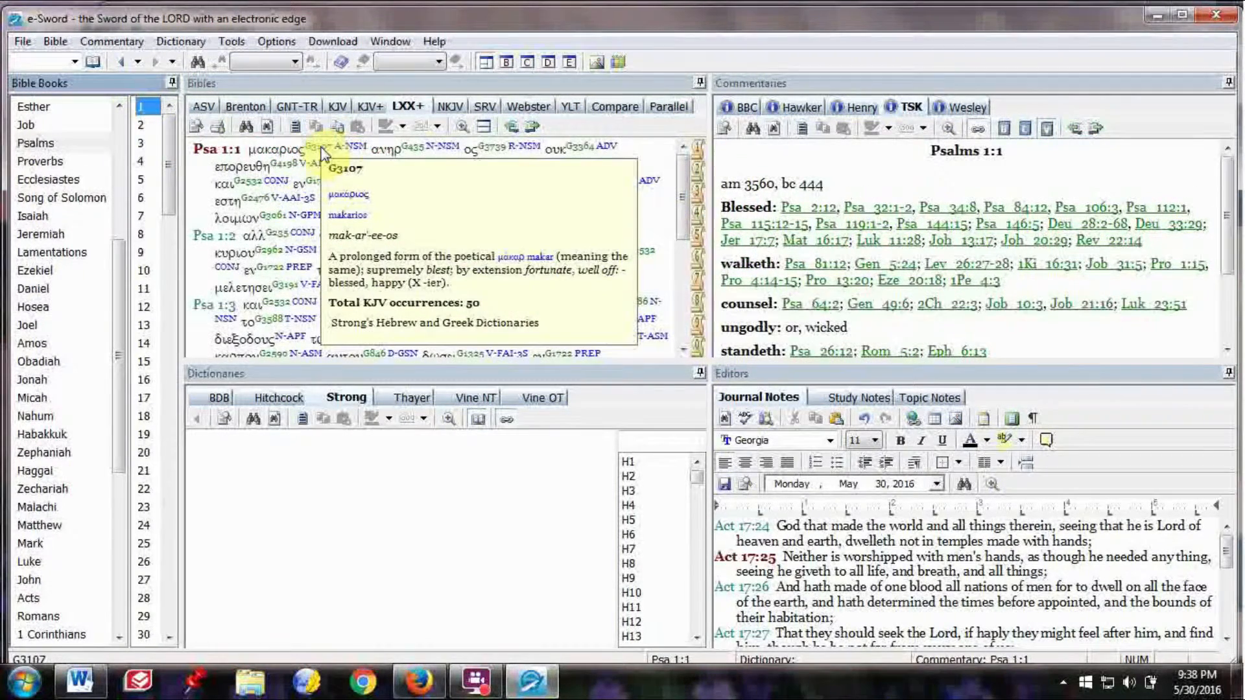
mouse_move(245, 106)
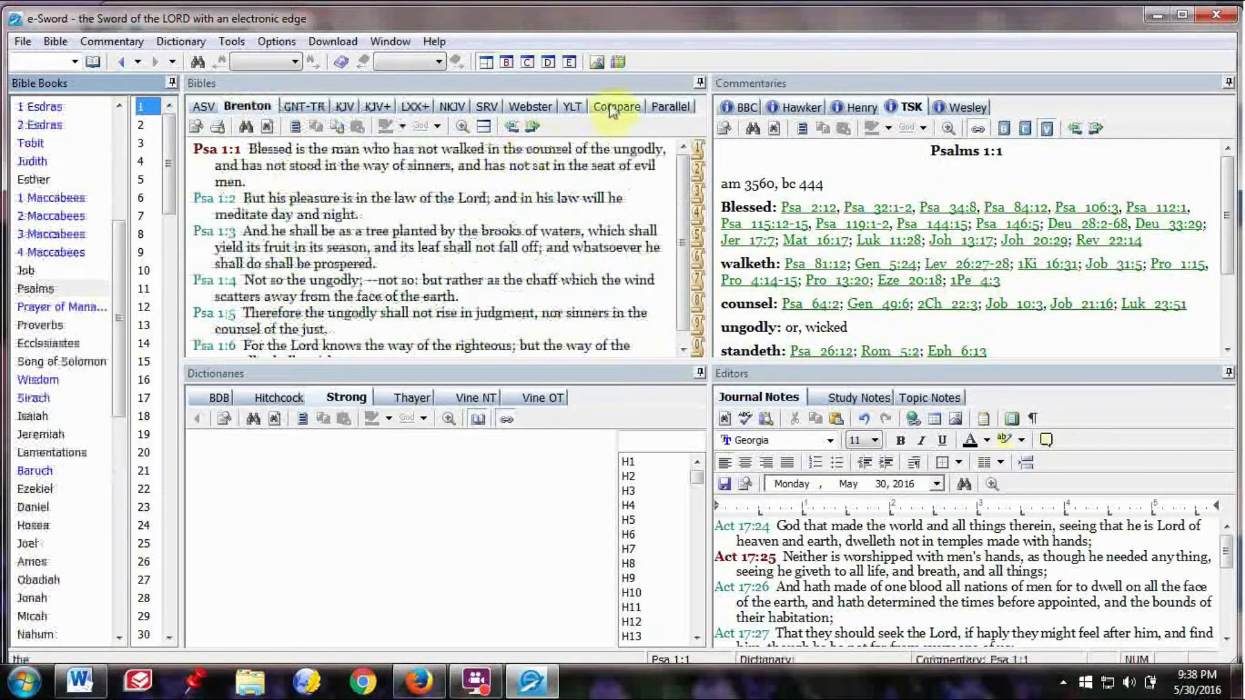
Compare Psalm 1:1 across LXX+ and Brenton, then read it in KJV with BBC commentary
click(616, 106)
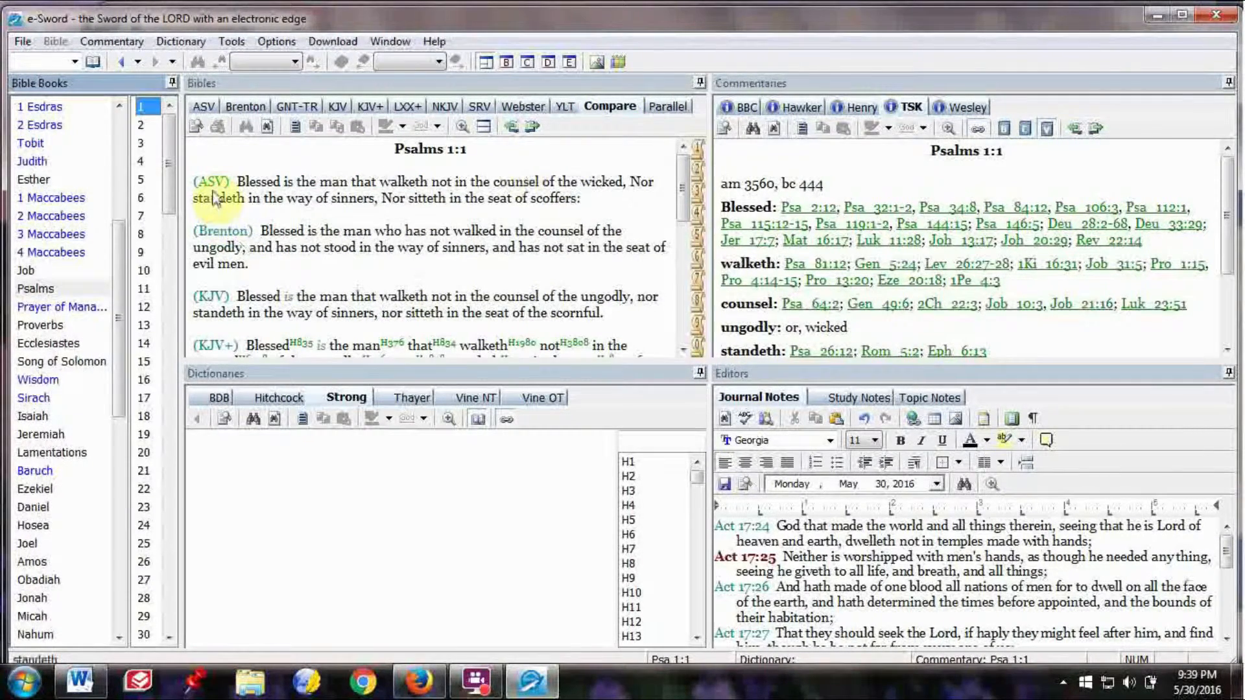
click(408, 106)
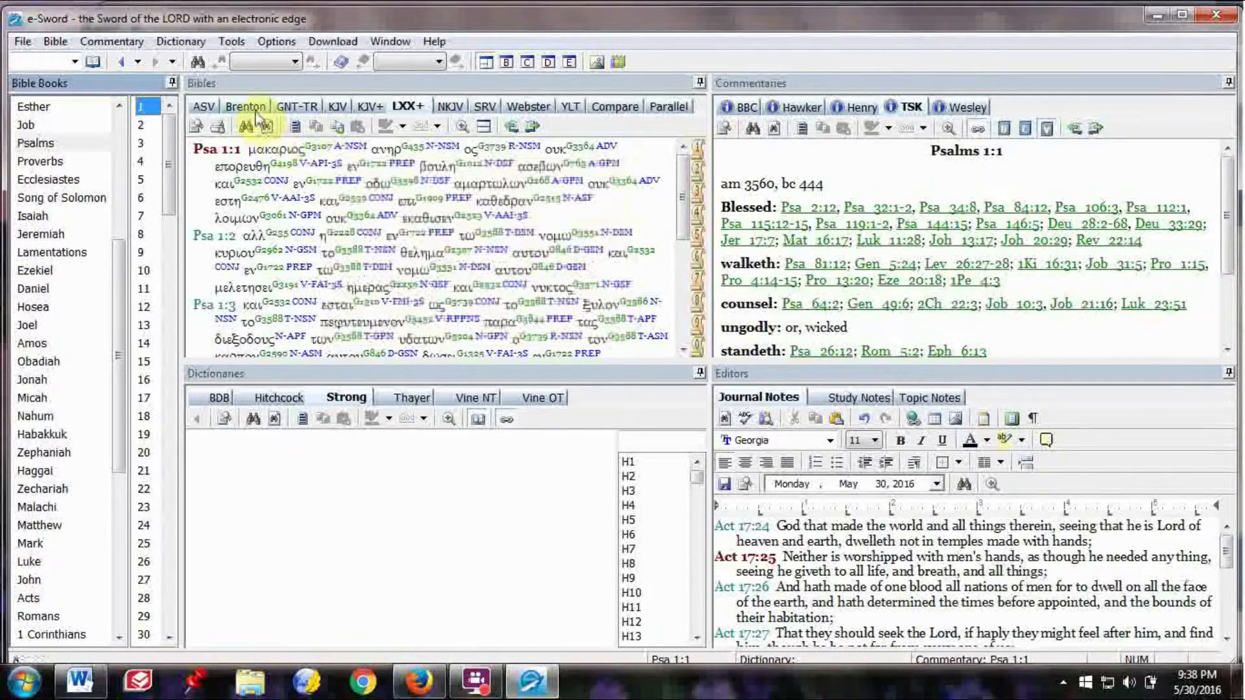
click(245, 107)
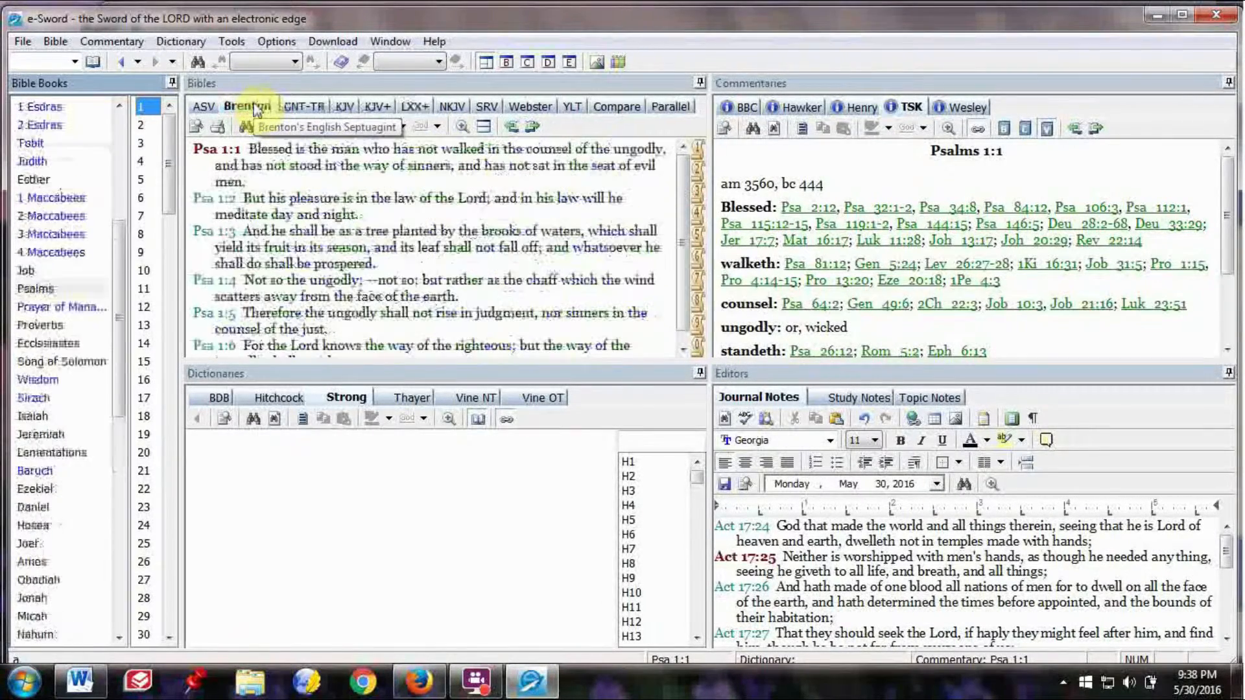
mouse_move(214, 173)
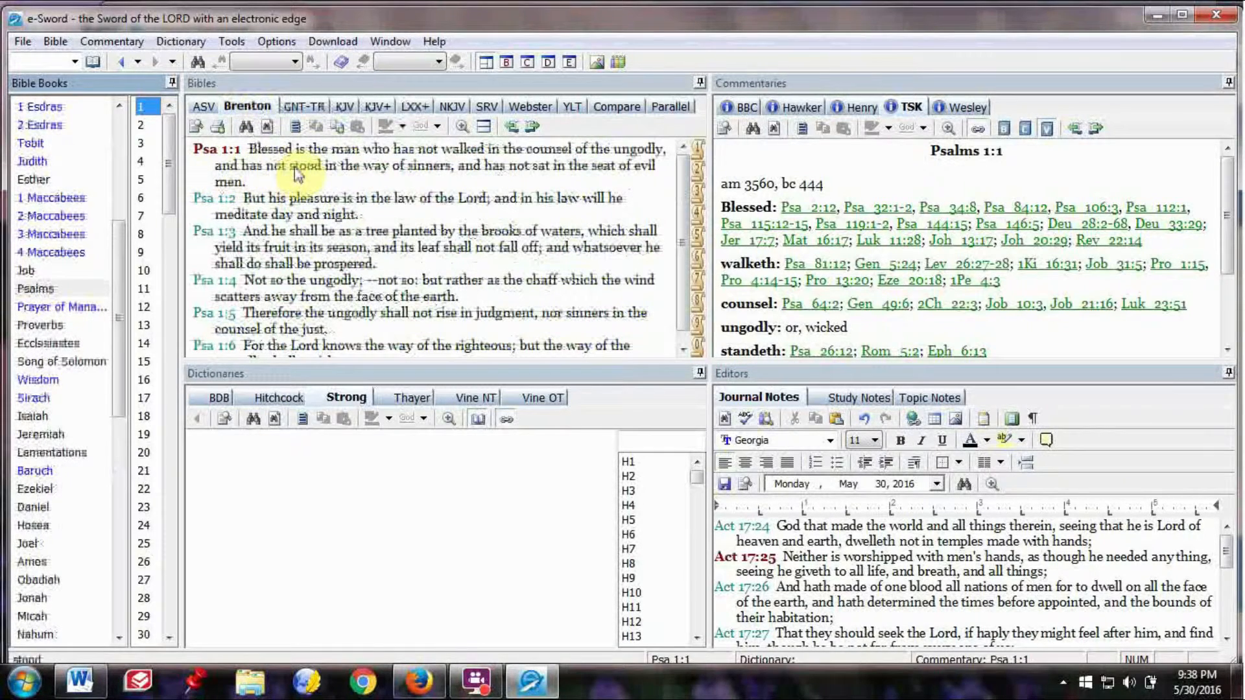
click(616, 106)
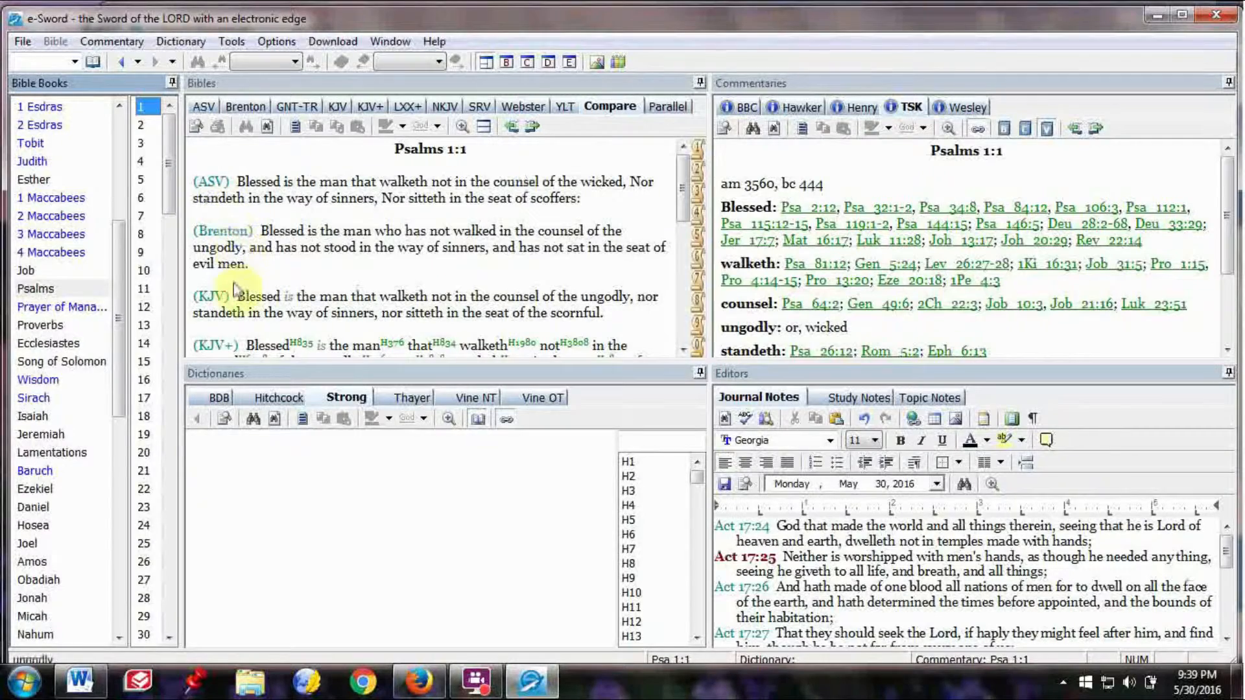
click(246, 106)
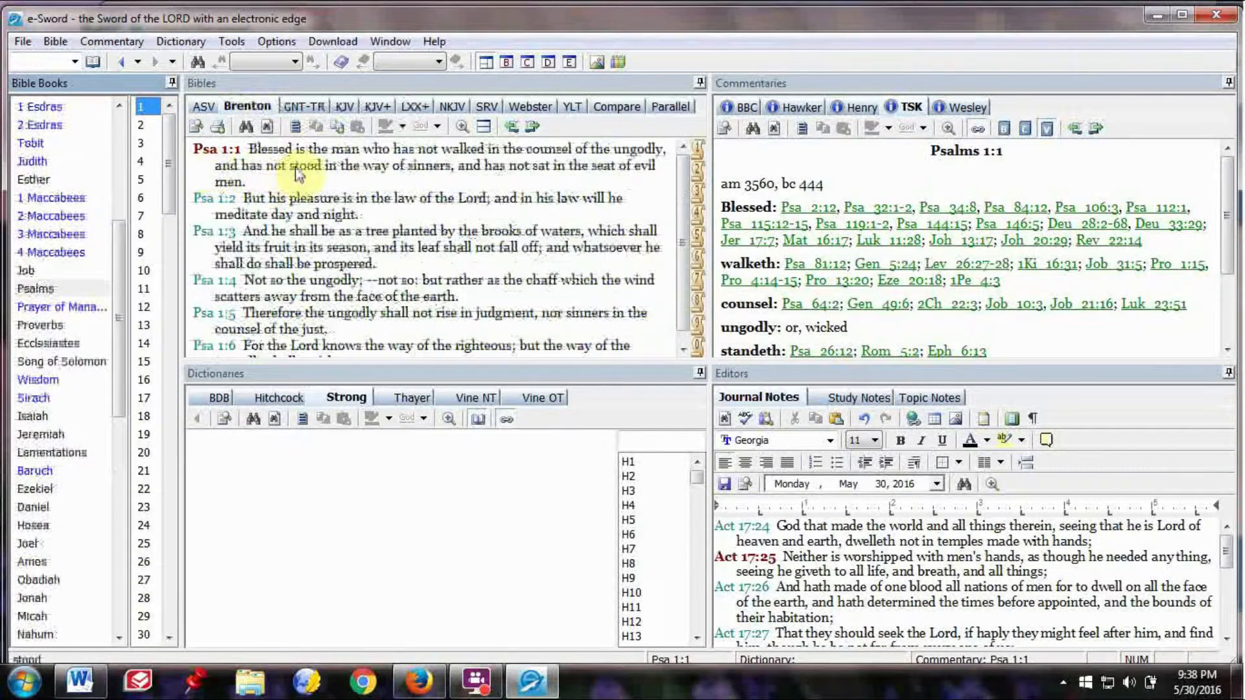
mouse_move(615, 106)
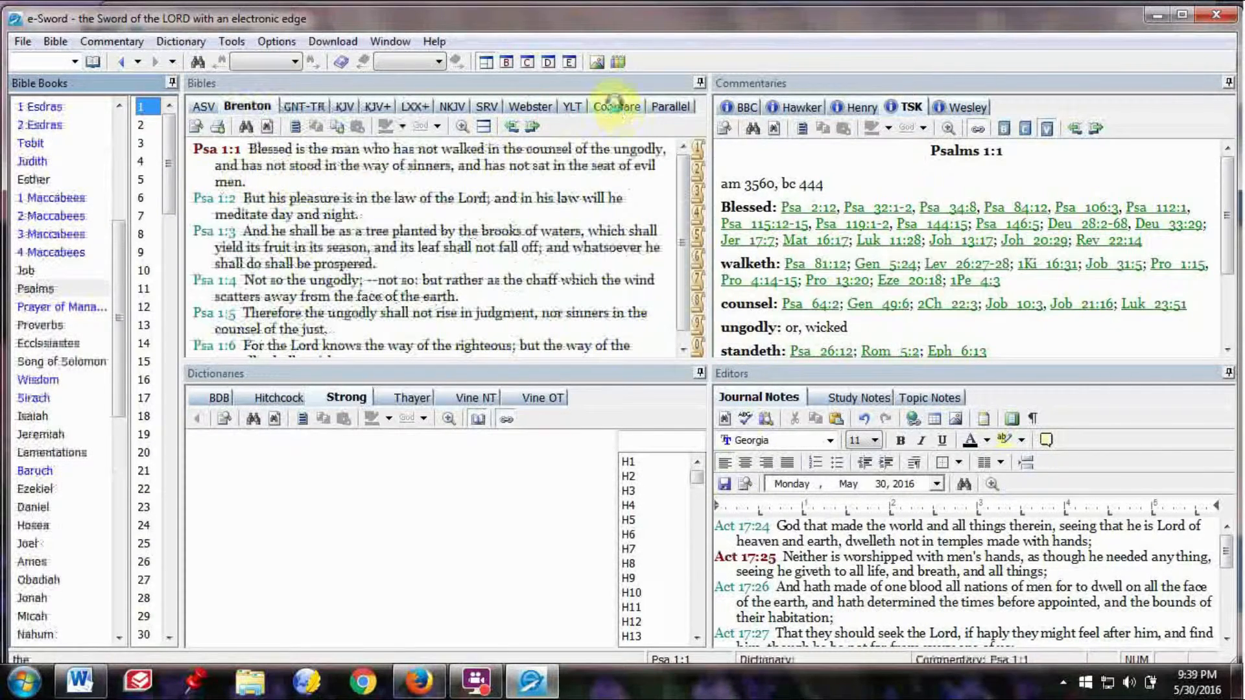
click(615, 106)
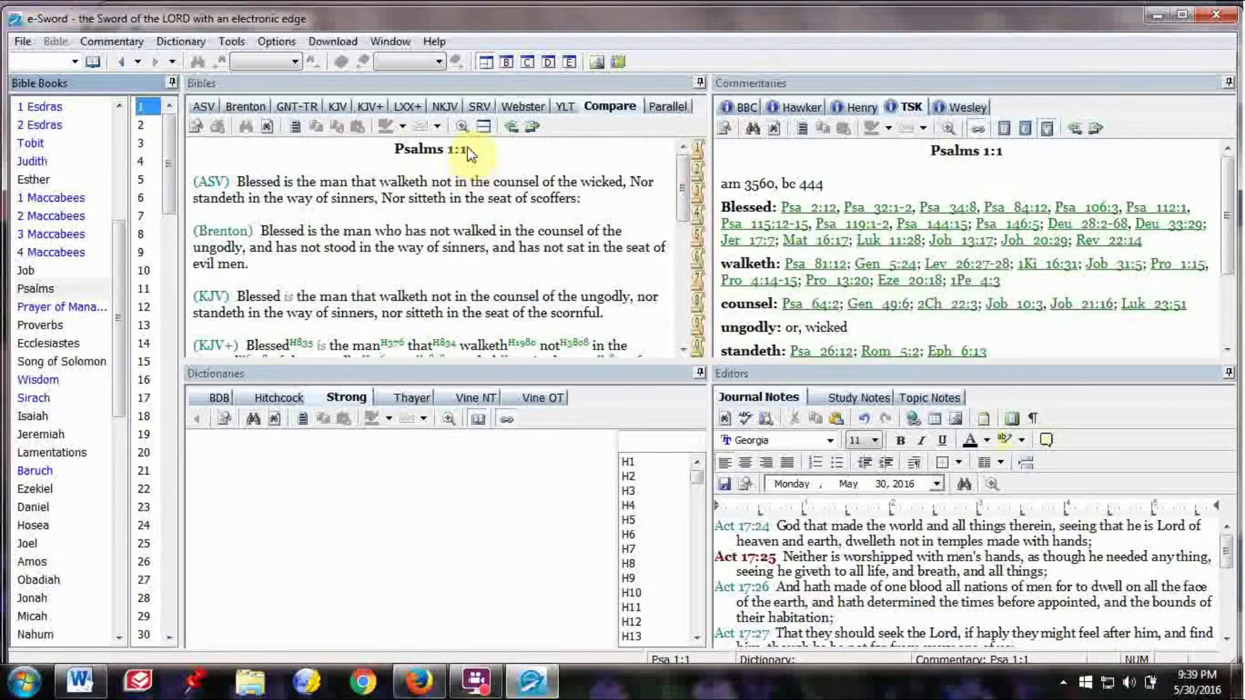
mouse_move(337, 105)
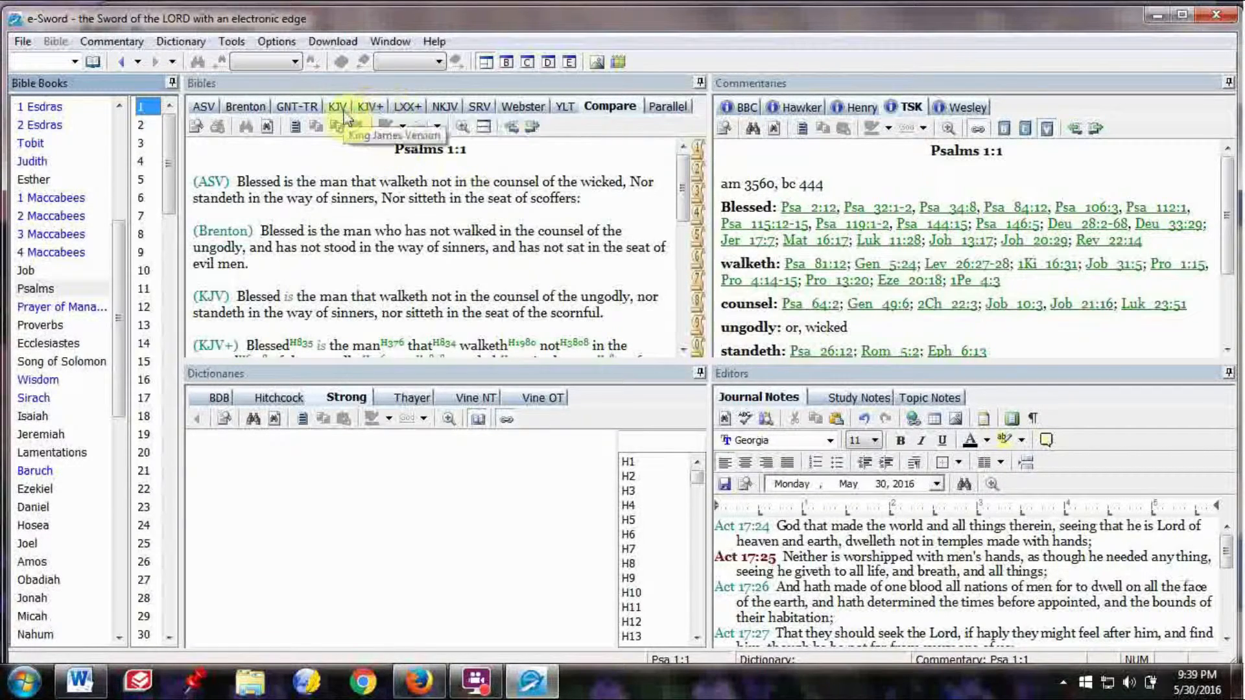
click(336, 107)
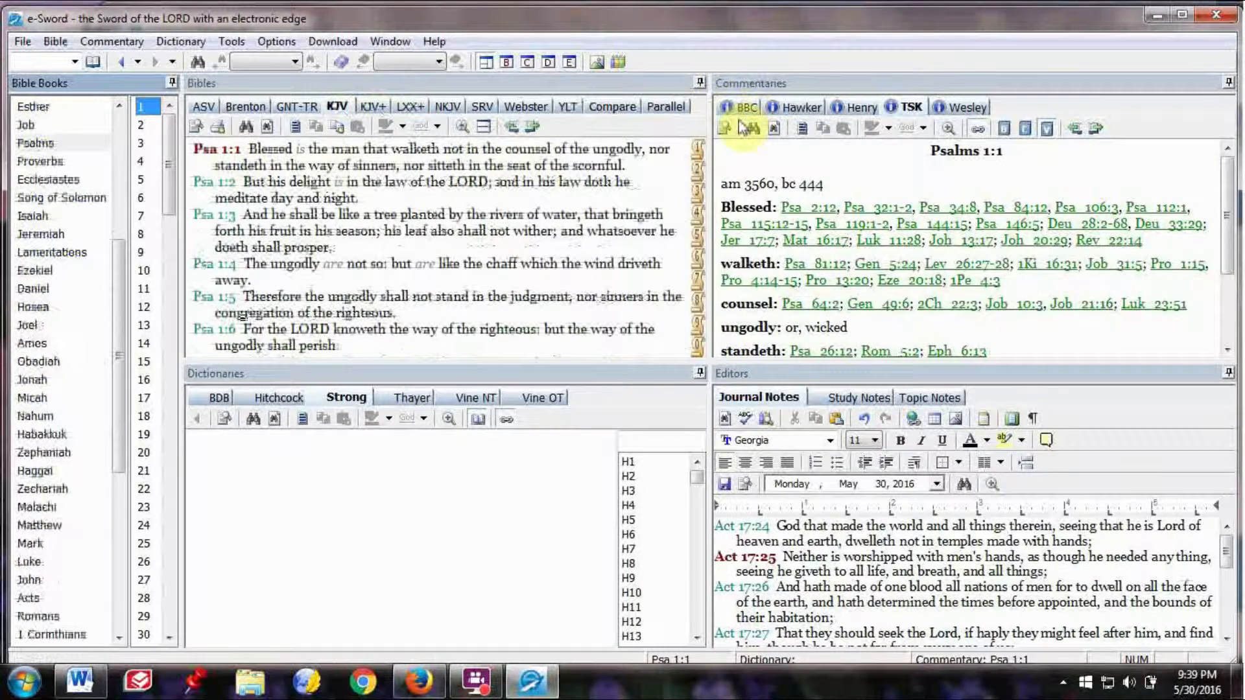
click(722, 128)
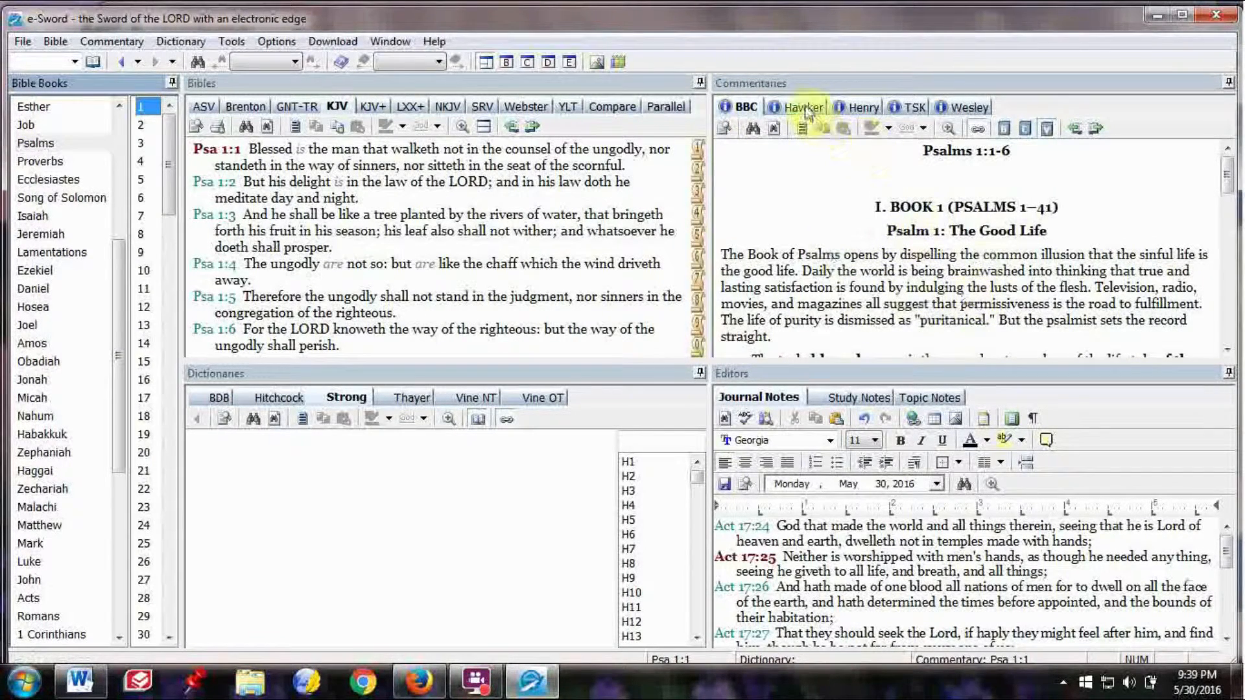
mouse_move(800, 107)
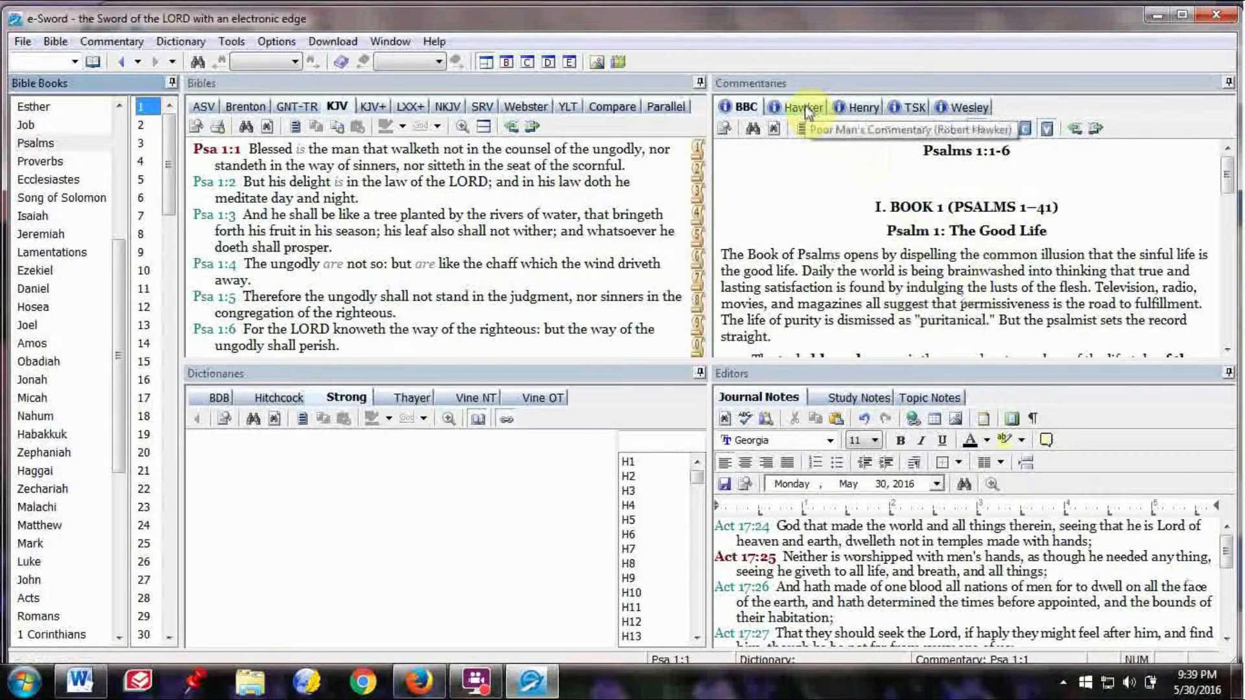
Show Hawker's Poor Man's Commentary on Psalms 1:1 beside the KJV text
click(799, 107)
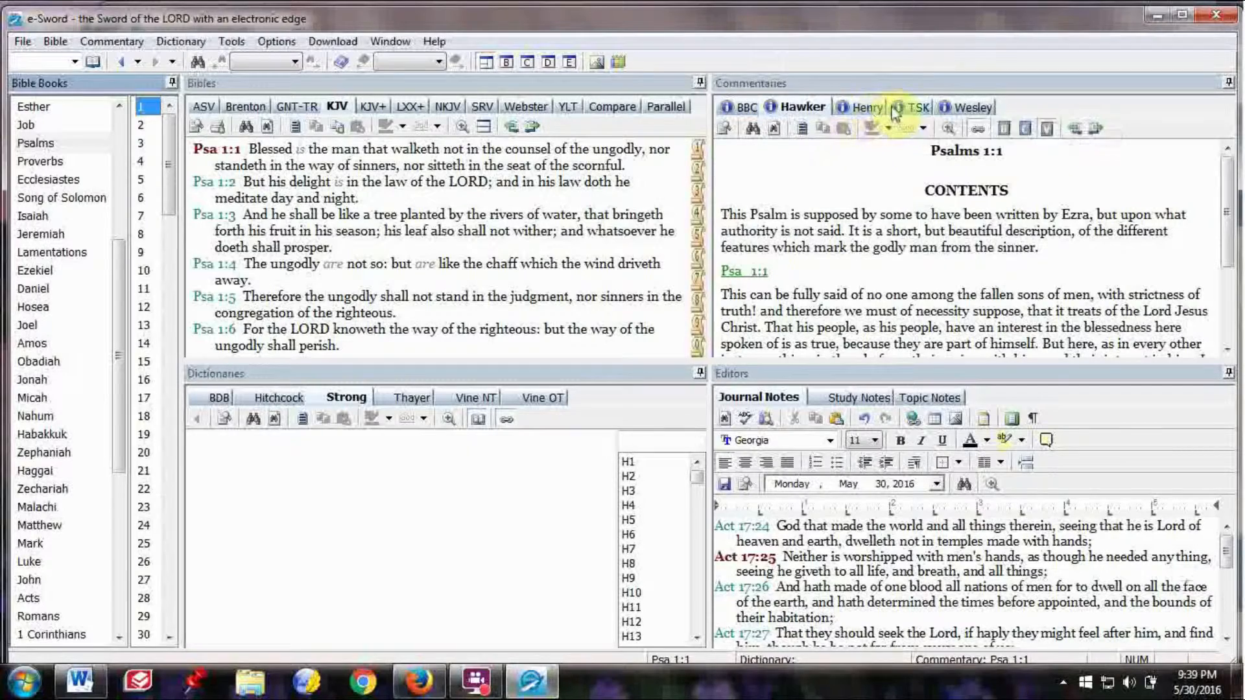
mouse_move(970, 107)
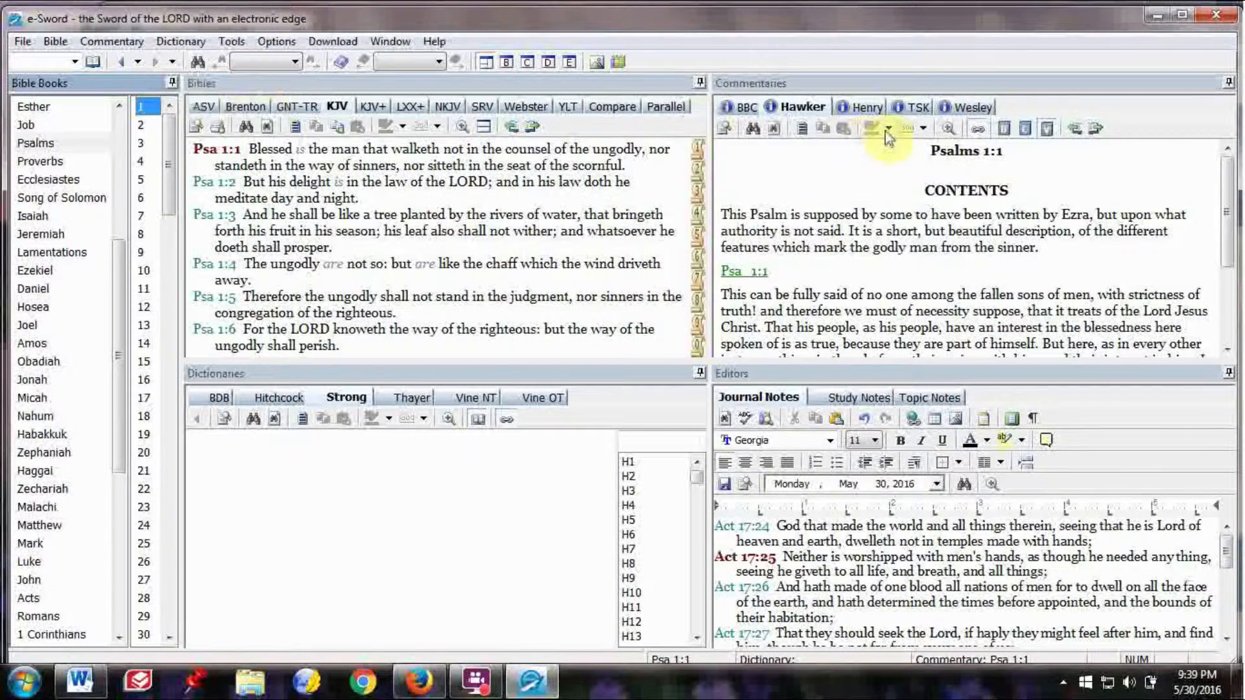
mouse_move(338, 420)
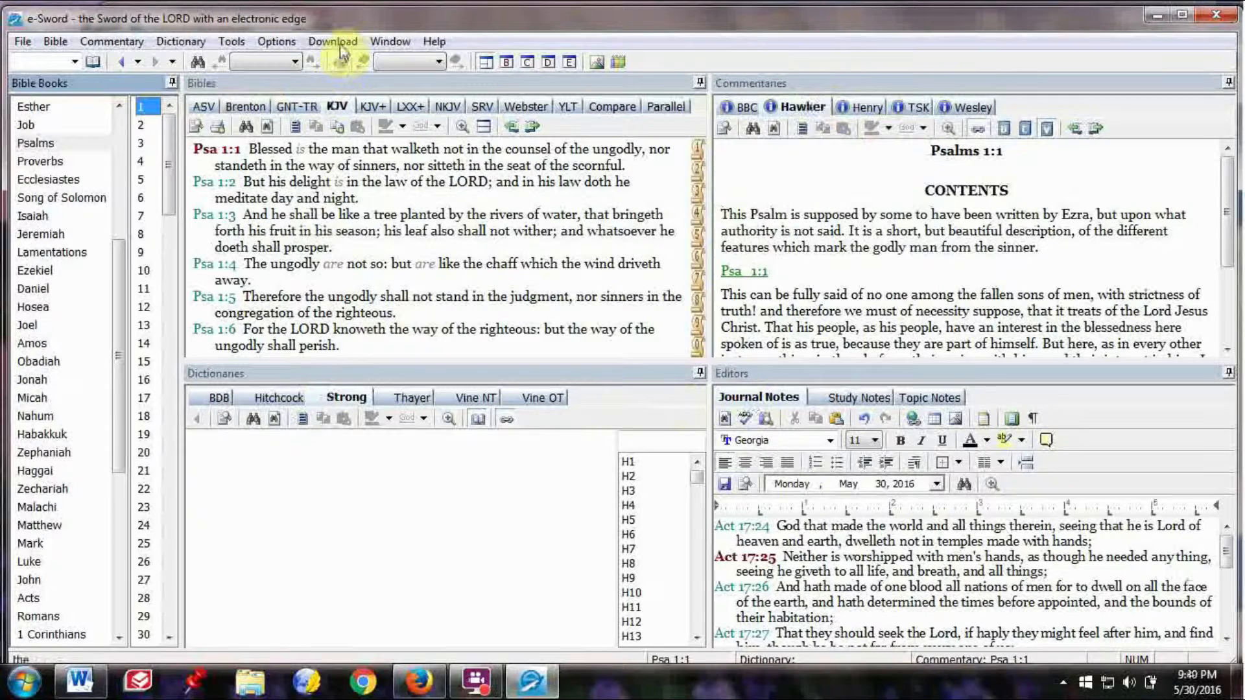
Open Download > Dictionaries and queue webster.dctx in the Module Downloader
click(332, 42)
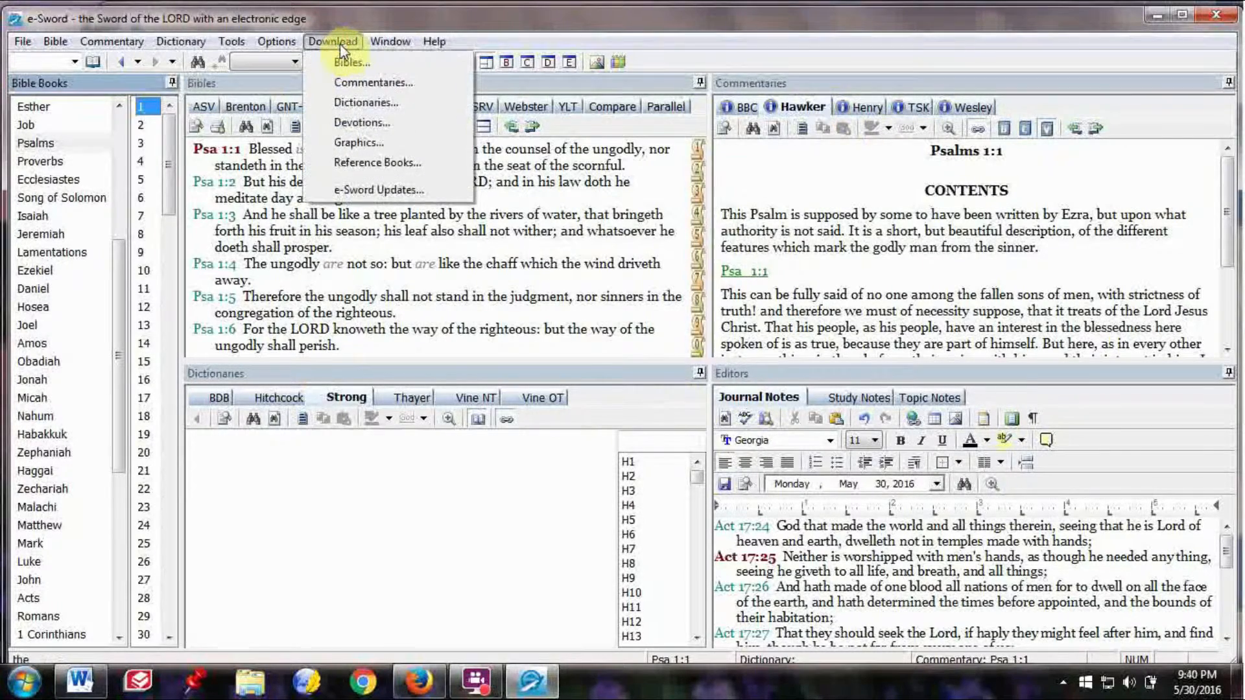
mouse_move(353, 109)
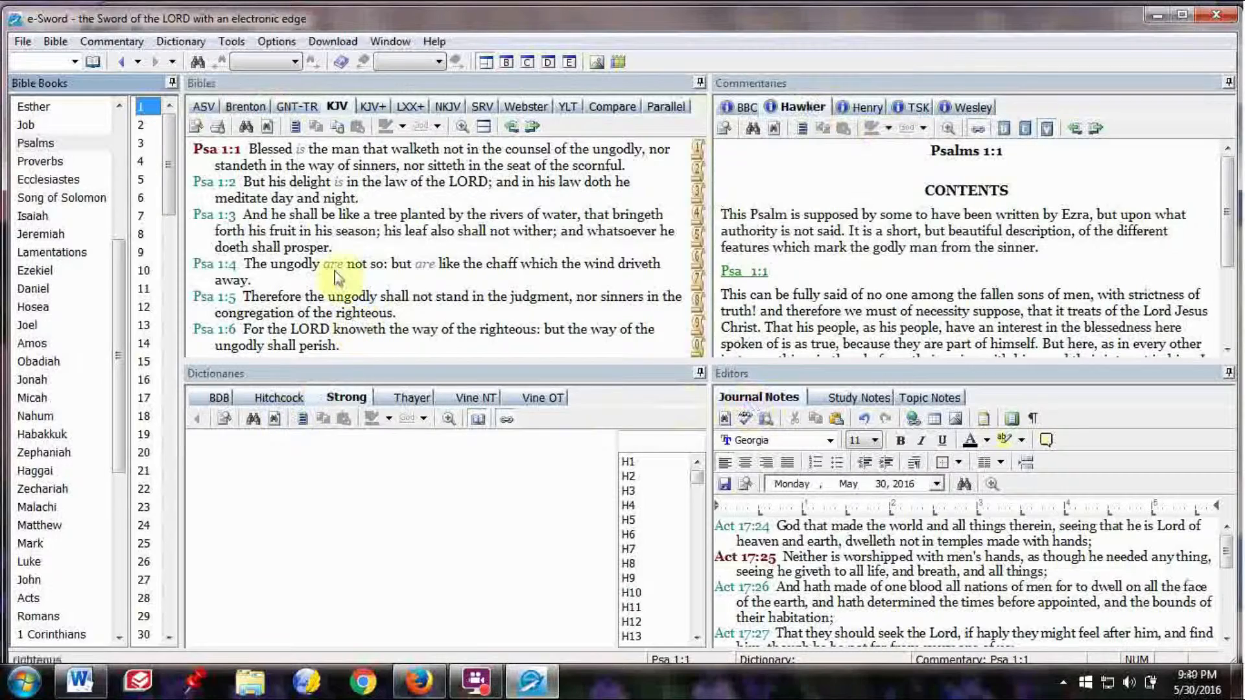
click(332, 41)
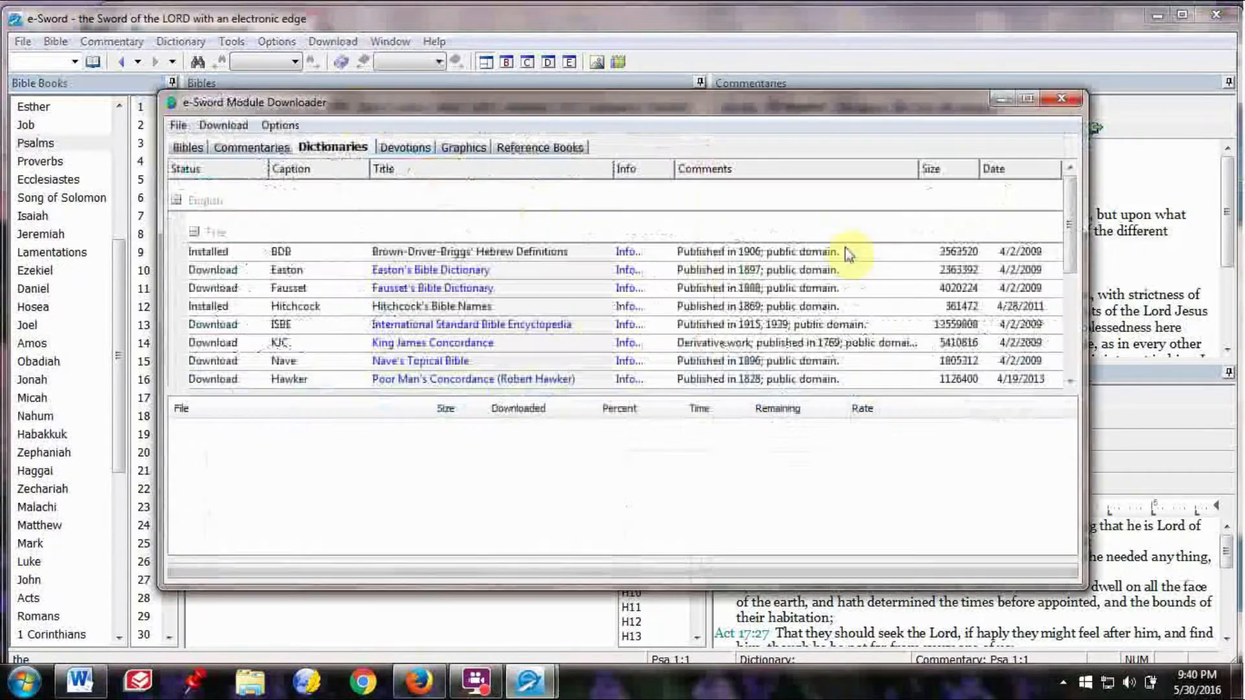
scroll(down, 3)
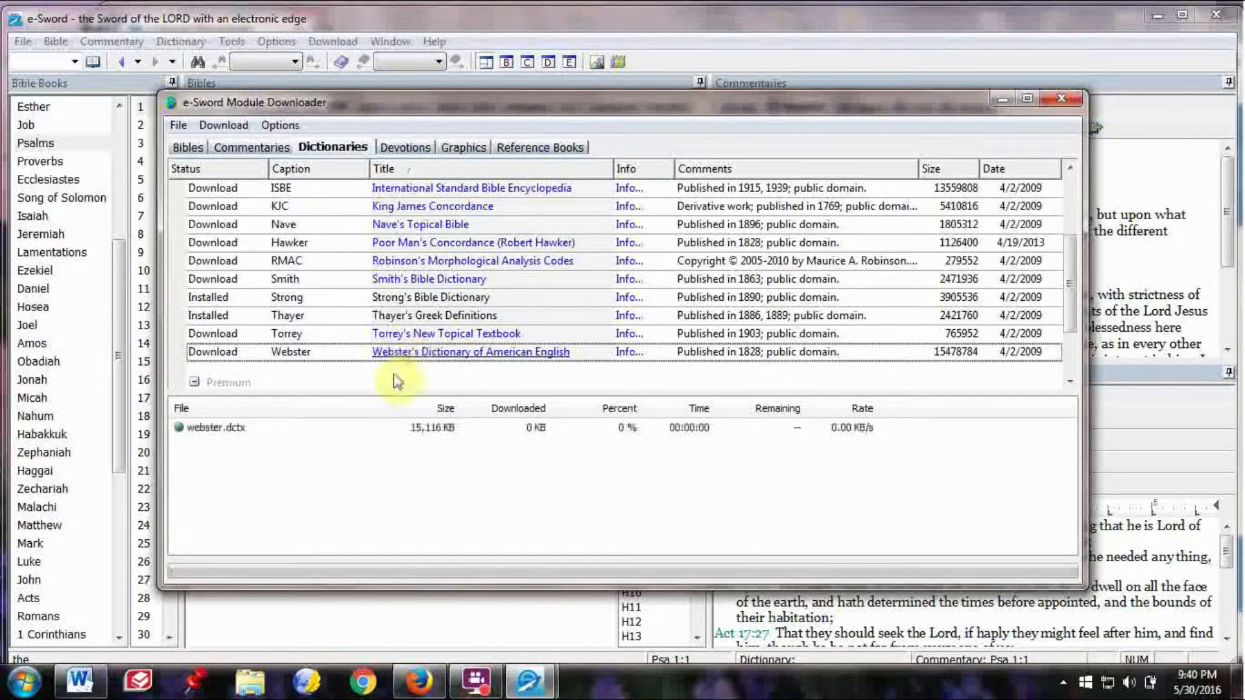
mouse_move(273, 454)
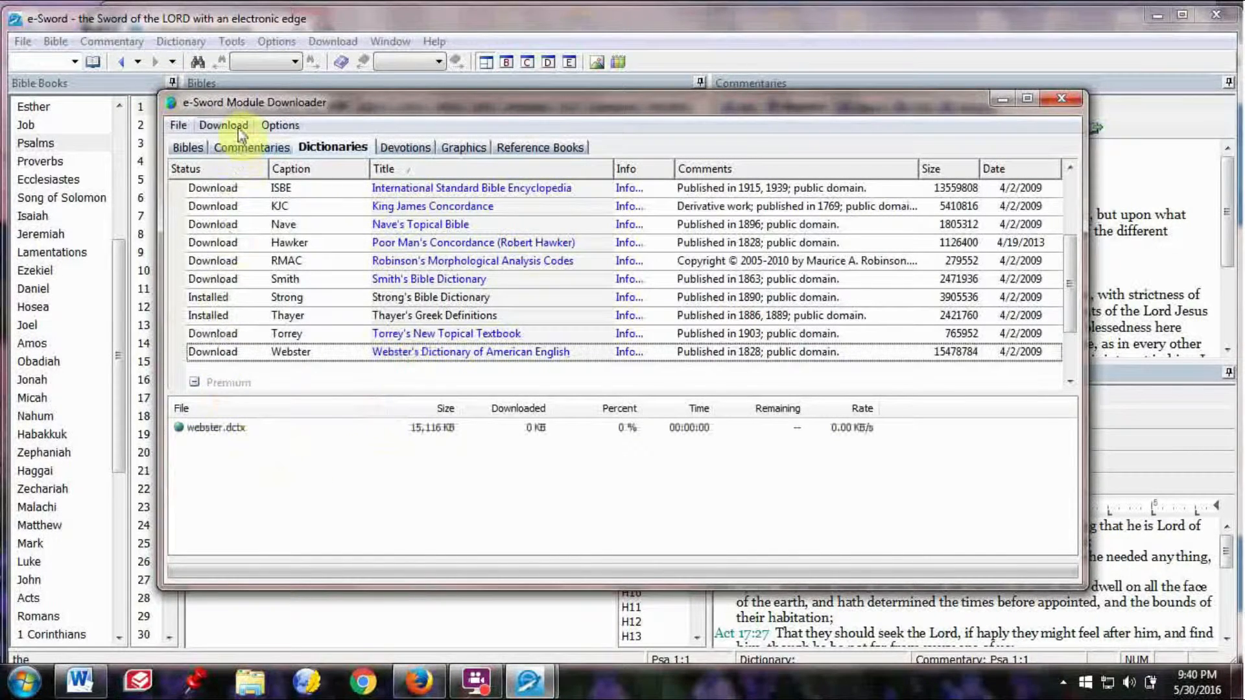
Start downloading the queued webster.dctx dictionary module
click(223, 124)
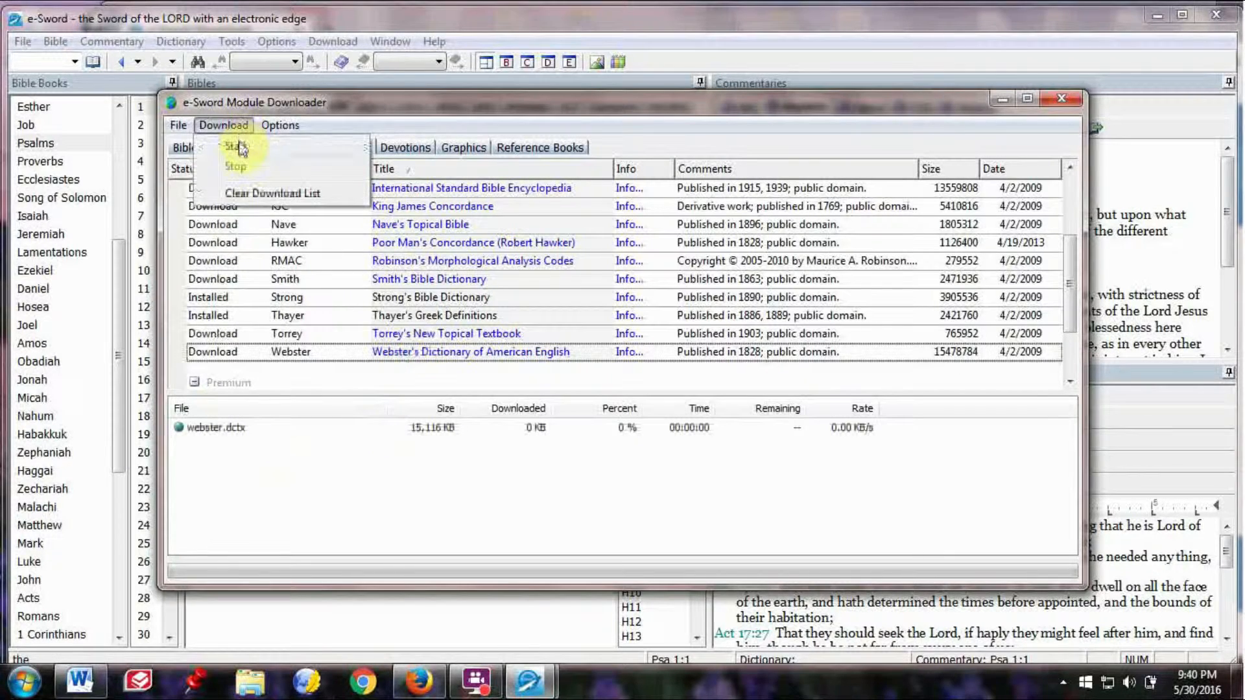
click(235, 146)
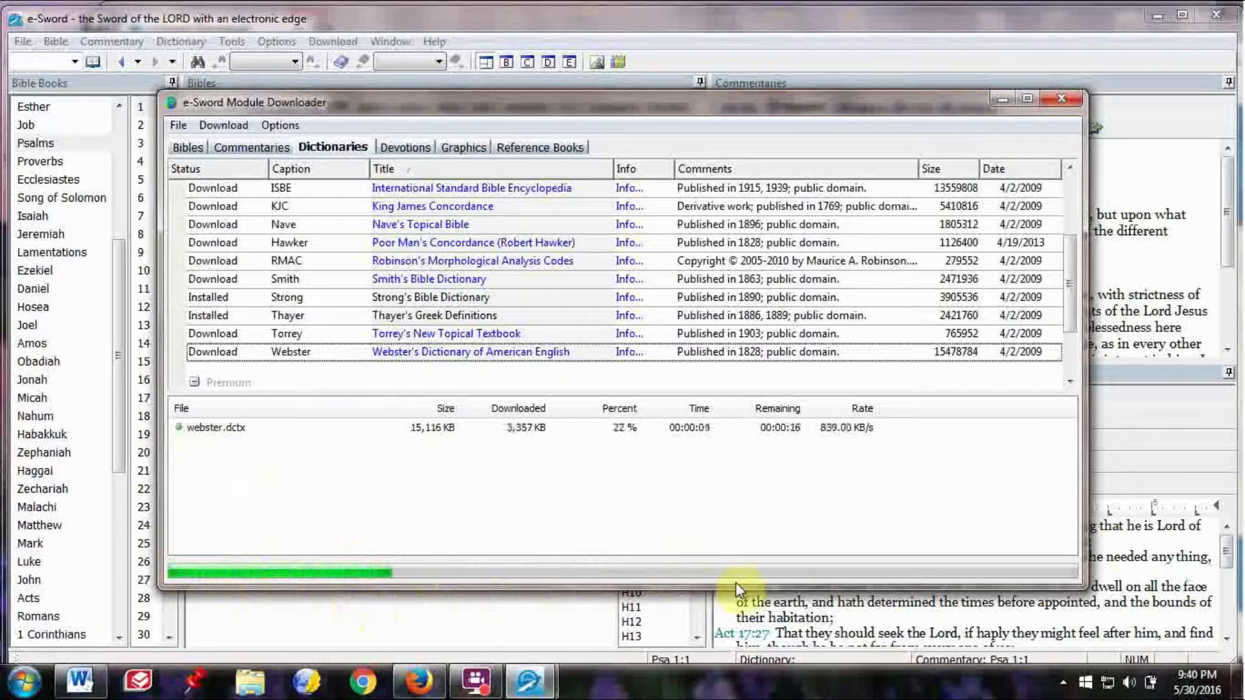
mouse_move(470, 489)
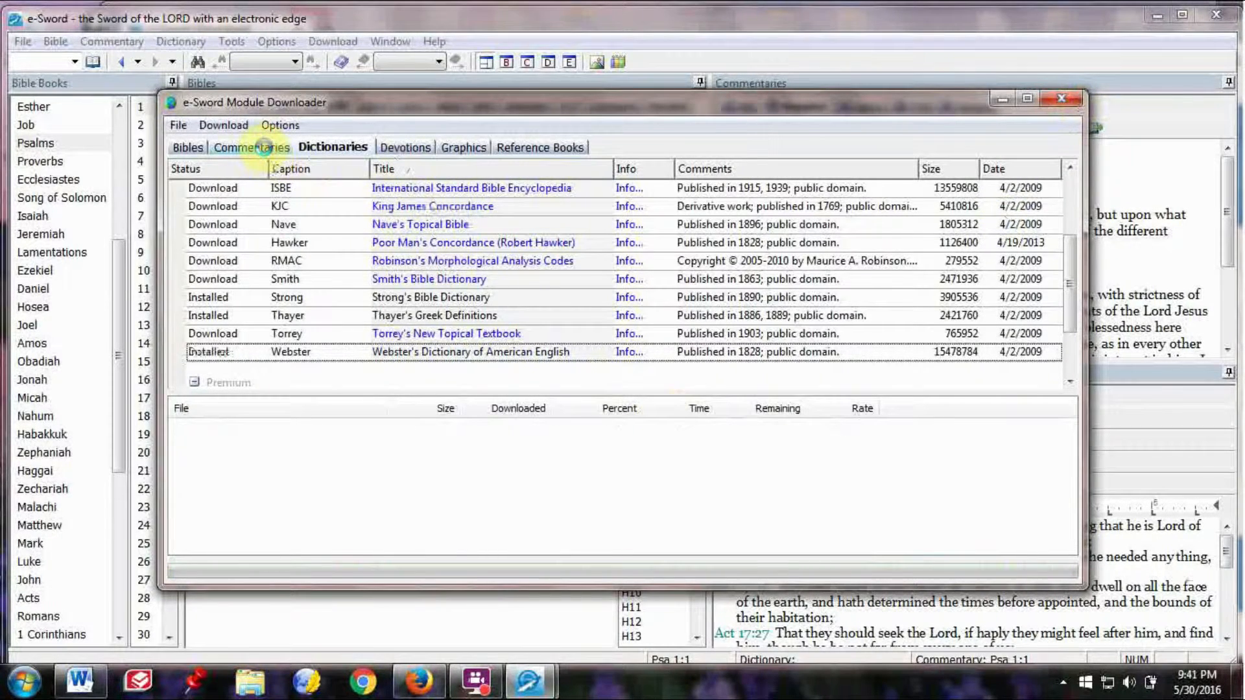
Browse the downloadable Commentaries list and acknowledge the 'Restart e-Sword' notice
click(254, 148)
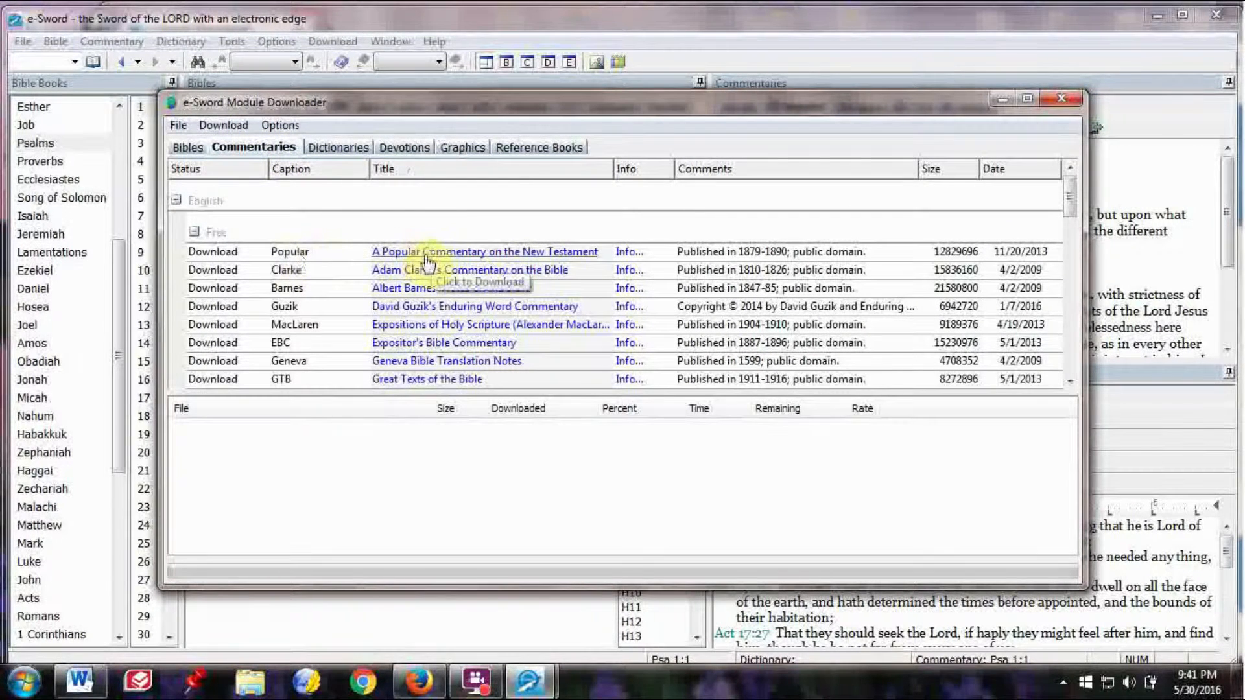
mouse_move(453, 269)
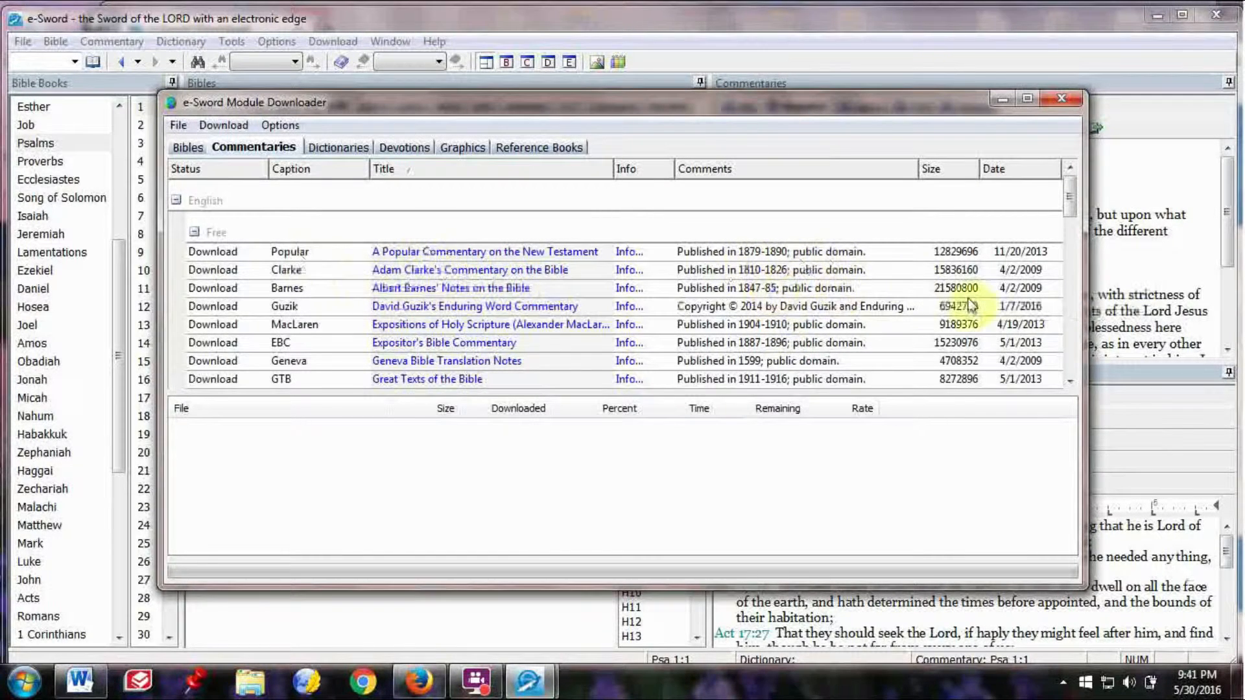
click(332, 147)
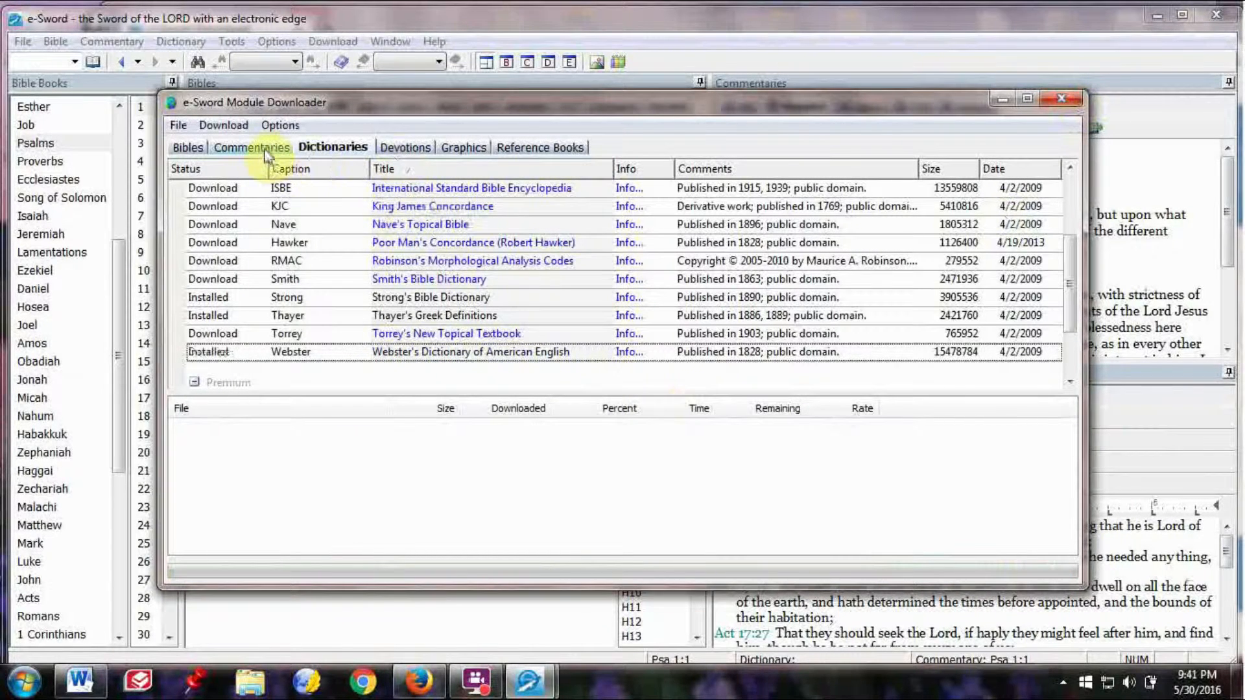
click(254, 147)
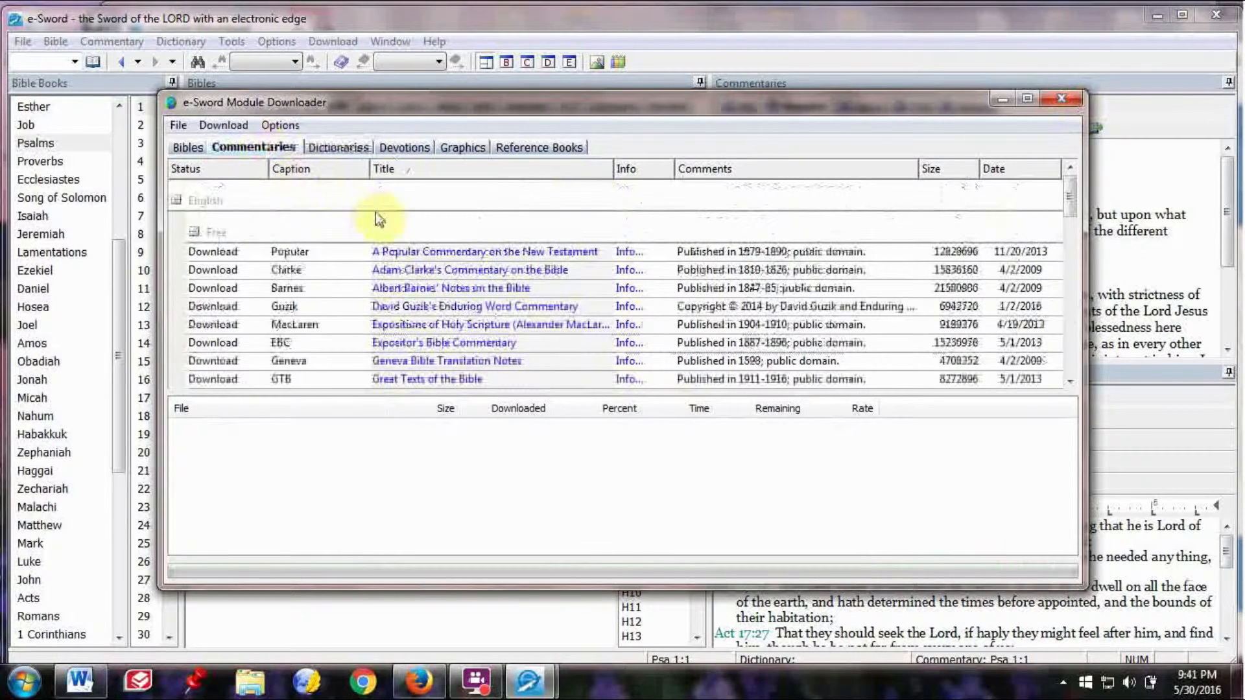
mouse_move(434, 258)
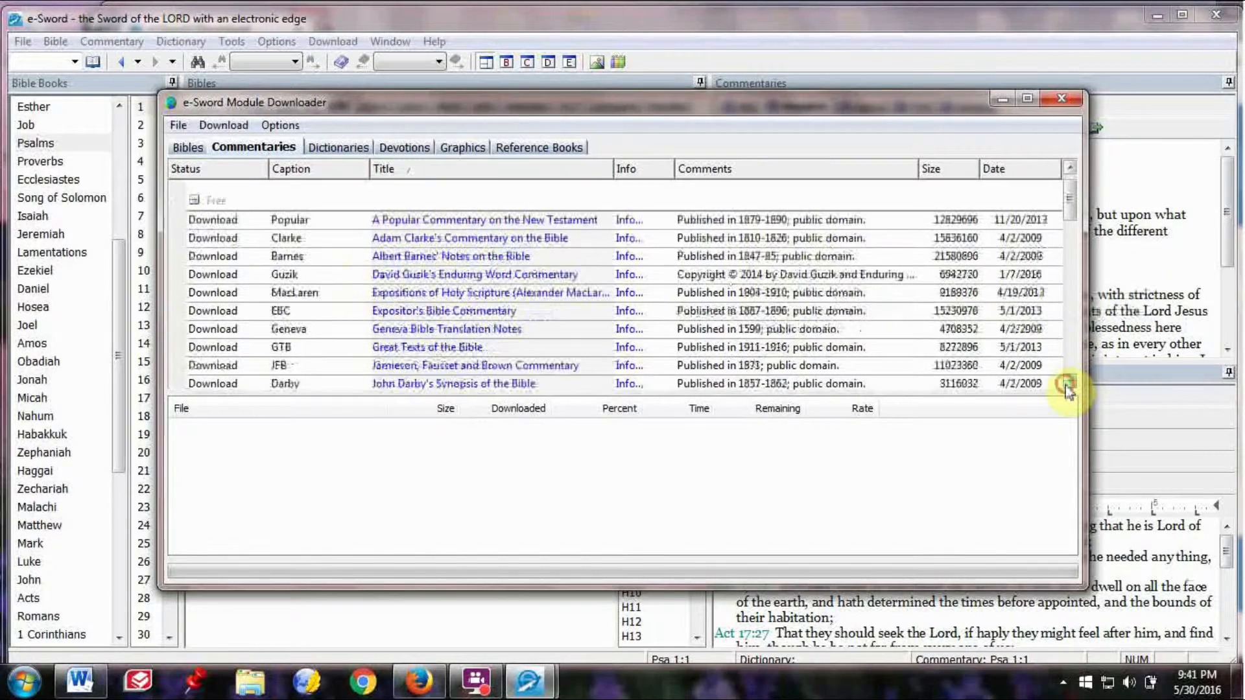
scroll(down, 3)
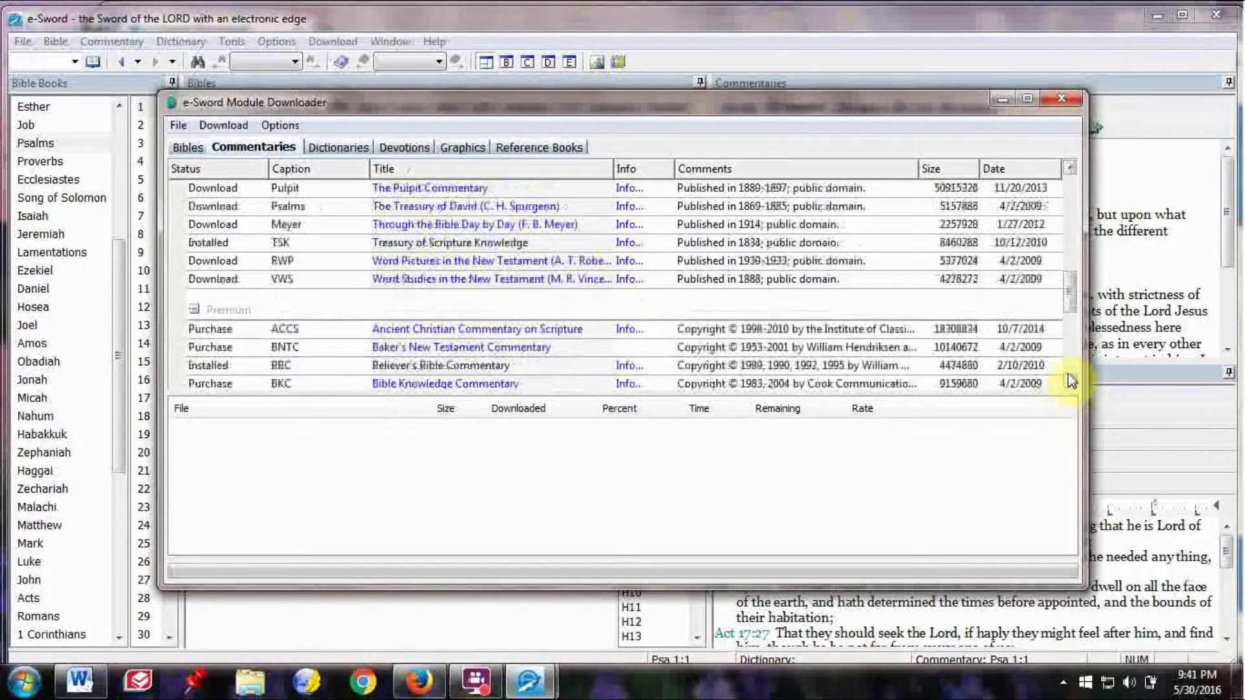
mouse_move(1066, 361)
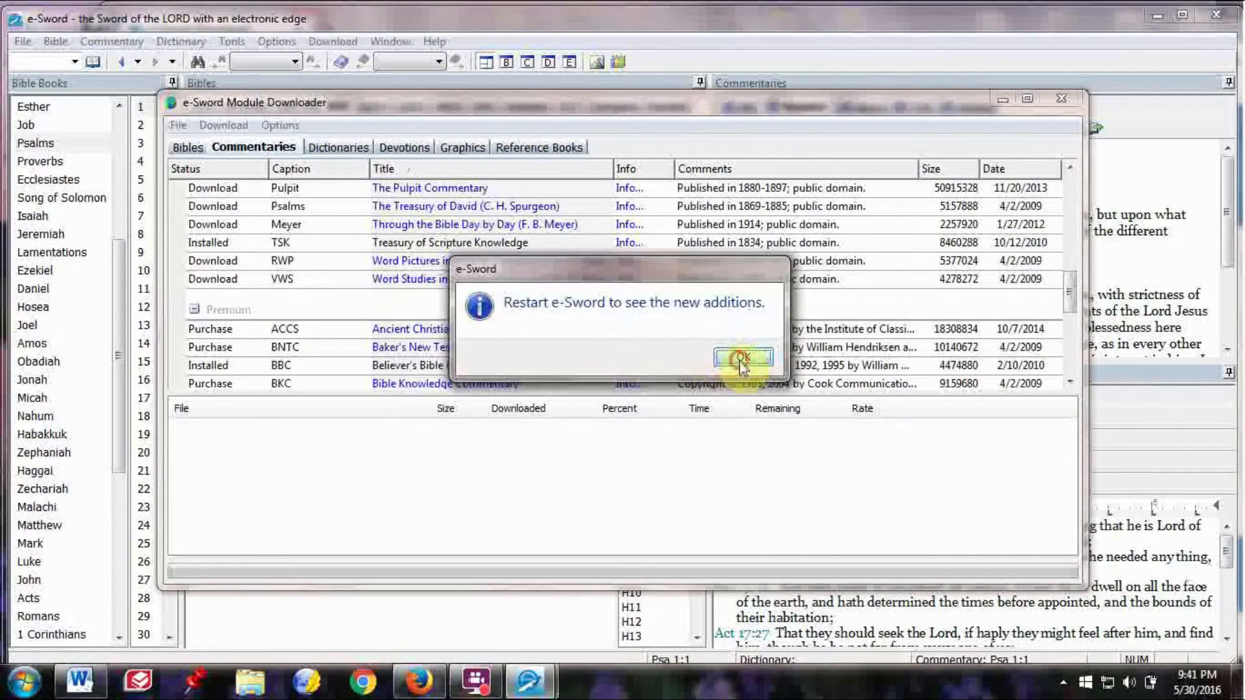
click(742, 358)
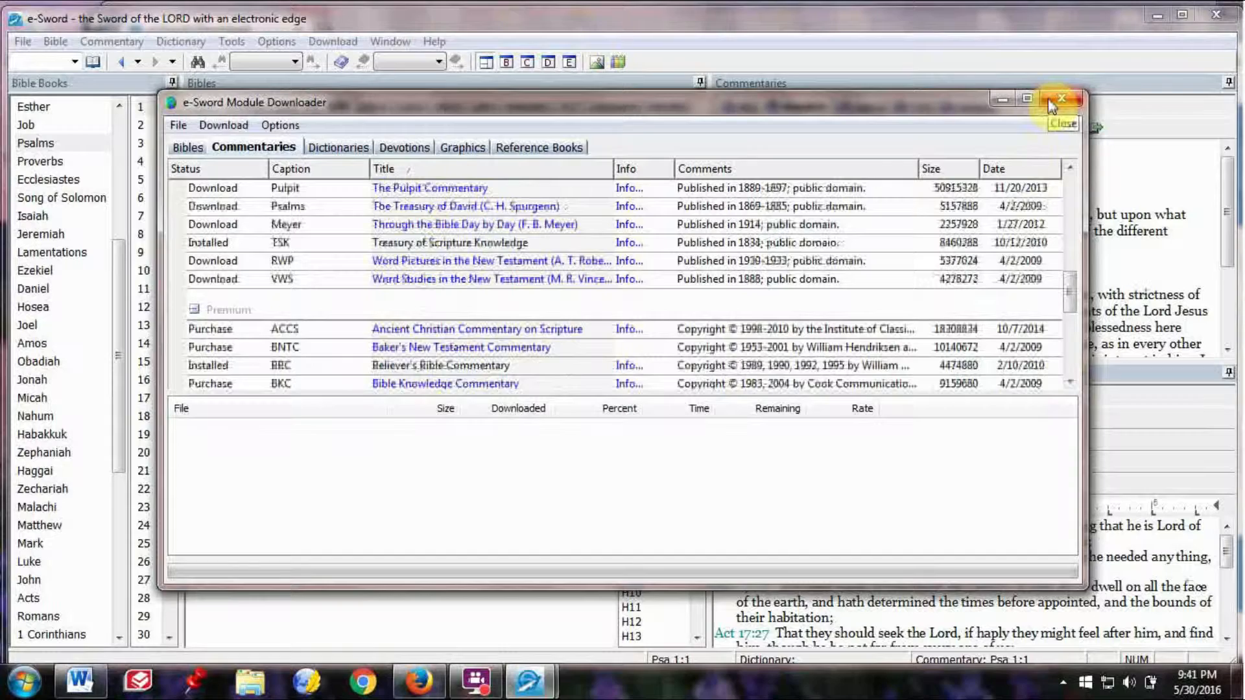
Close the Module Downloader and e-Sword, then relaunch e-Sword from the desktop icon
click(1062, 102)
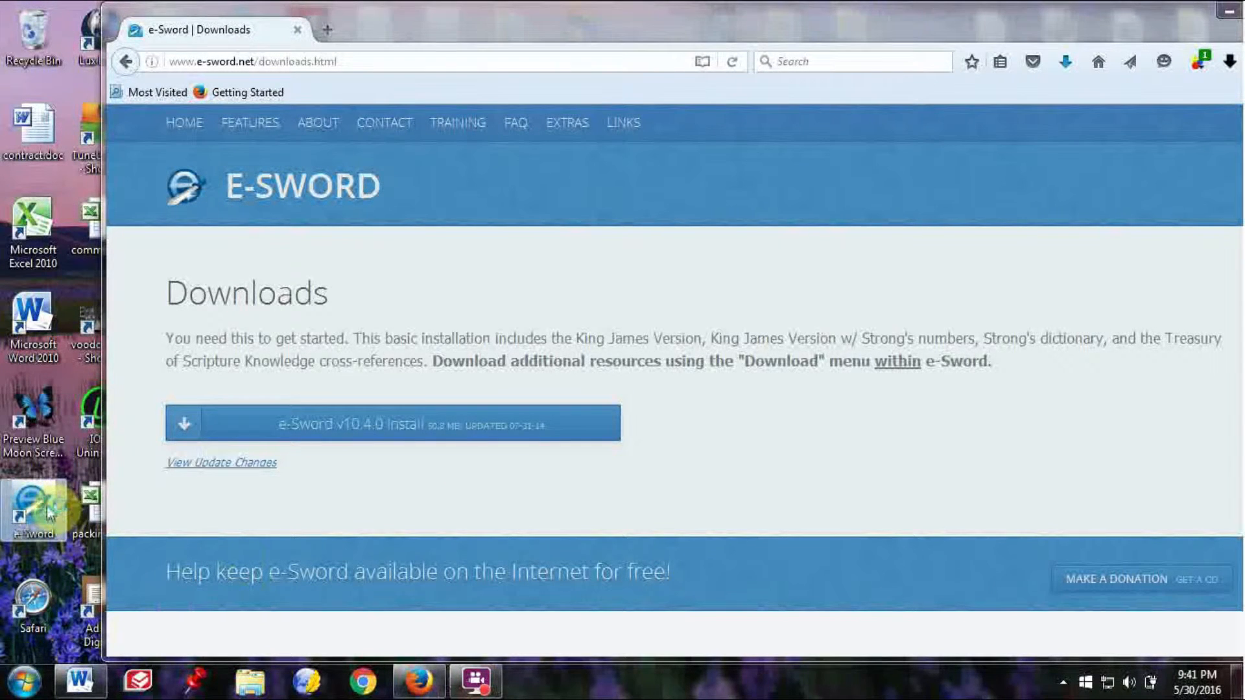
double_click(32, 509)
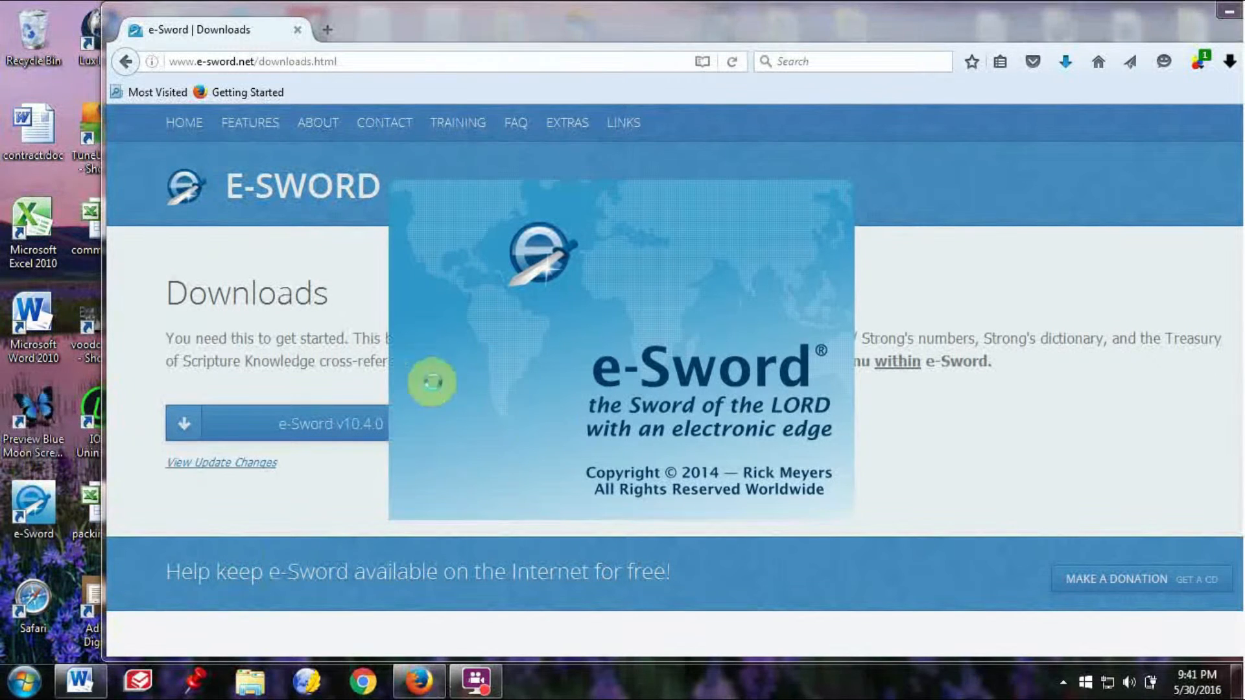
mouse_move(556, 417)
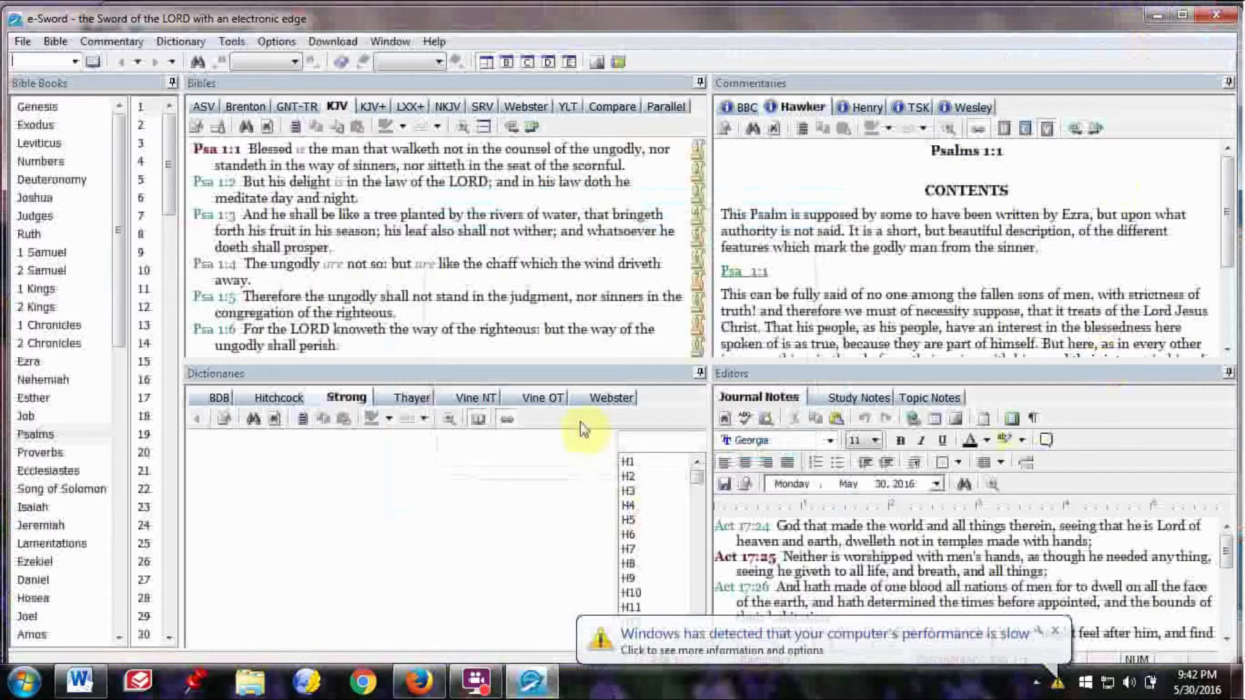
mouse_move(610, 397)
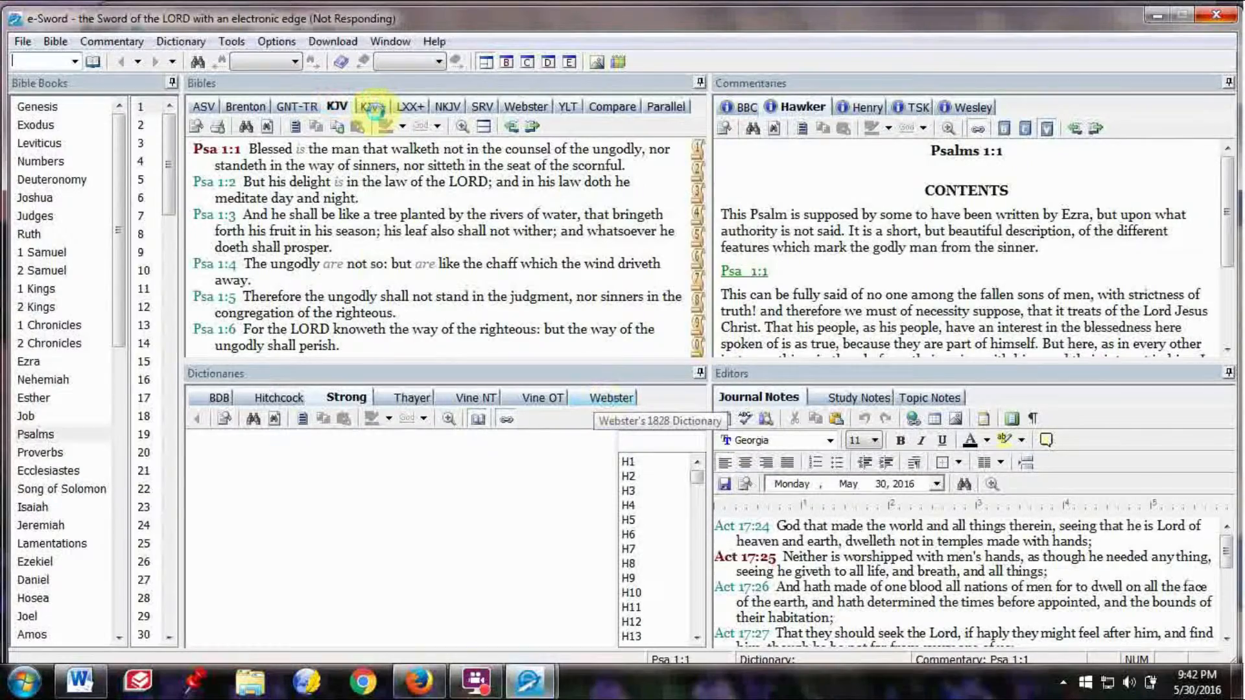
Switch the Bibles pane to the KJV+ Bible with Strong's numbers
click(371, 106)
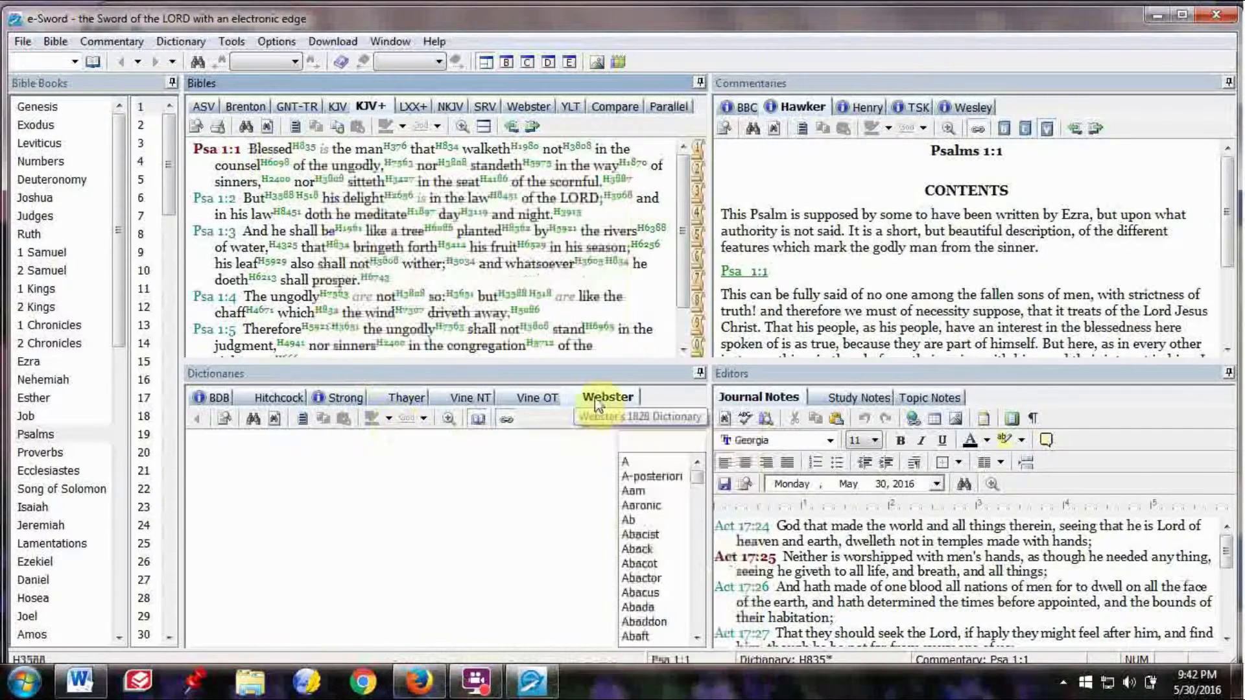
mouse_move(341, 397)
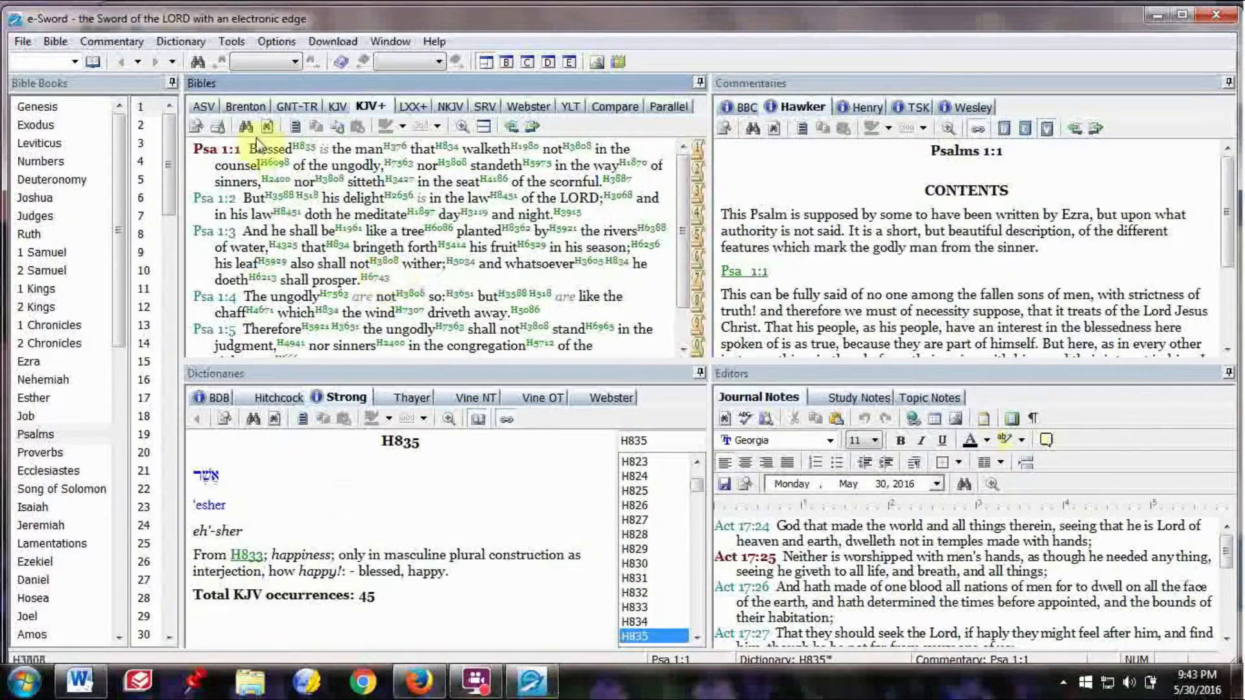
mouse_move(197, 62)
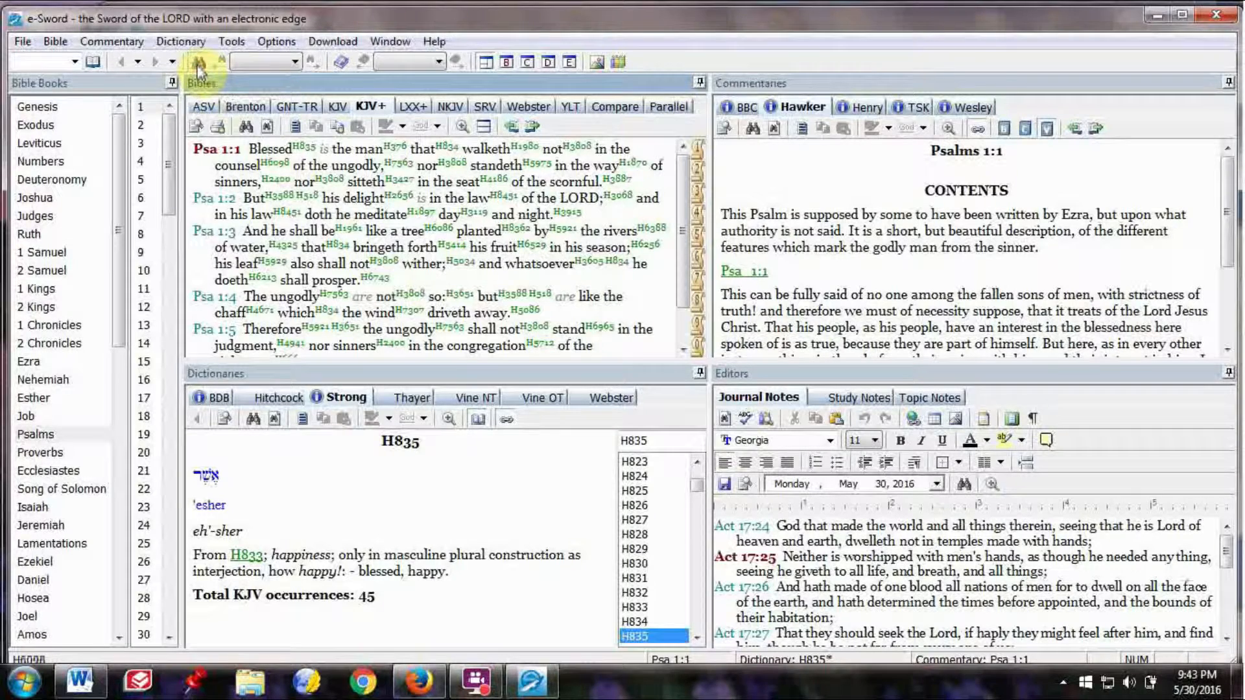
Open the Bible Search and enter 'h835' as the search term
click(198, 61)
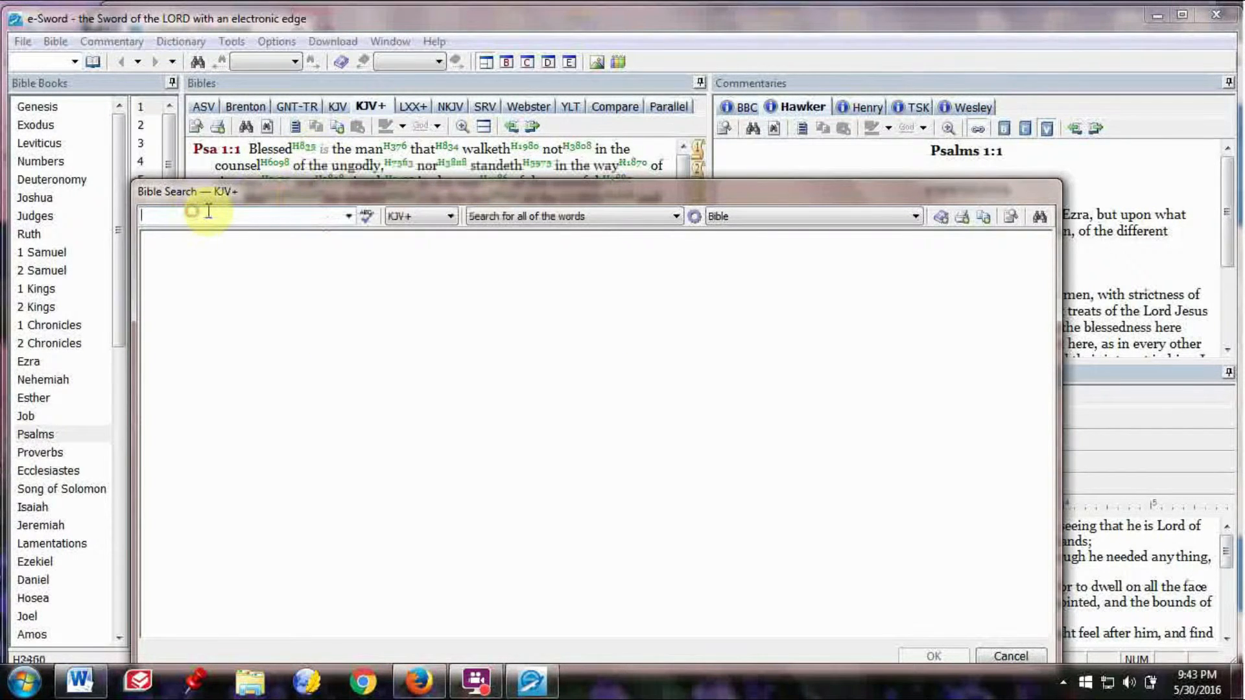
text(h)
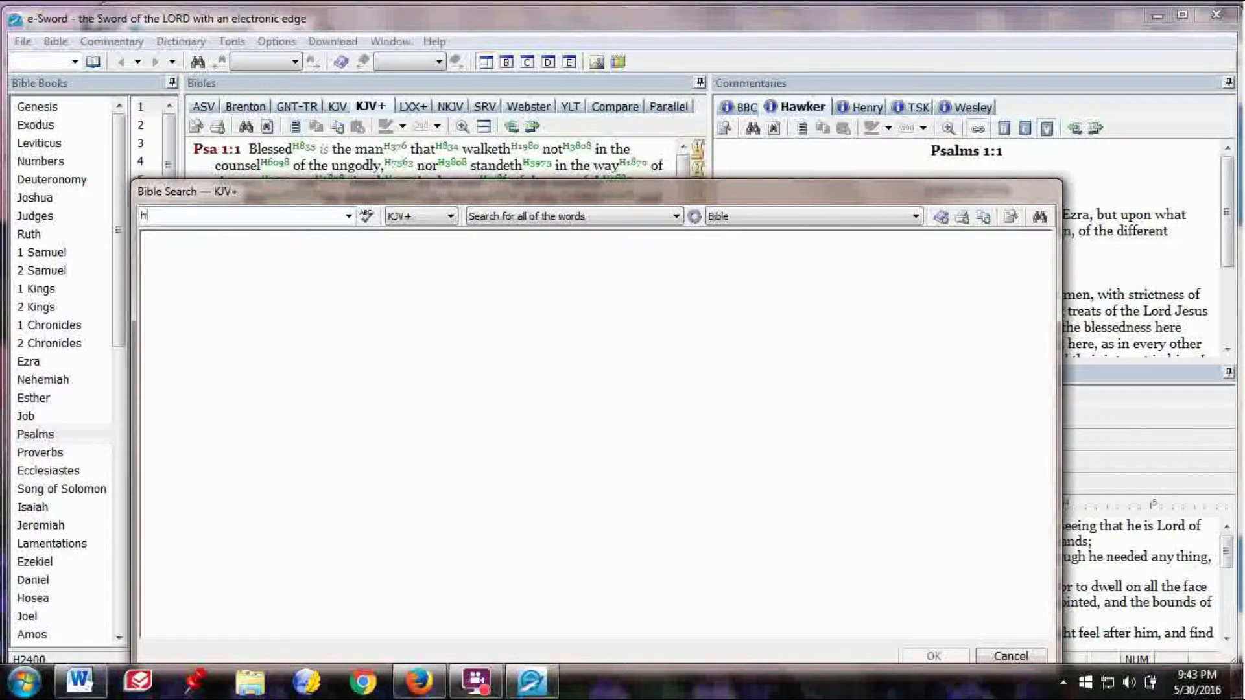
text(835)
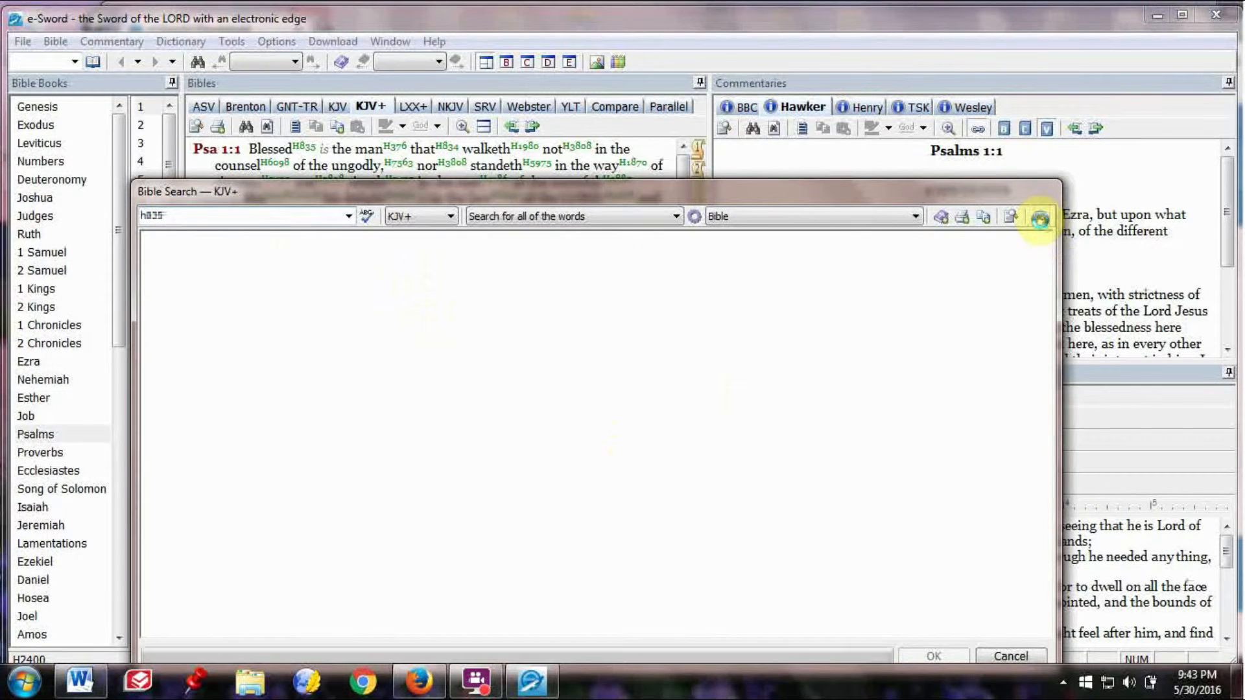
Run the h835 search, scroll to the 42 verses found summary, and cancel
click(1040, 216)
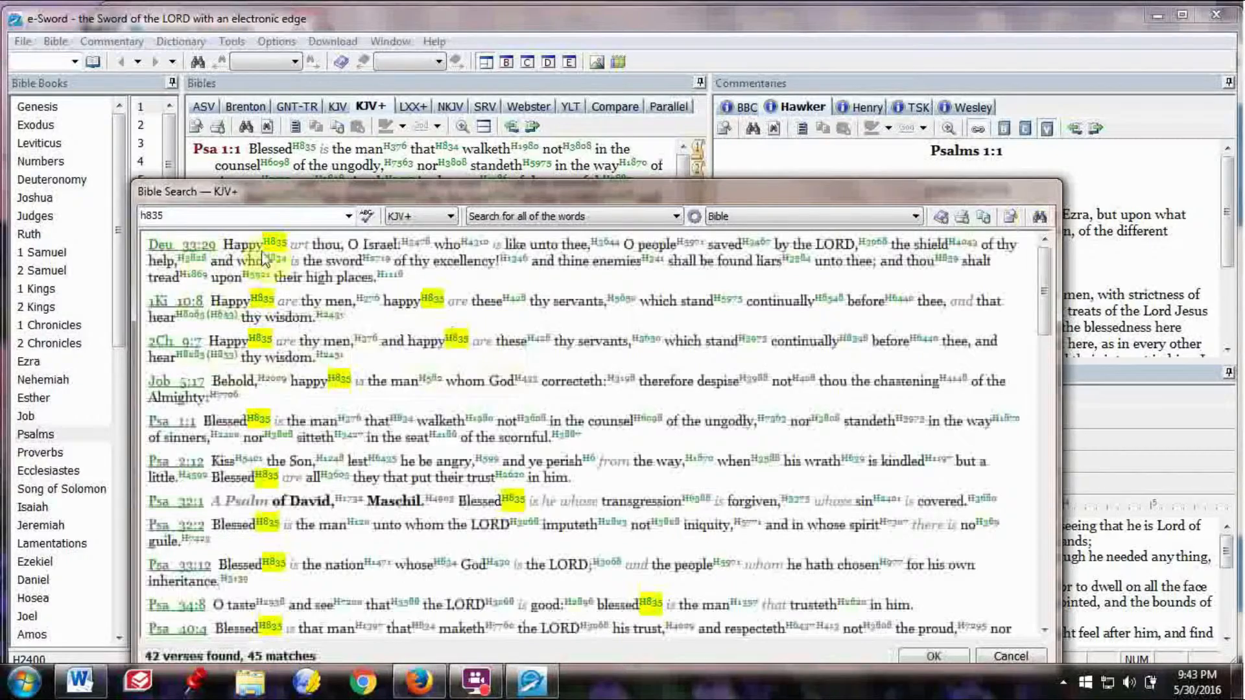
mouse_move(298, 615)
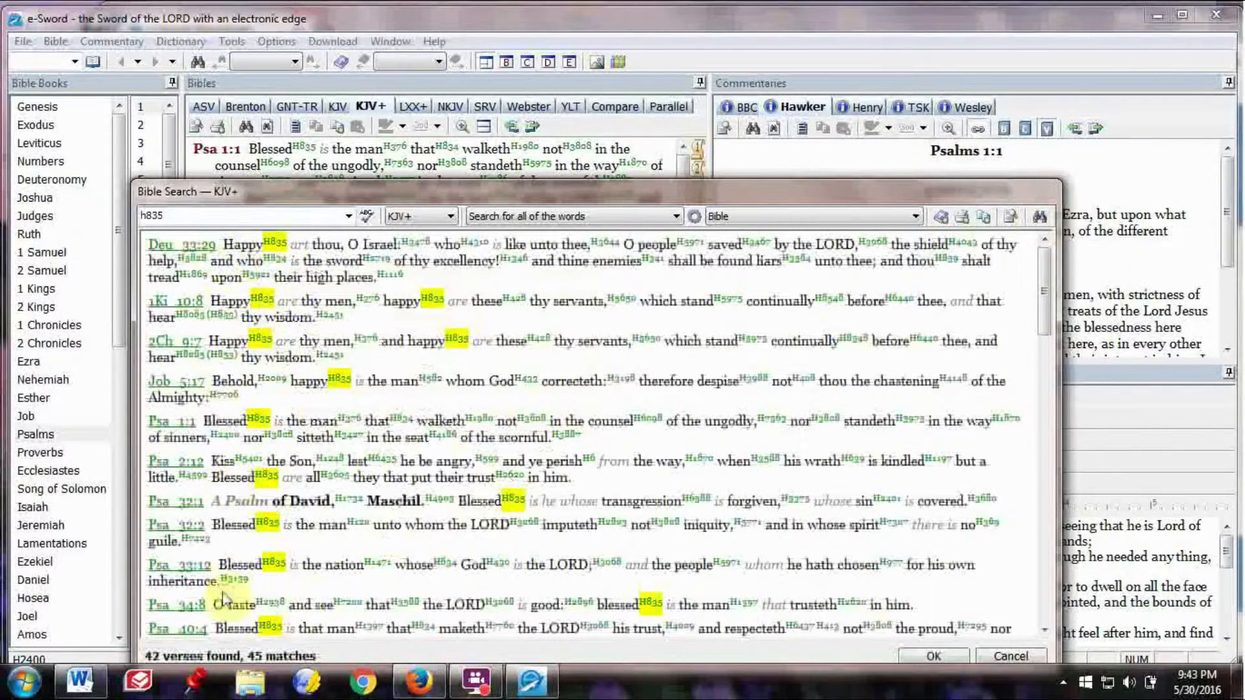
scroll(down, 3)
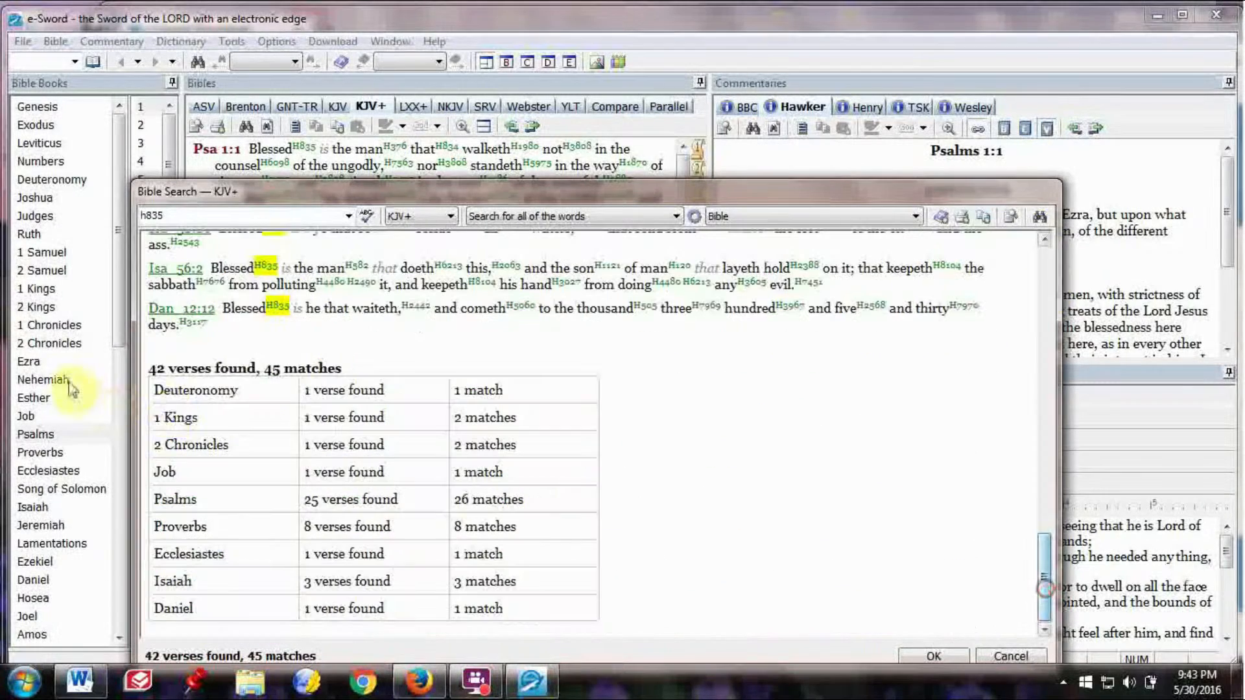
mouse_move(238, 382)
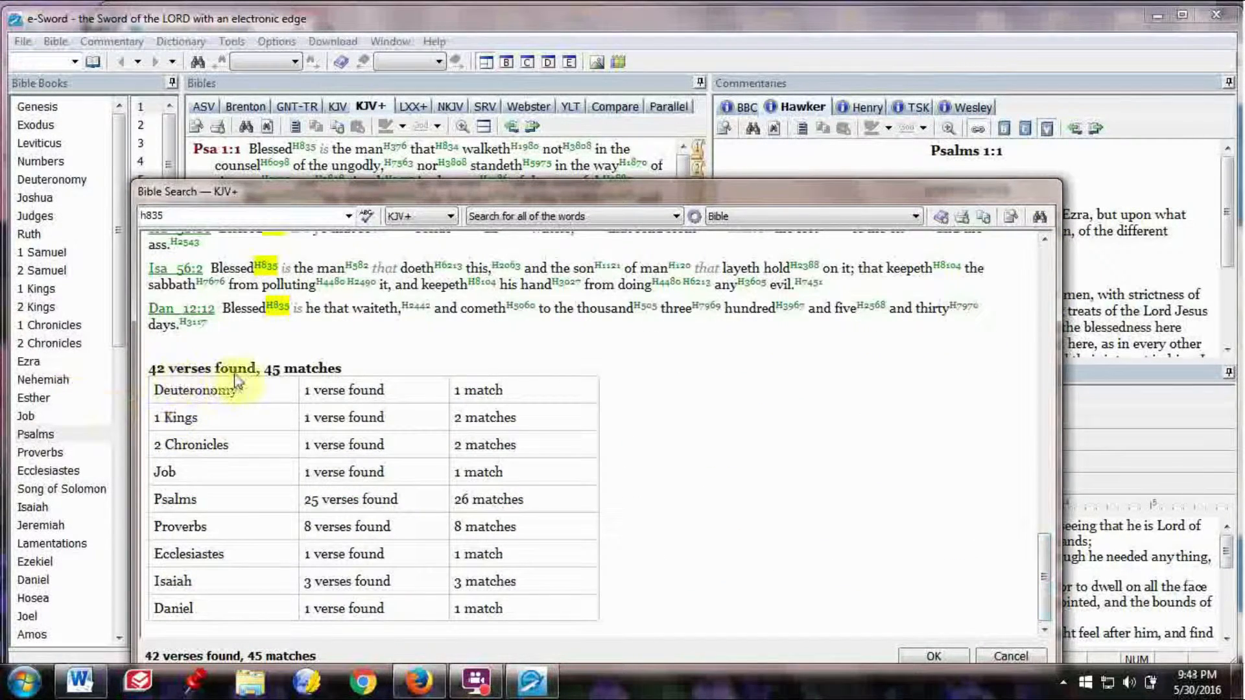
mouse_move(334, 389)
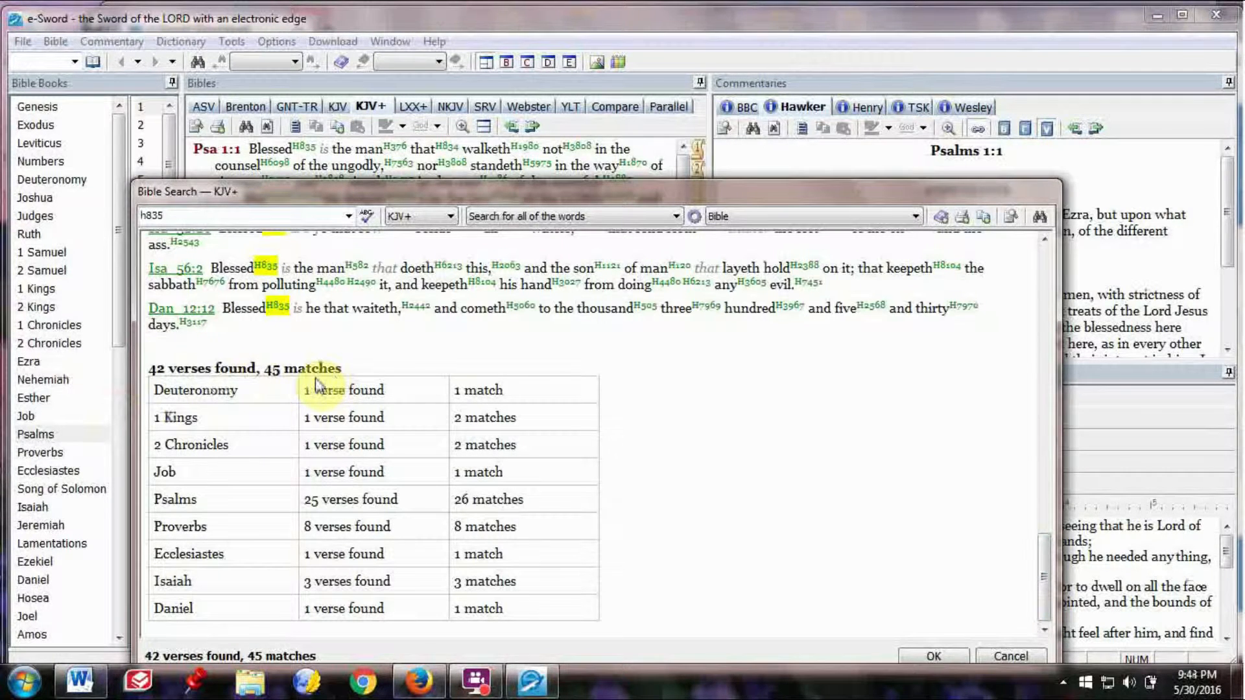
mouse_move(1025, 533)
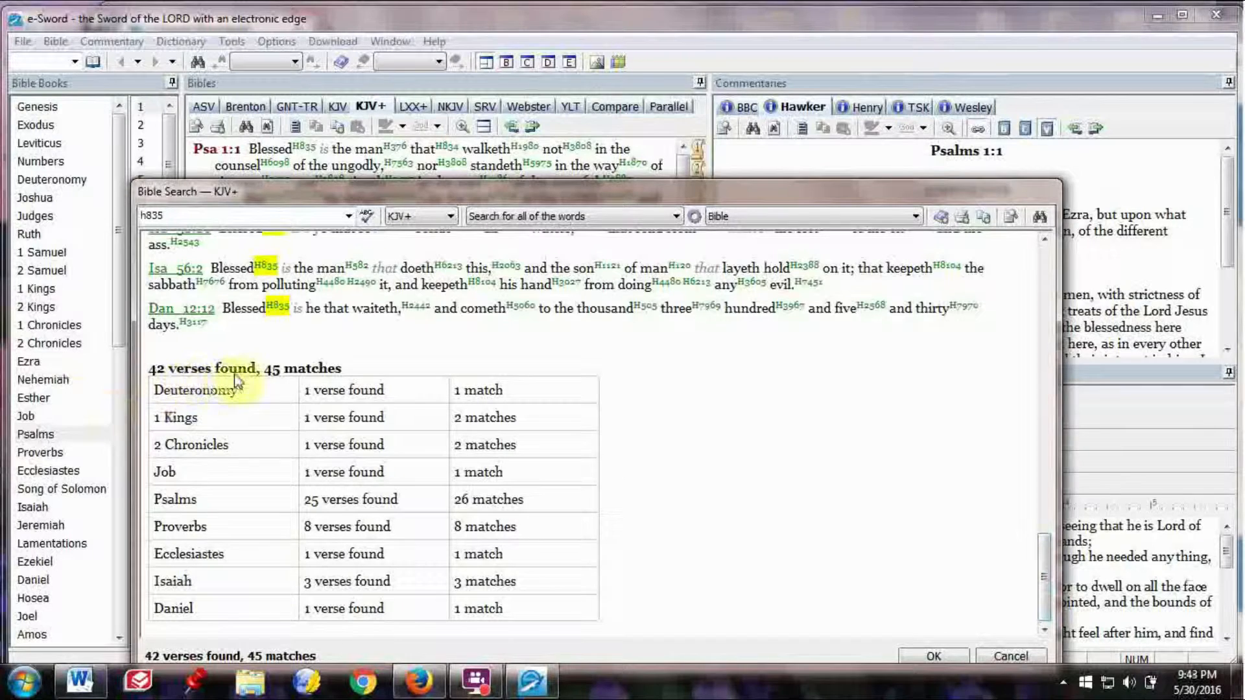
mouse_move(333, 385)
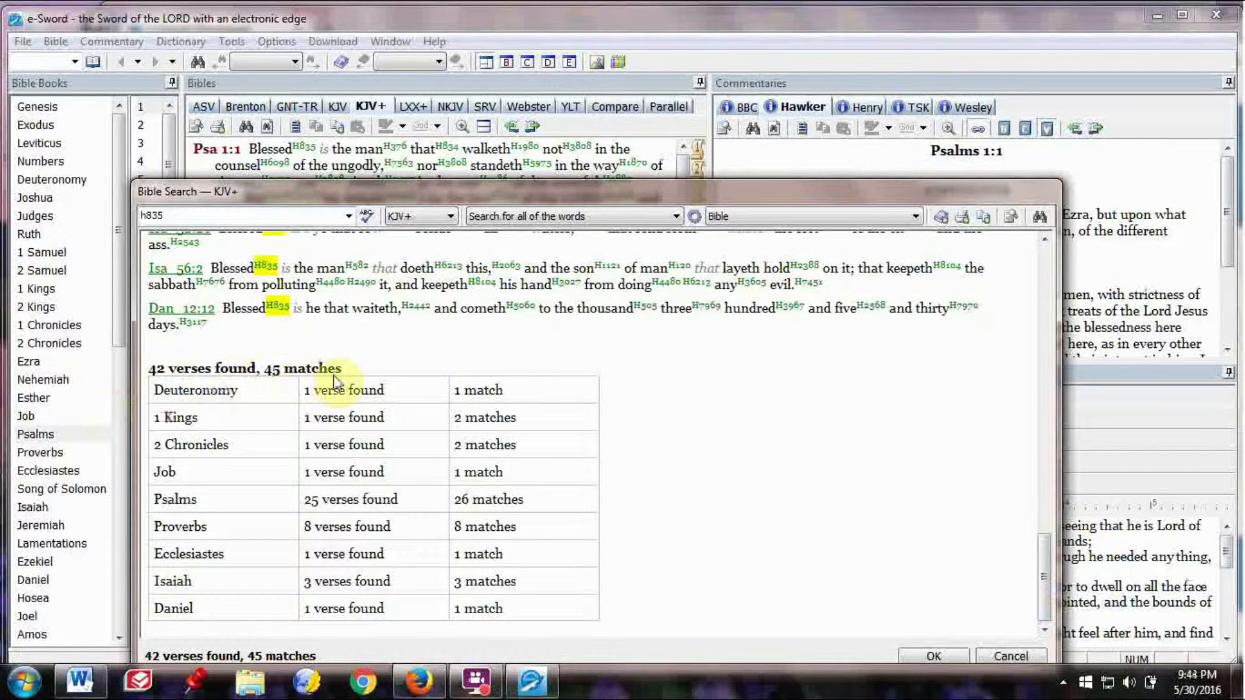
mouse_move(324, 389)
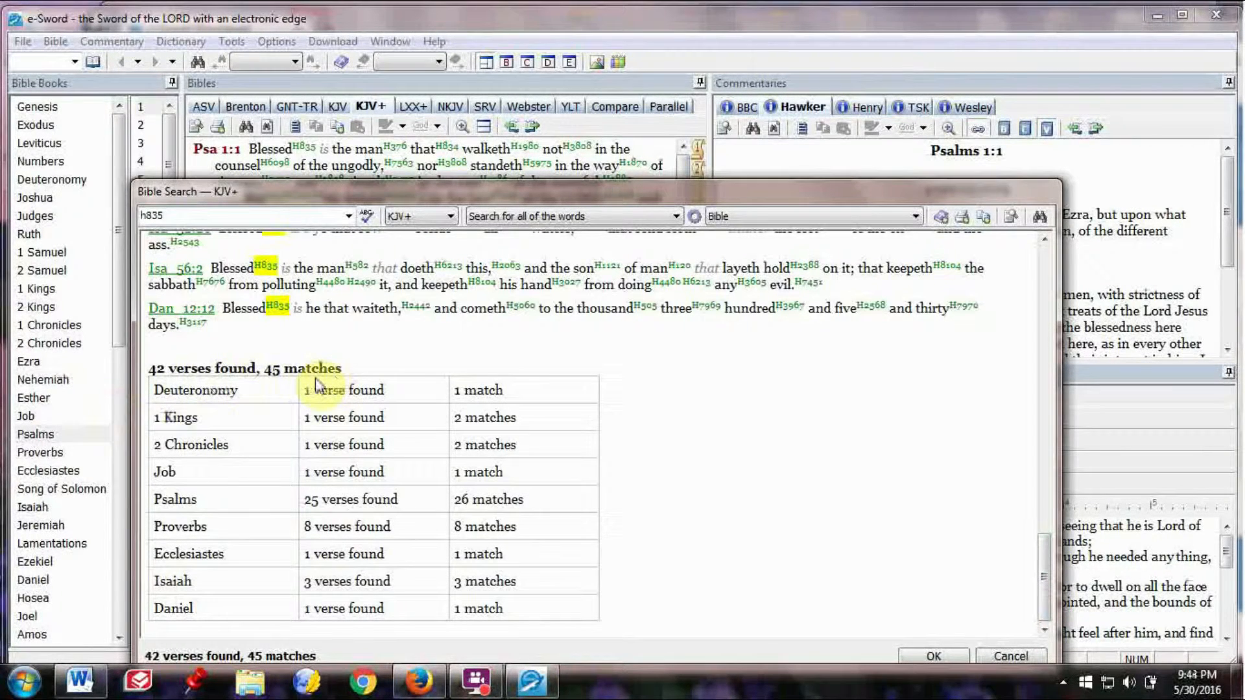
mouse_move(1025, 534)
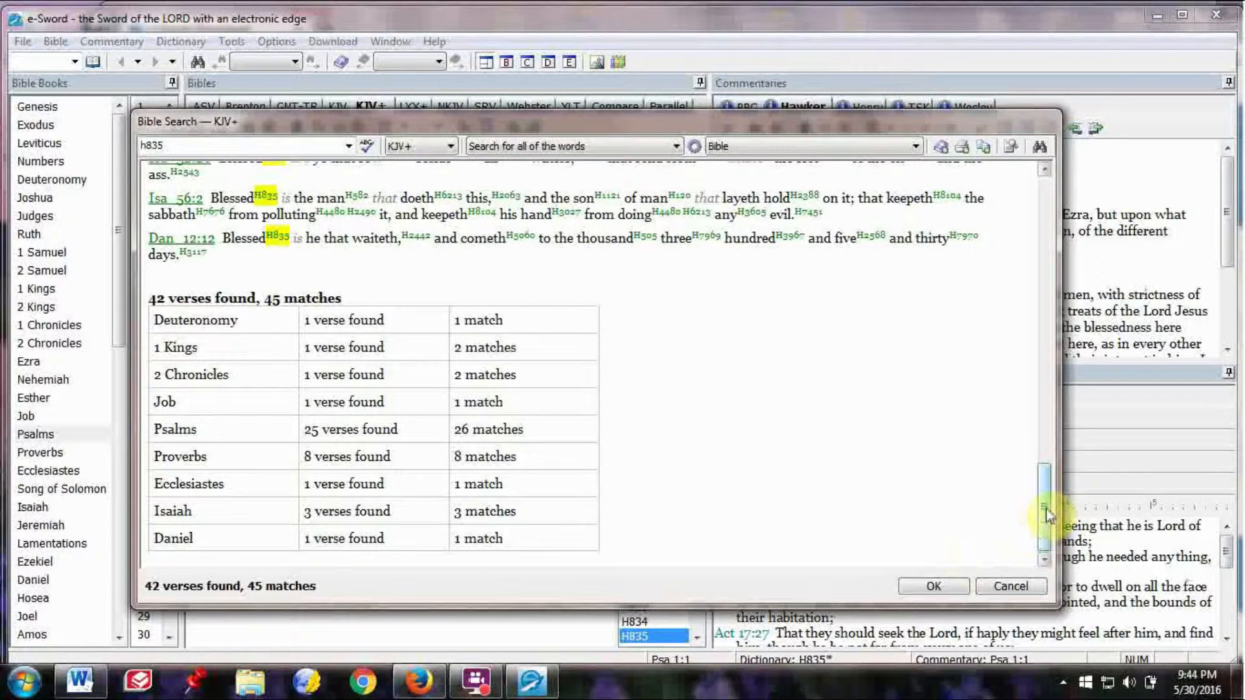
mouse_move(1024, 529)
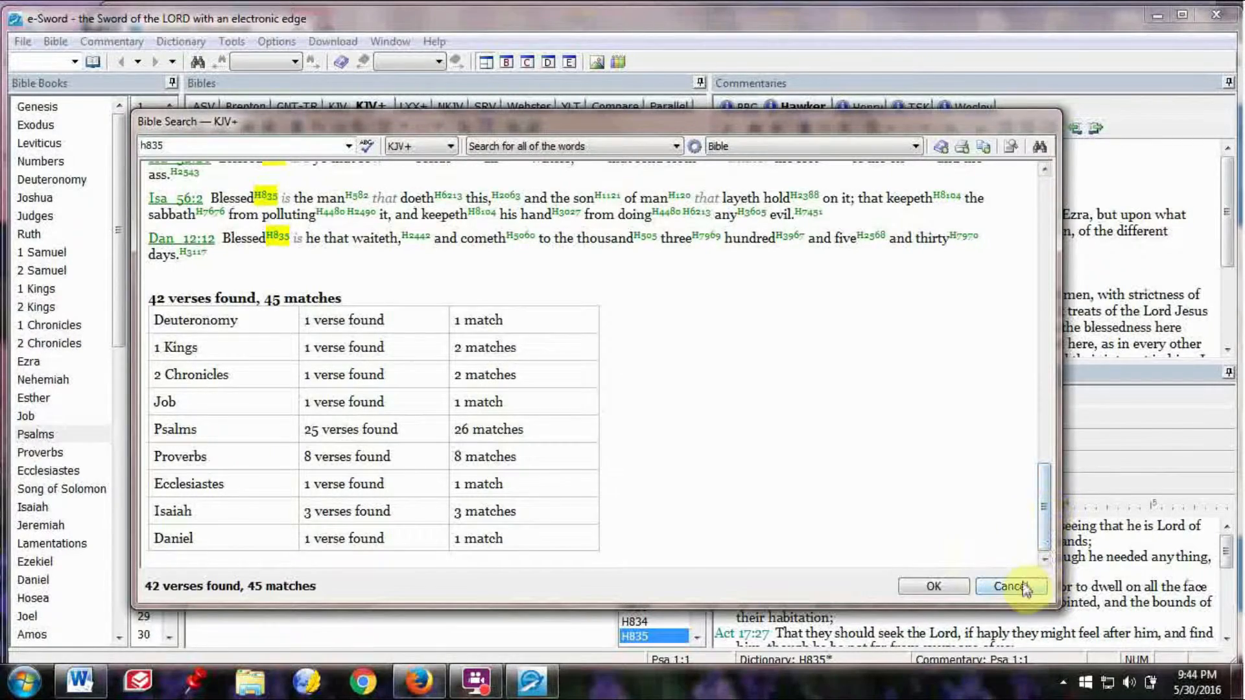
click(1009, 586)
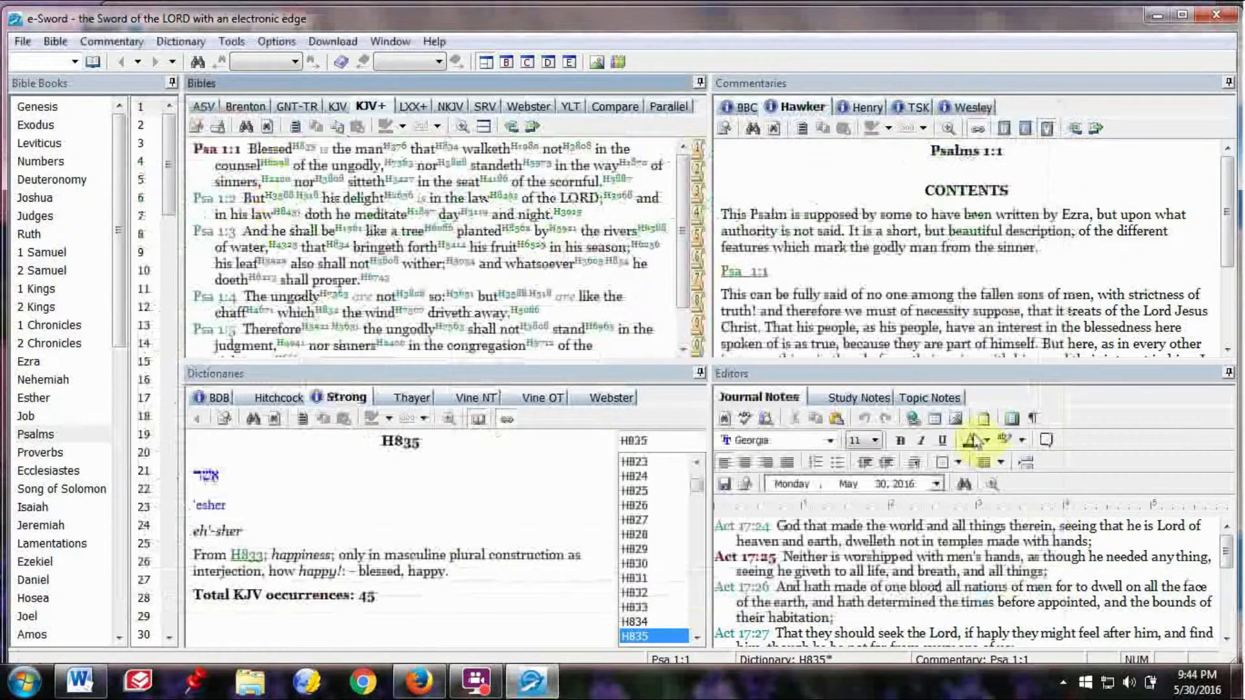